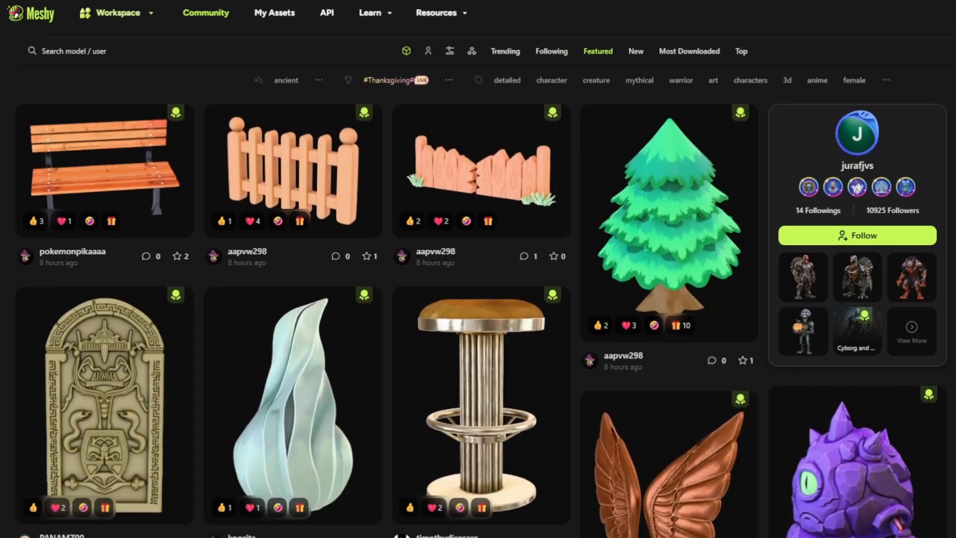
- Scroll down the Meshy discover page and launch the Image to 3D workspace
{"action": "scroll", "scroll_direction": "down", "scroll_amount": 3}
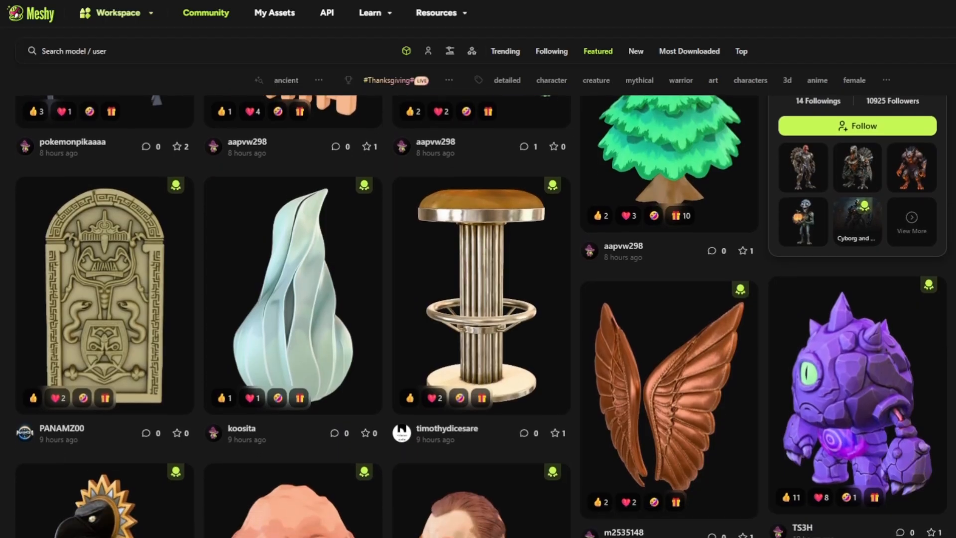
{"action": "scroll", "scroll_direction": "down", "scroll_amount": 3}
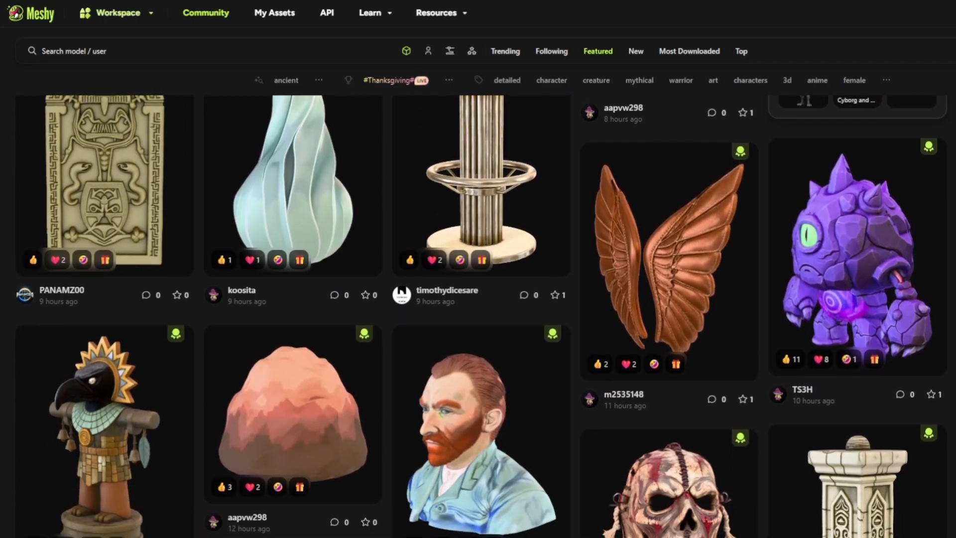
{"action": "scroll", "scroll_direction": "down", "scroll_amount": 3}
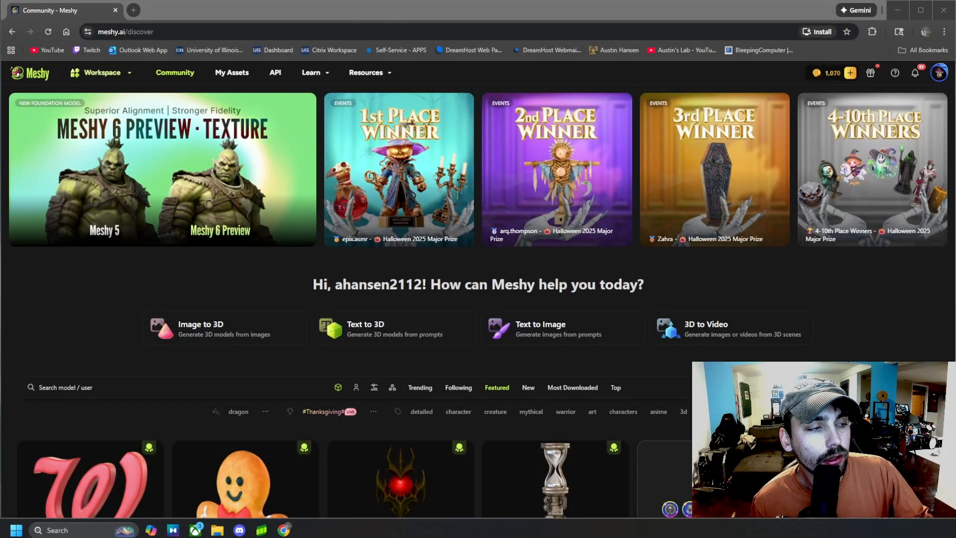
{"action": "mouse_move", "coordinate": [92, 43]}
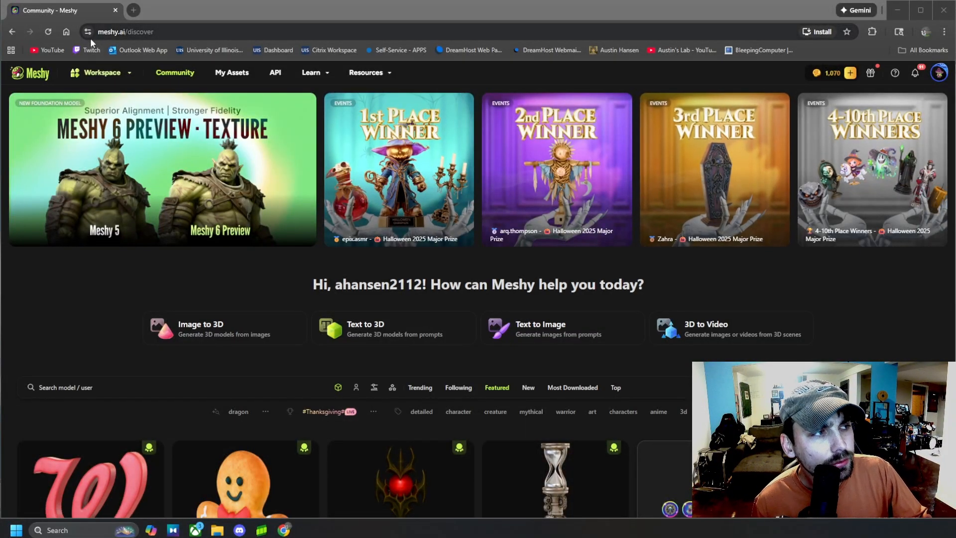
{"action": "mouse_move", "coordinate": [106, 280]}
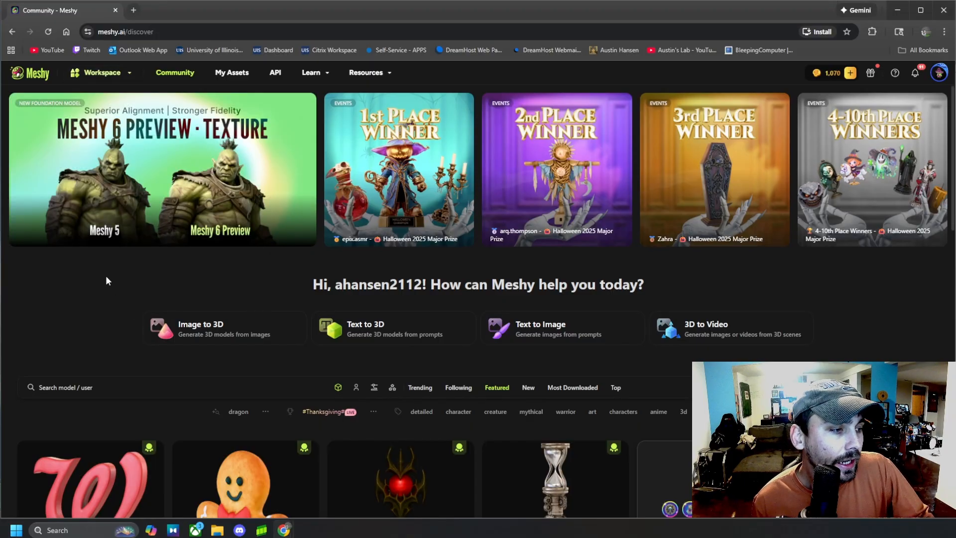
{"action": "mouse_move", "coordinate": [78, 261]}
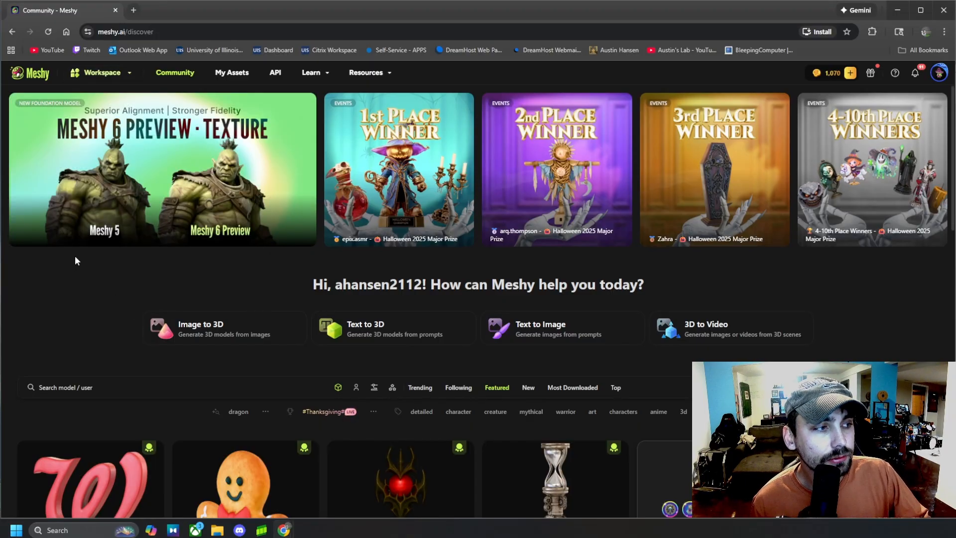
{"action": "scroll", "scroll_direction": "down", "scroll_amount": 3}
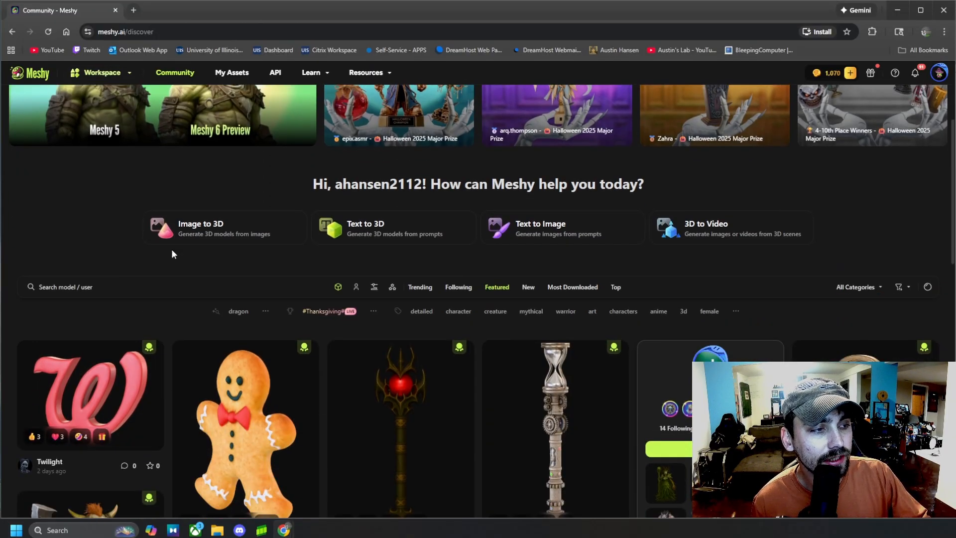
{"action": "left_click", "coordinate": [224, 228]}
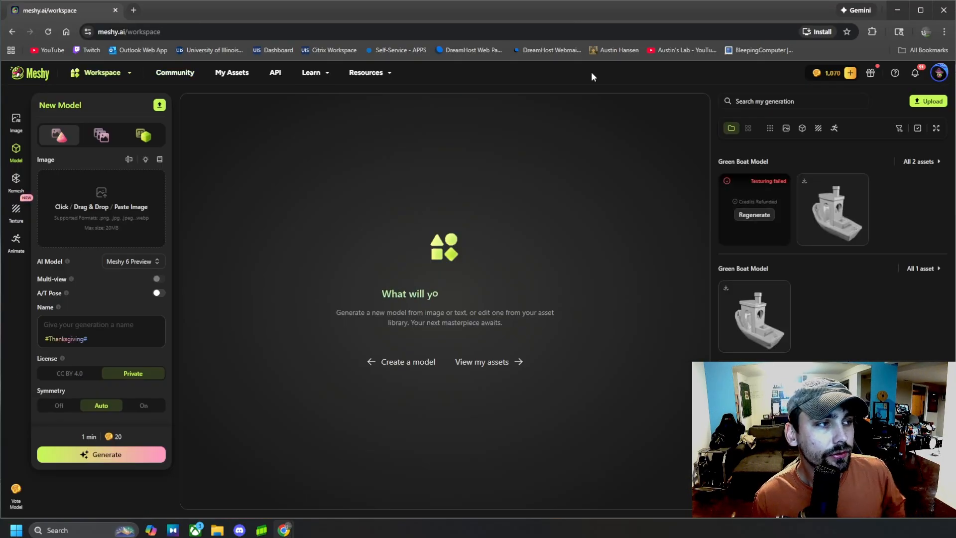
{"action": "mouse_move", "coordinate": [939, 73]}
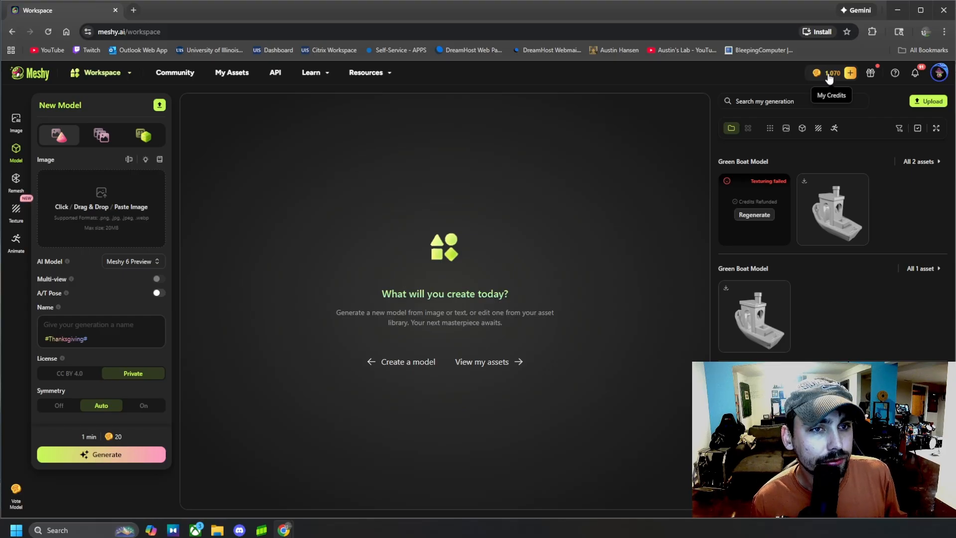
{"action": "mouse_move", "coordinate": [89, 486]}
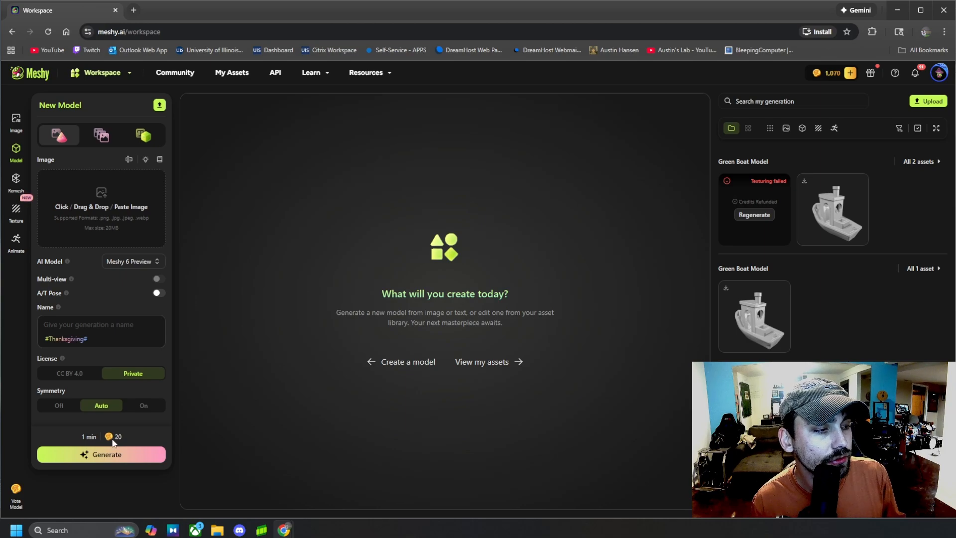
{"action": "left_click", "coordinate": [131, 261]}
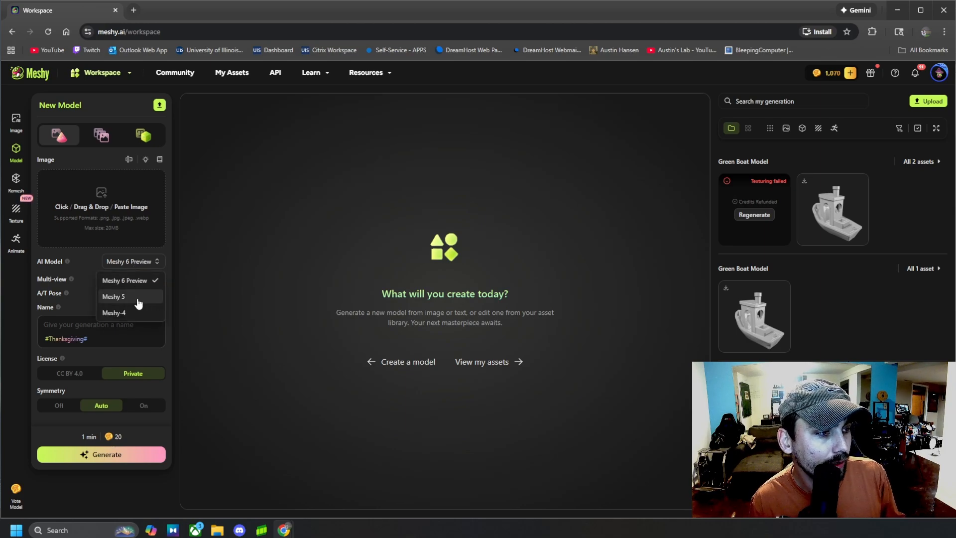
{"action": "left_click", "coordinate": [113, 296]}
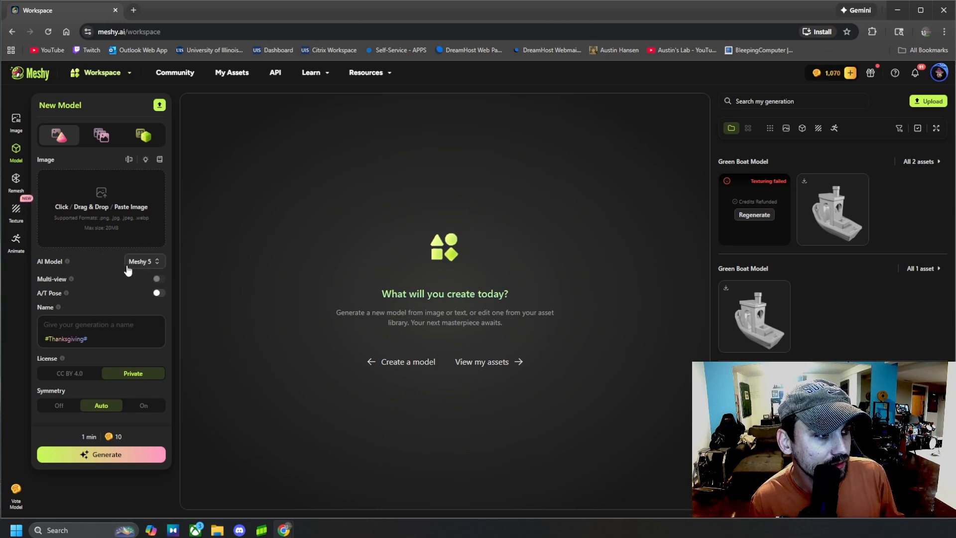
{"action": "left_click", "coordinate": [144, 261]}
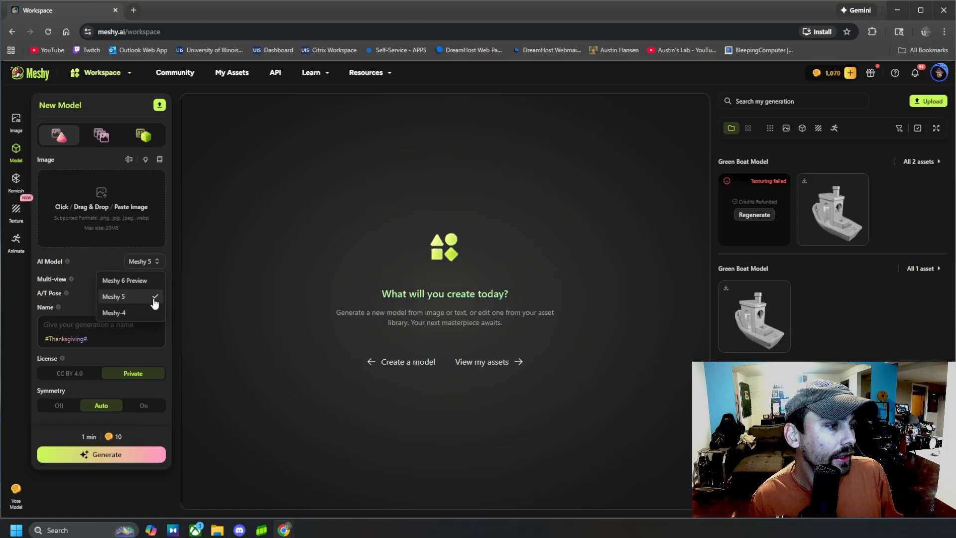
{"action": "left_click", "coordinate": [124, 280]}
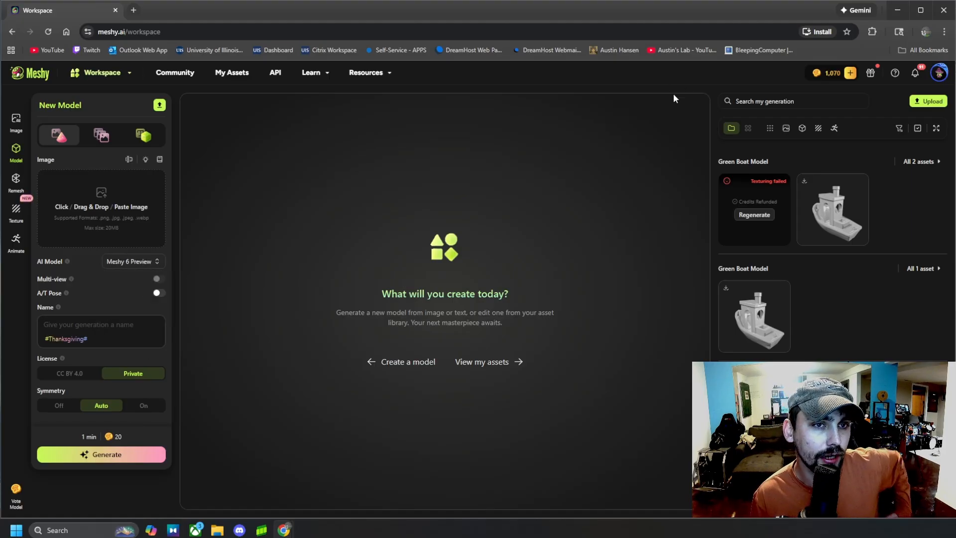
{"action": "mouse_move", "coordinate": [849, 72]}
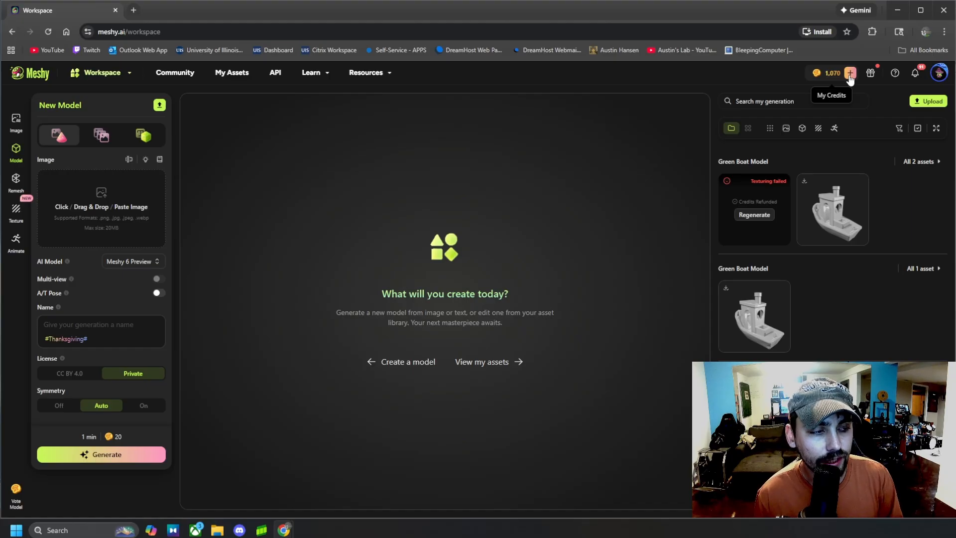
{"action": "mouse_move", "coordinate": [502, 164]}
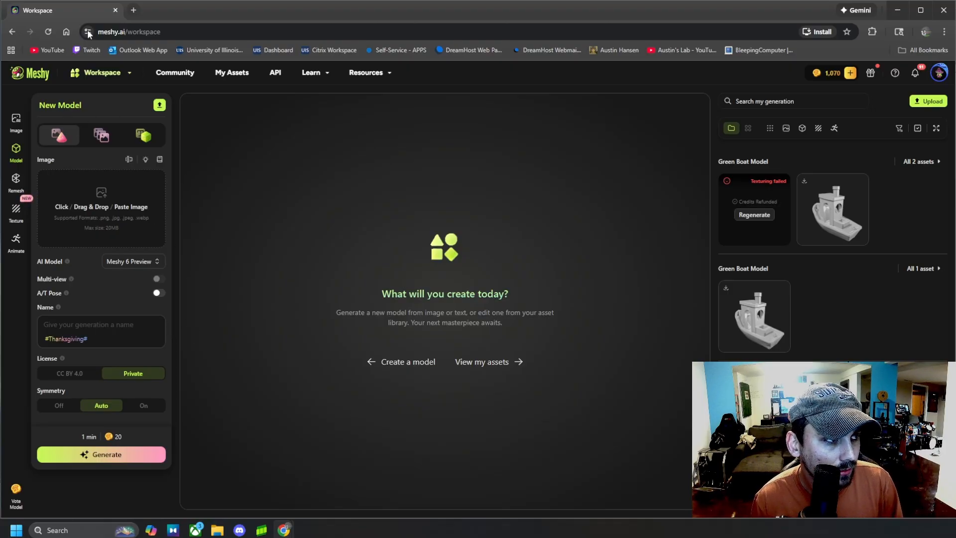
- In a new tab, search Google for 'illinois largemouth bass', then refine with 'png'
{"action": "left_click", "coordinate": [253, 10]}
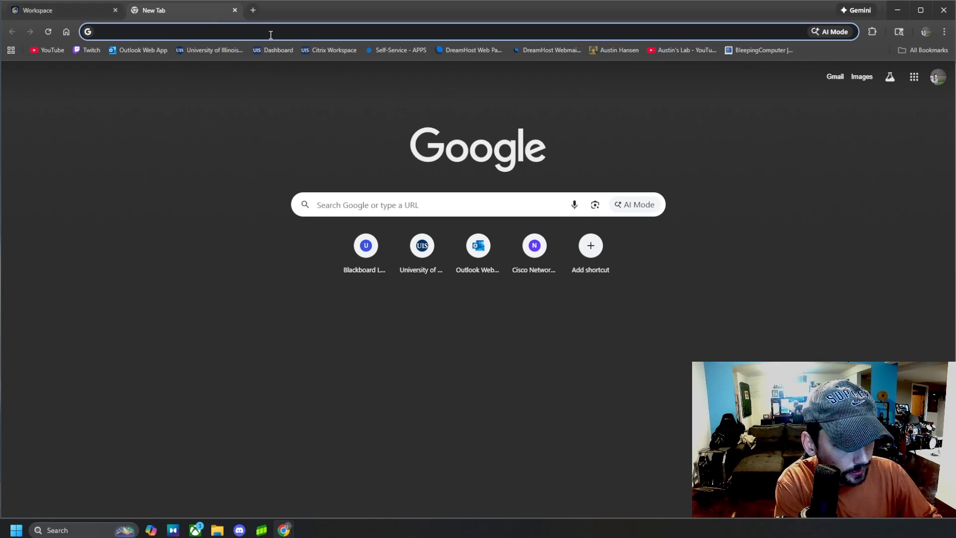
{"action": "type", "text": "illinois largemouth"}
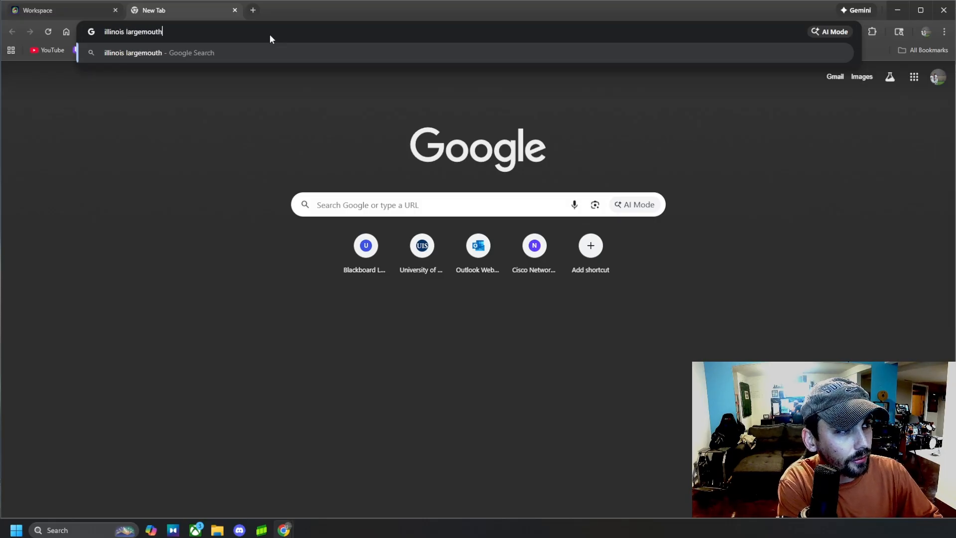
{"action": "key", "text": "Return"}
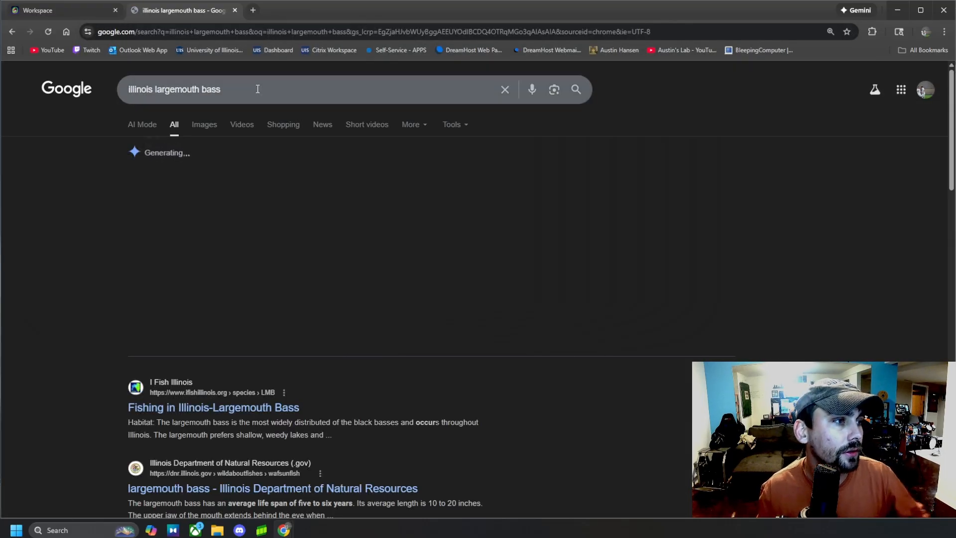
{"action": "type", "text": "obg"}
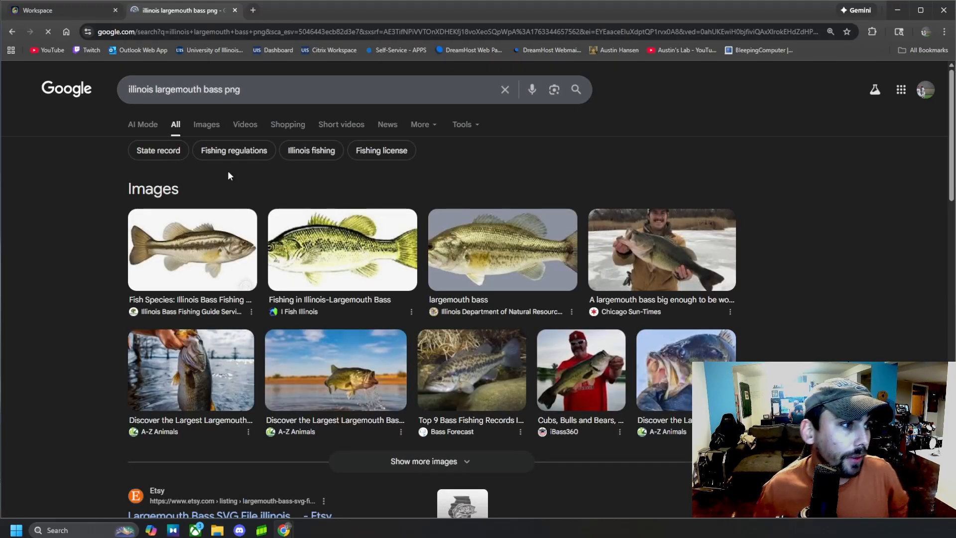
- Switch to image results and preview several bass images, including I Fish Illinois and EEK WI
{"action": "left_click", "coordinate": [206, 124]}
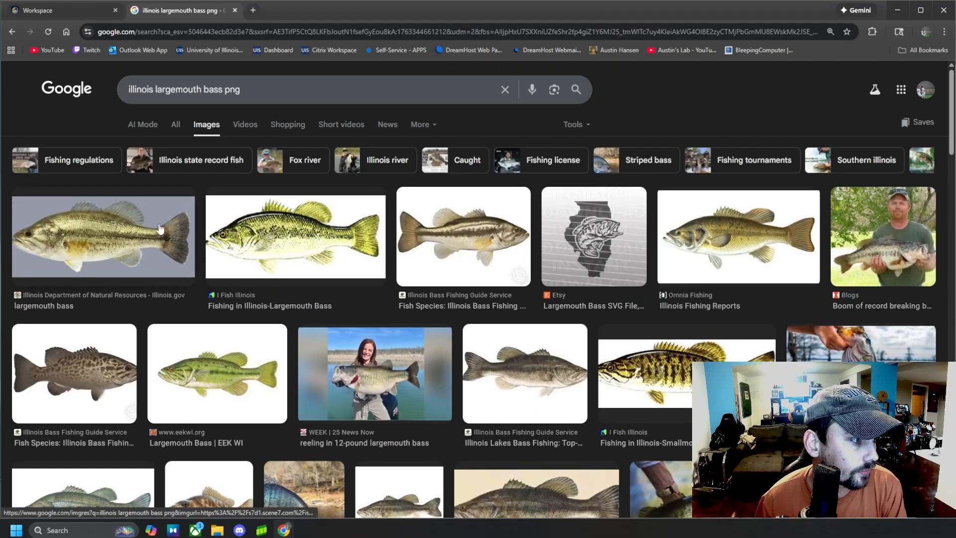
{"action": "left_click", "coordinate": [738, 236]}
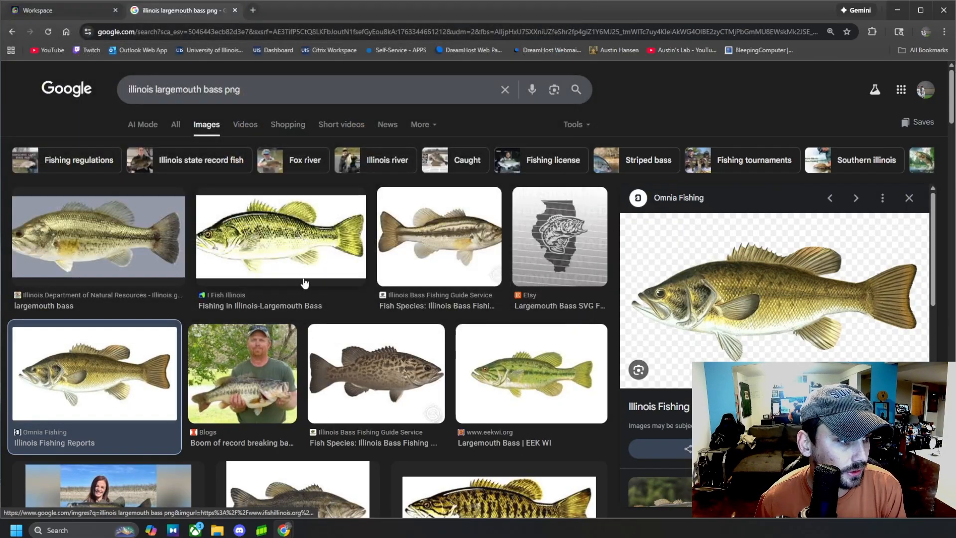
{"action": "left_click", "coordinate": [279, 237]}
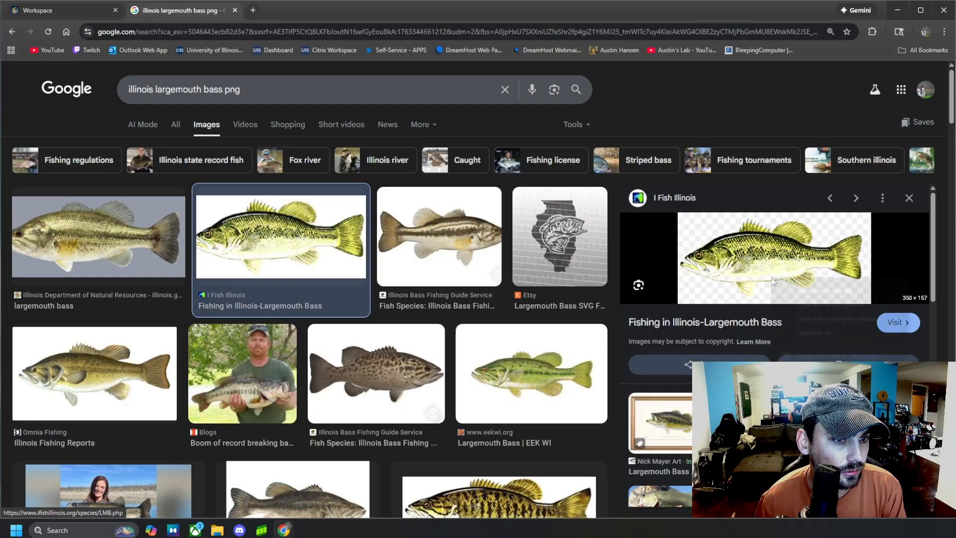
{"action": "left_click", "coordinate": [530, 372]}
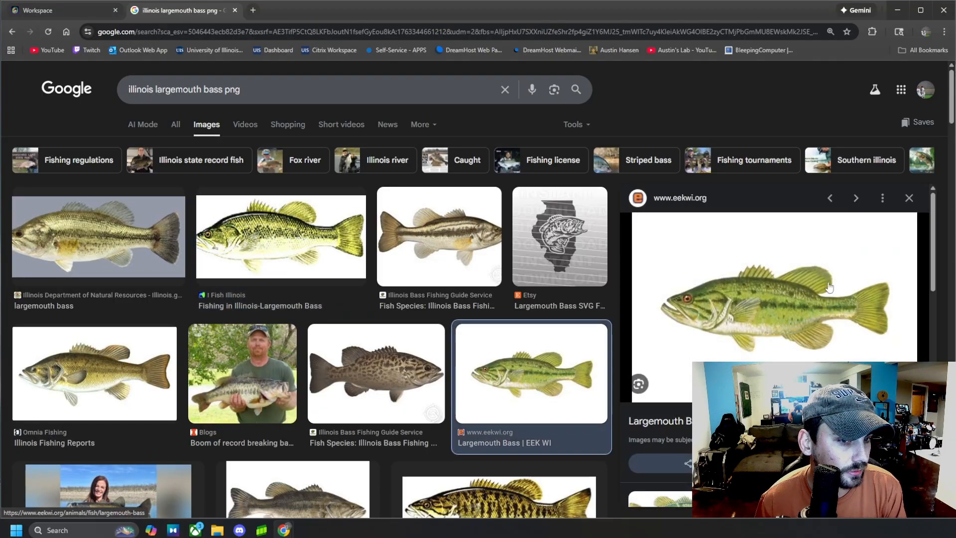
{"action": "mouse_move", "coordinate": [699, 256]}
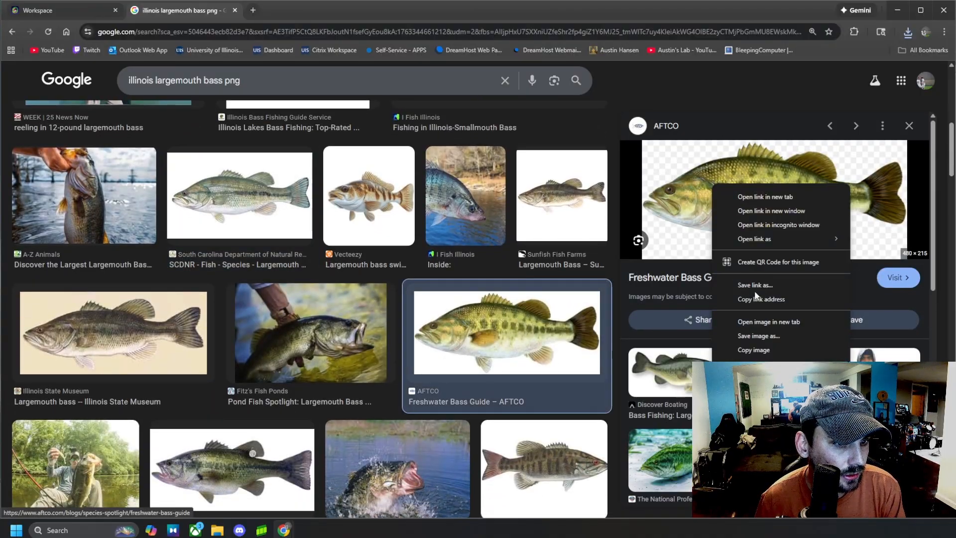
{"action": "left_click", "coordinate": [759, 335]}
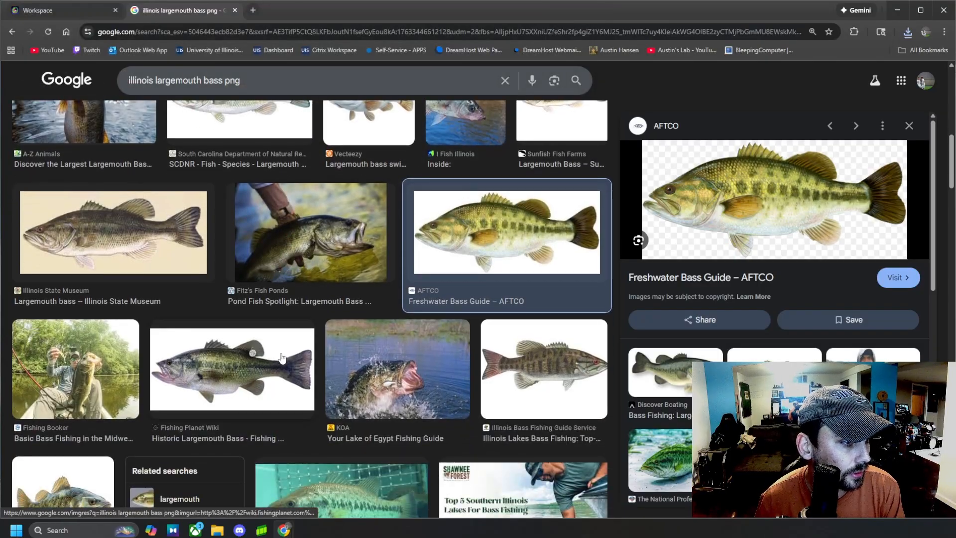
{"action": "left_click", "coordinate": [231, 368]}
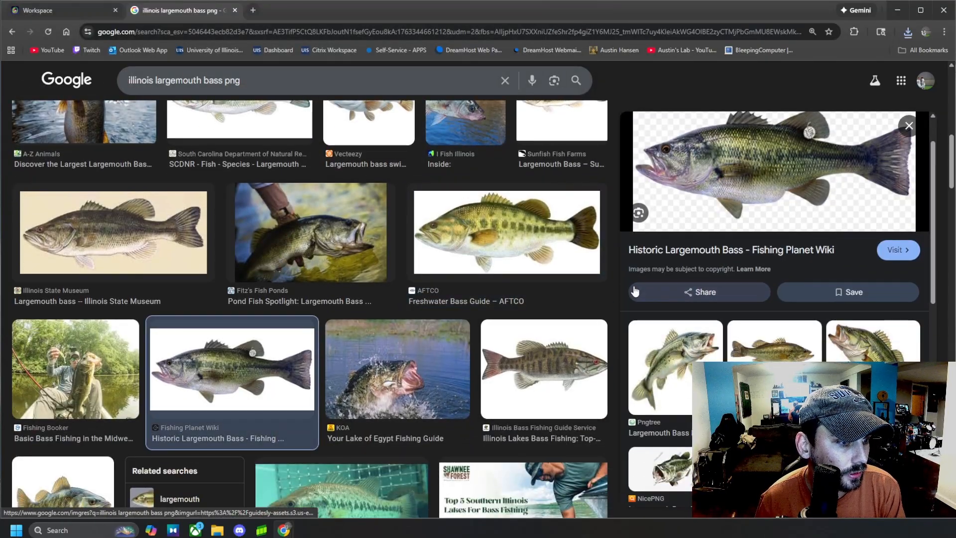
{"action": "scroll", "scroll_direction": "down", "scroll_amount": 3}
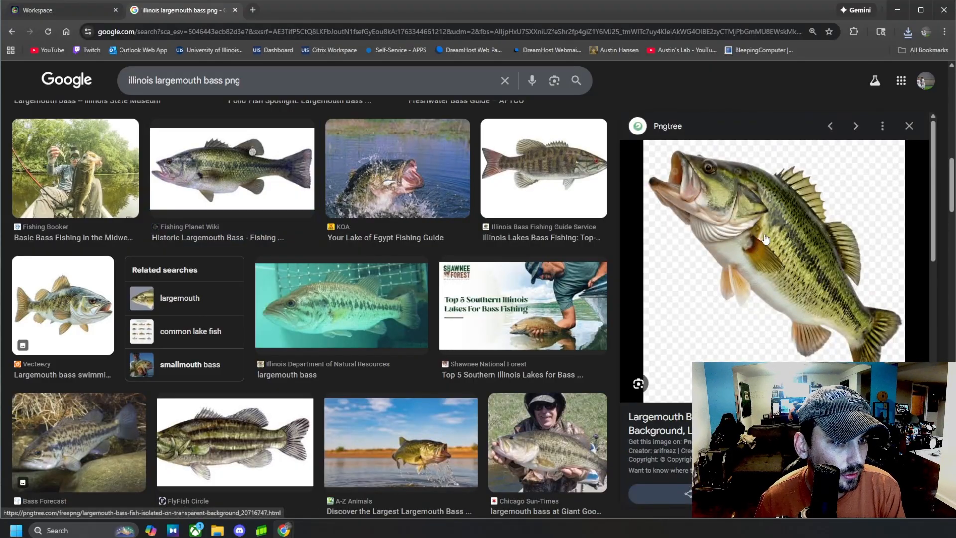
- Save the Pngtree transparent-background bass image as a PNG to Downloads
{"action": "right_click", "coordinate": [765, 238]}
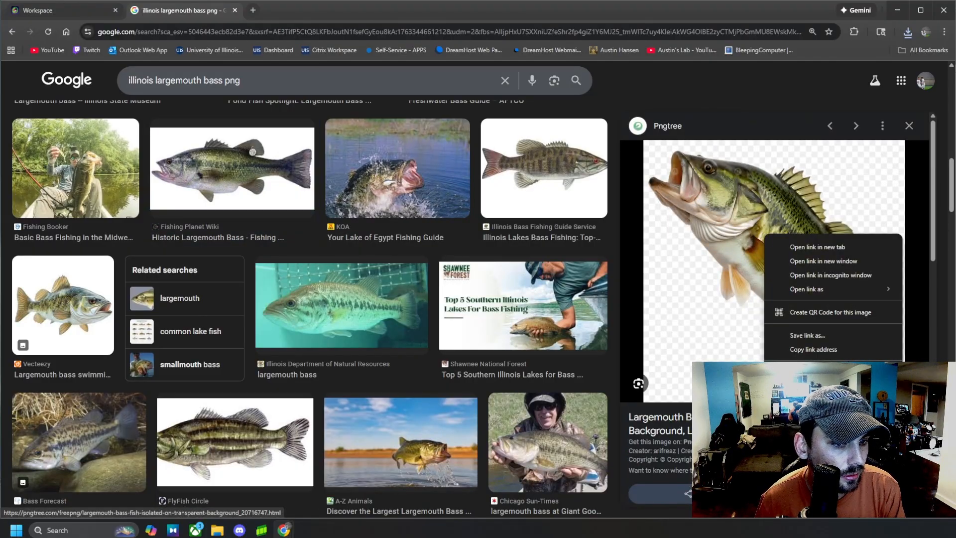
{"action": "left_click", "coordinate": [806, 334]}
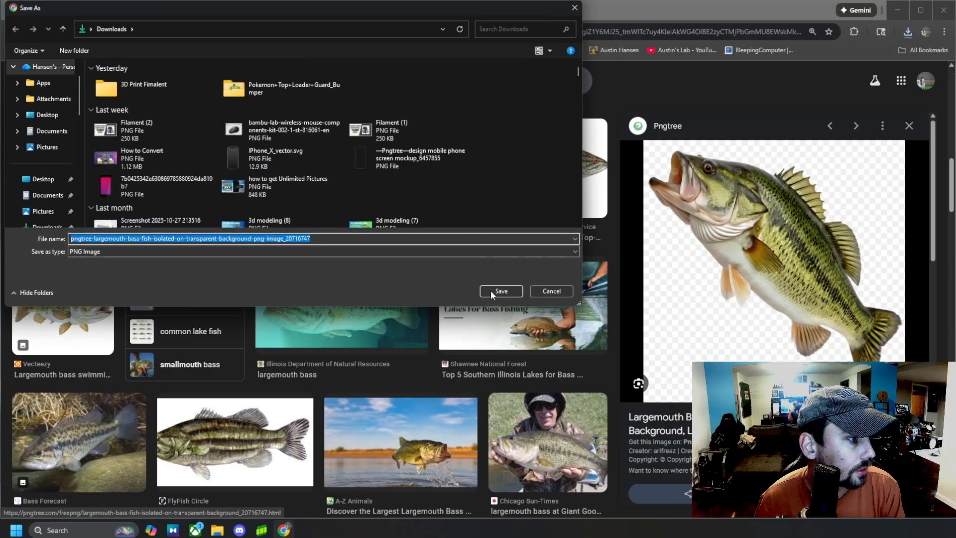
{"action": "left_click", "coordinate": [500, 291]}
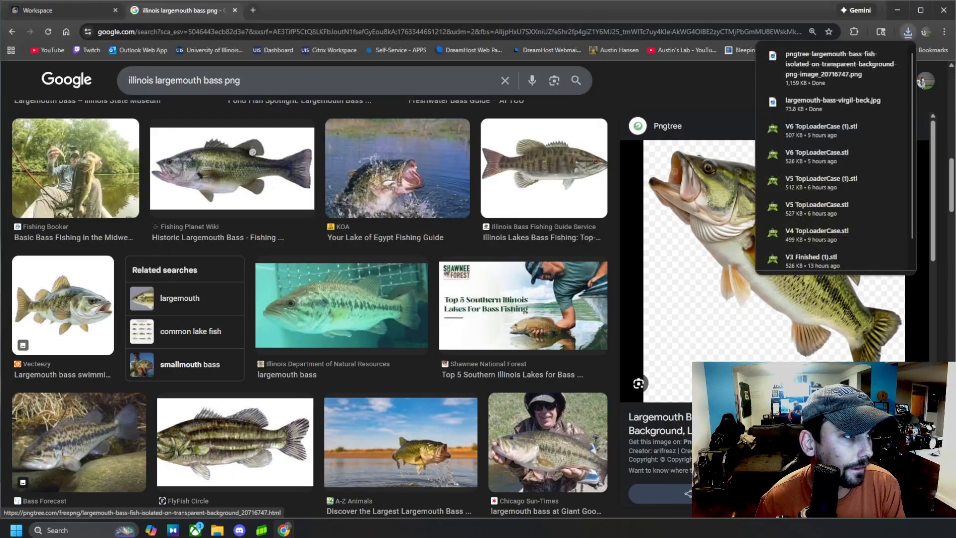
- Upload the bass PNG from Downloads as the new model's source image
{"action": "left_click", "coordinate": [61, 10]}
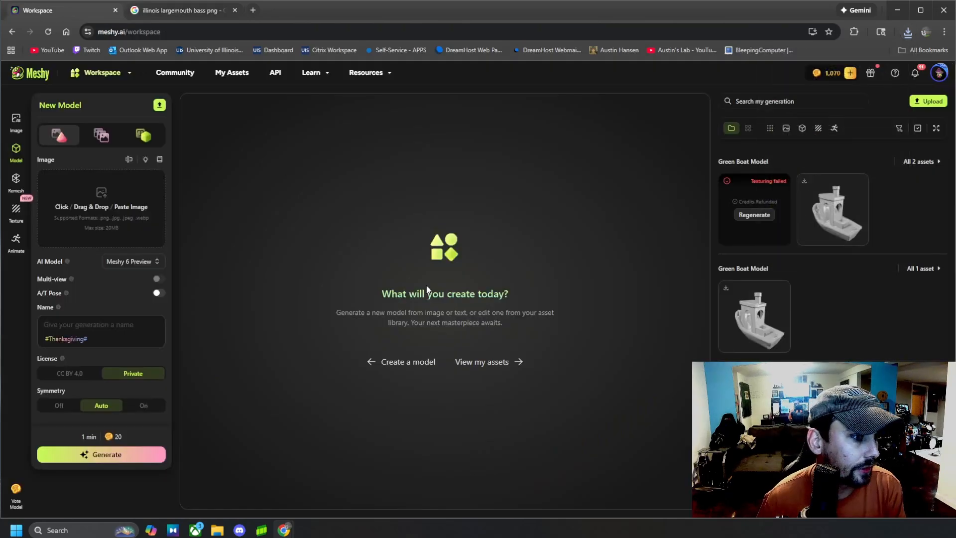
{"action": "left_click", "coordinate": [101, 208]}
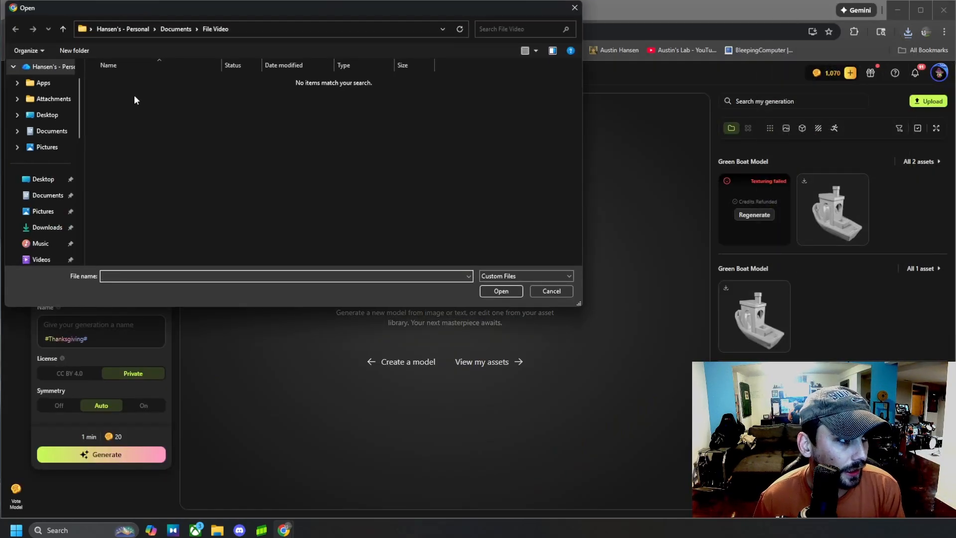
{"action": "left_click", "coordinate": [47, 227]}
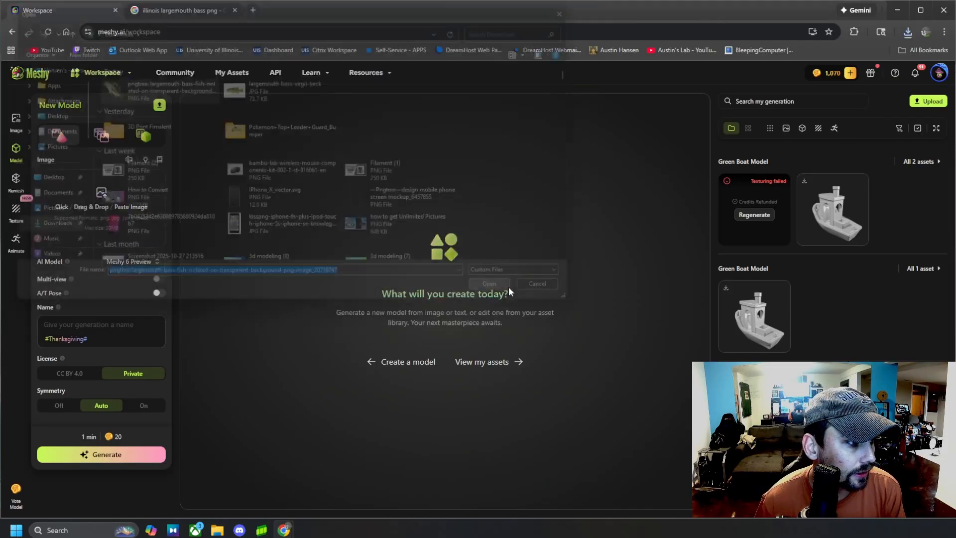
{"action": "left_click", "coordinate": [488, 282]}
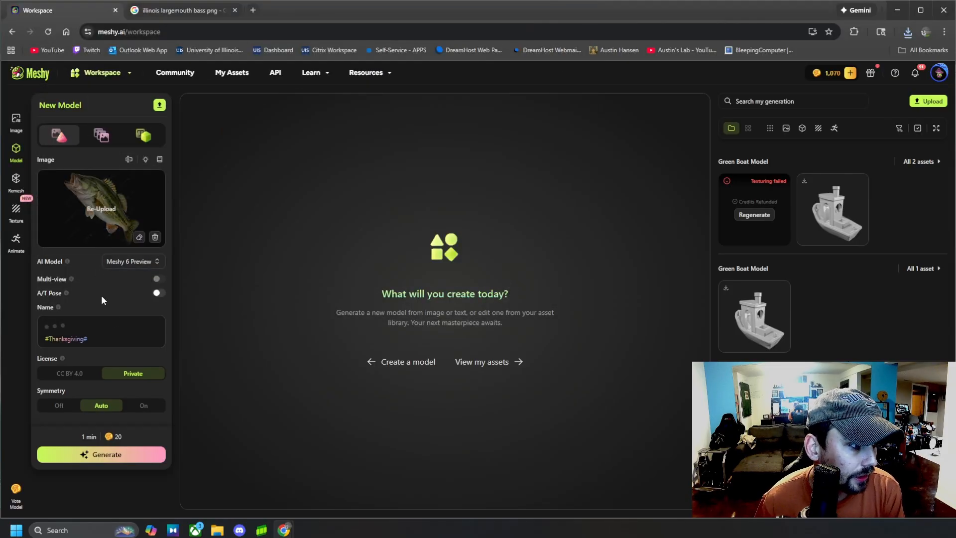
- Name the model 'Bass Leap', turn Symmetry on, and start generation
{"action": "type", "text": "Bass Leap"}
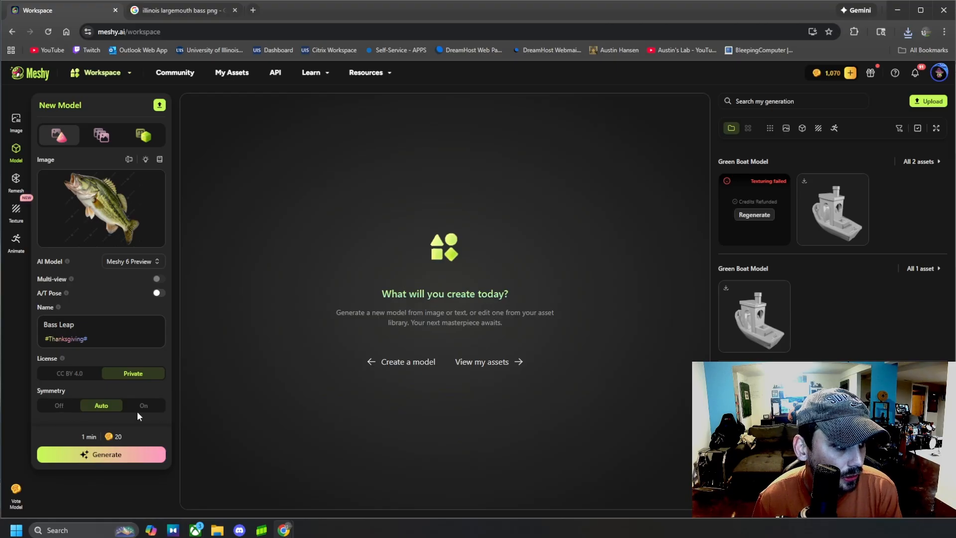
{"action": "left_click", "coordinate": [144, 404]}
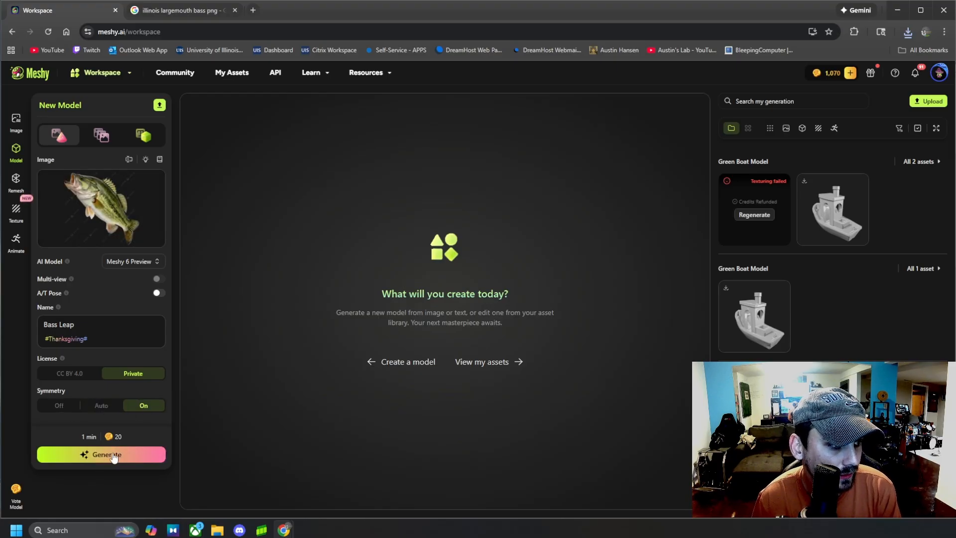
{"action": "left_click", "coordinate": [101, 455]}
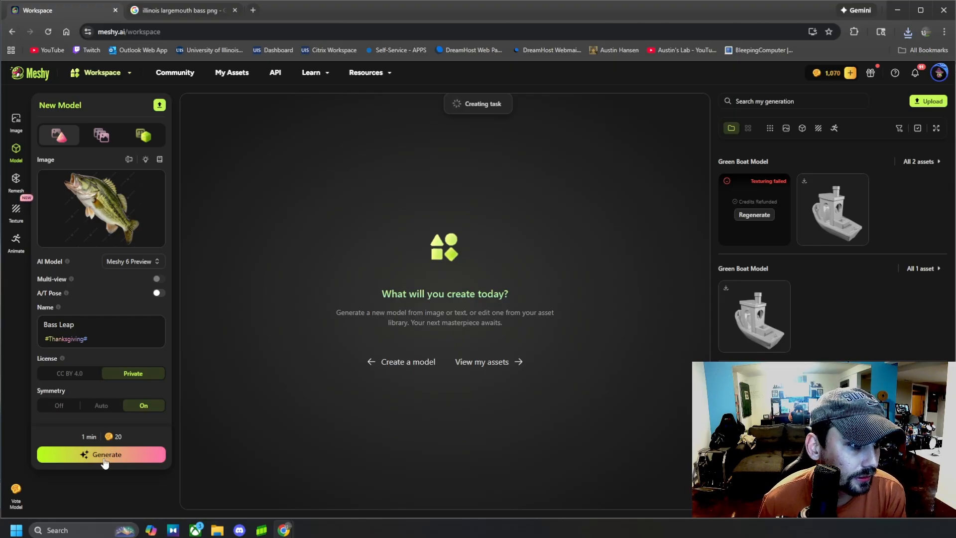
- Let Bass Leap generate while progress reaches 14% in the assets panel
{"action": "left_click", "coordinate": [101, 454]}
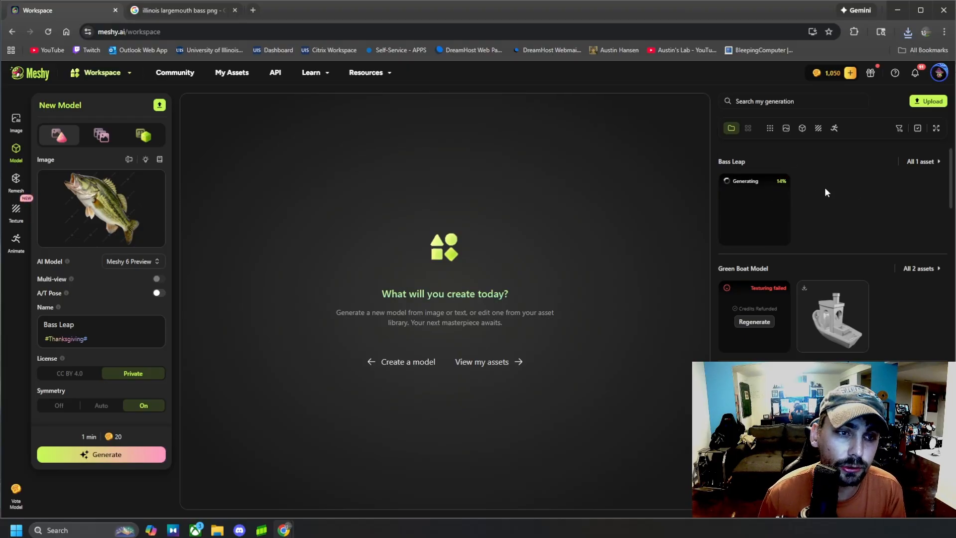
{"action": "mouse_move", "coordinate": [728, 249]}
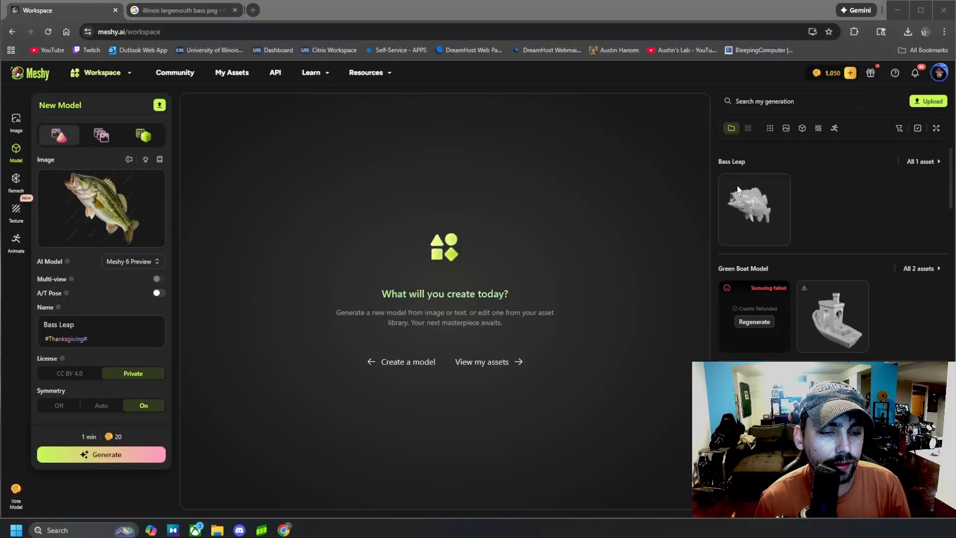
- Load the finished untextured Bass Leap mesh (666,814 faces) into the viewer
{"action": "left_click", "coordinate": [754, 207]}
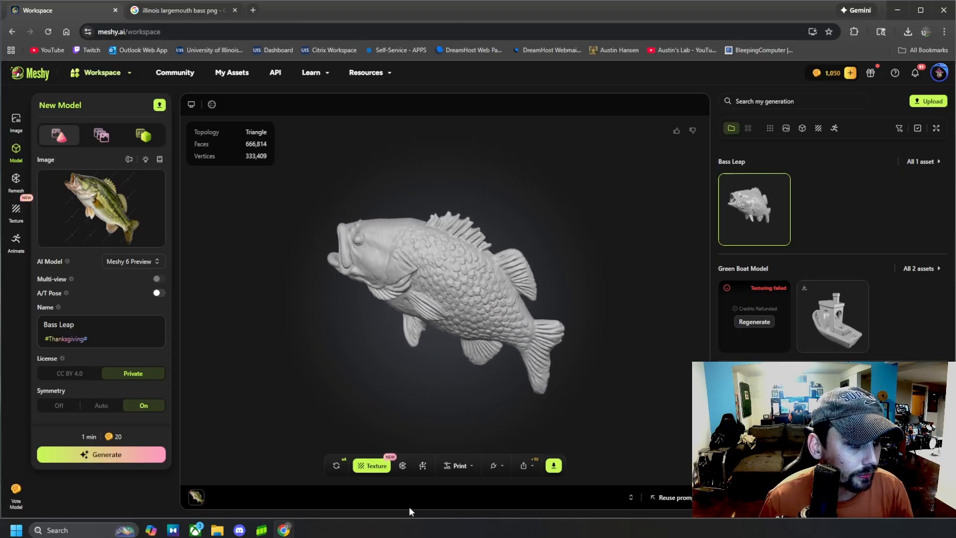
{"action": "mouse_move", "coordinate": [335, 465]}
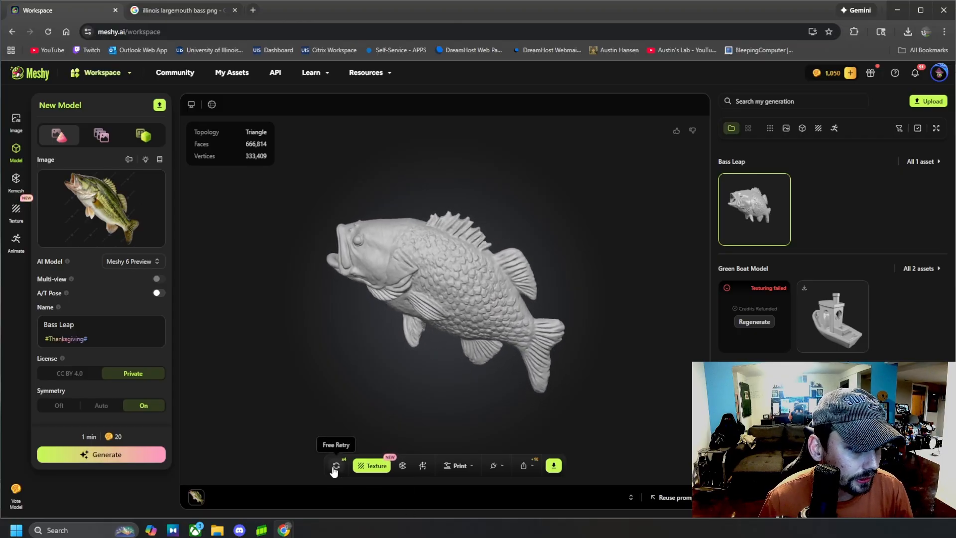
- Free-retry Bass Leap, confirm replacing it, and view the new 505,710-face mesh
{"action": "left_click", "coordinate": [335, 465]}
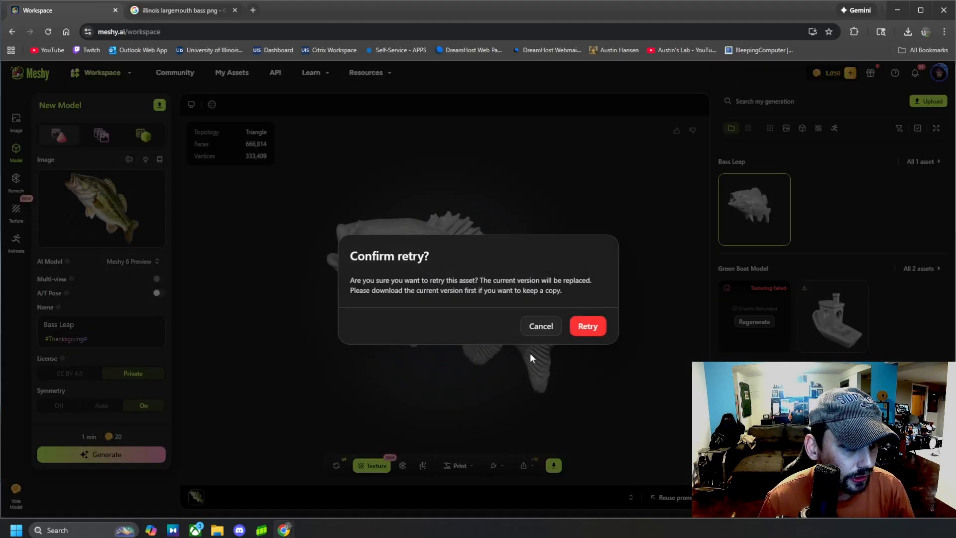
{"action": "left_click", "coordinate": [586, 326]}
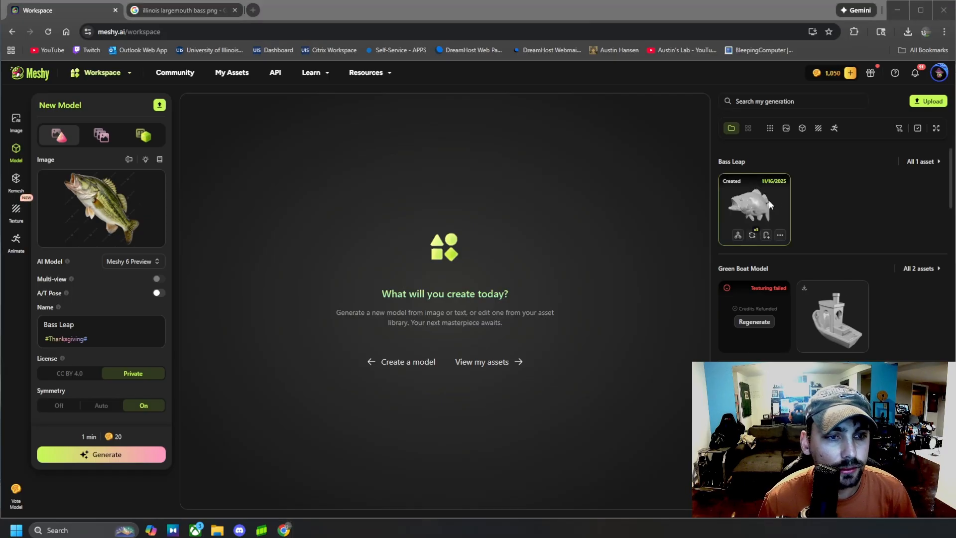
{"action": "left_click", "coordinate": [755, 207]}
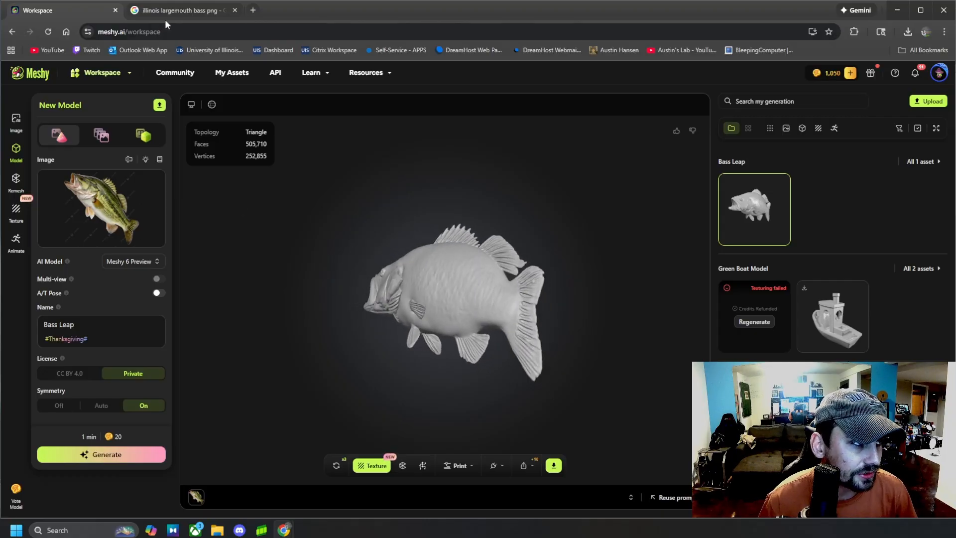
- Save the white-background Wikimedia Commons bass illustration from Google Images to Downloads
{"action": "left_click", "coordinate": [180, 10]}
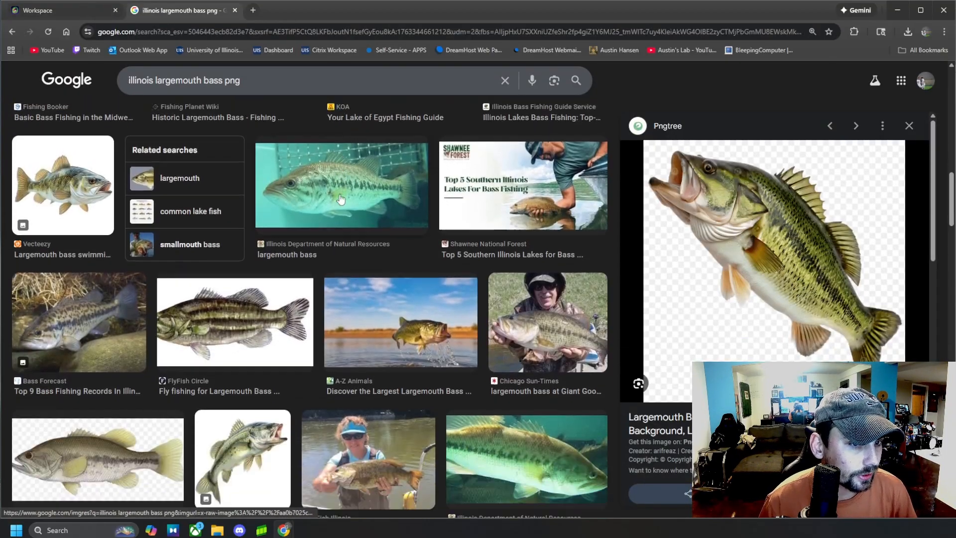
{"action": "left_click", "coordinate": [96, 238]}
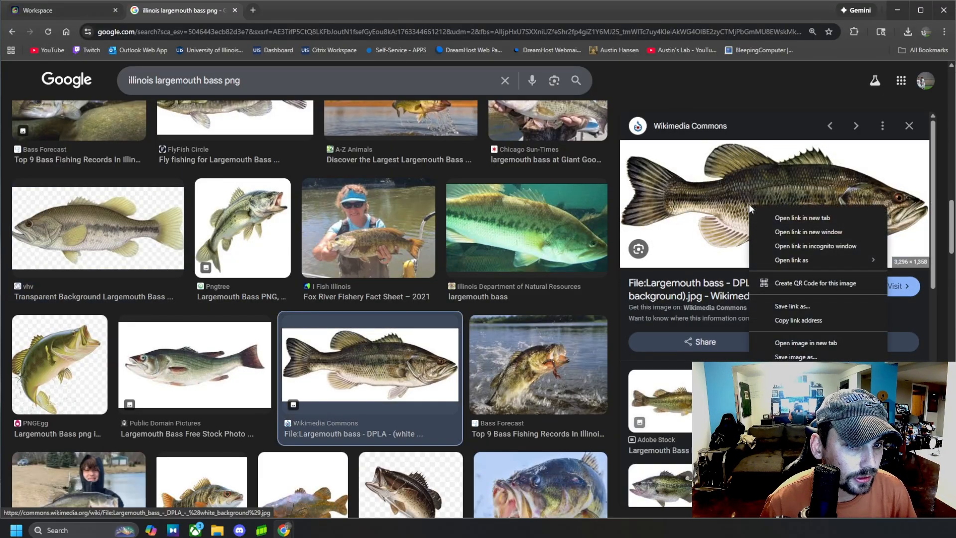
{"action": "left_click", "coordinate": [795, 356]}
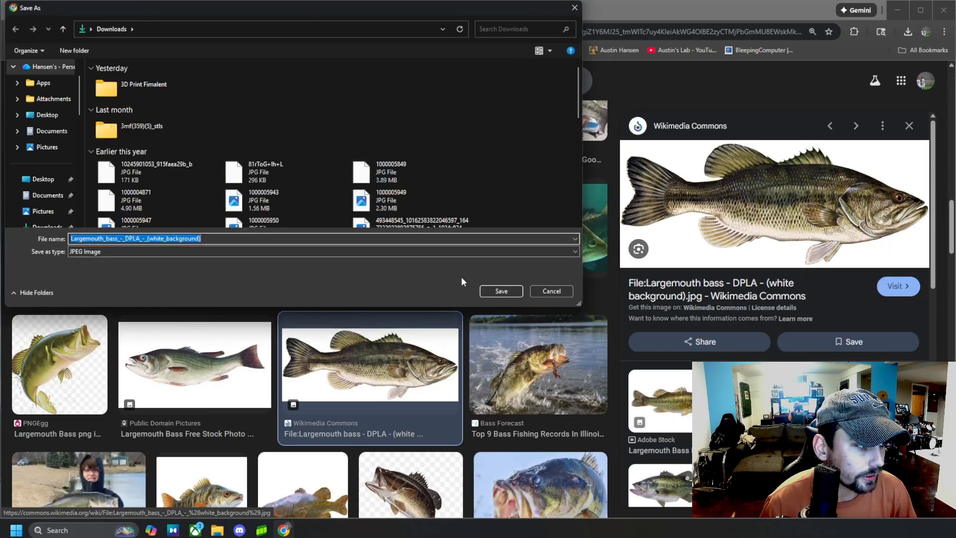
{"action": "left_click", "coordinate": [500, 291]}
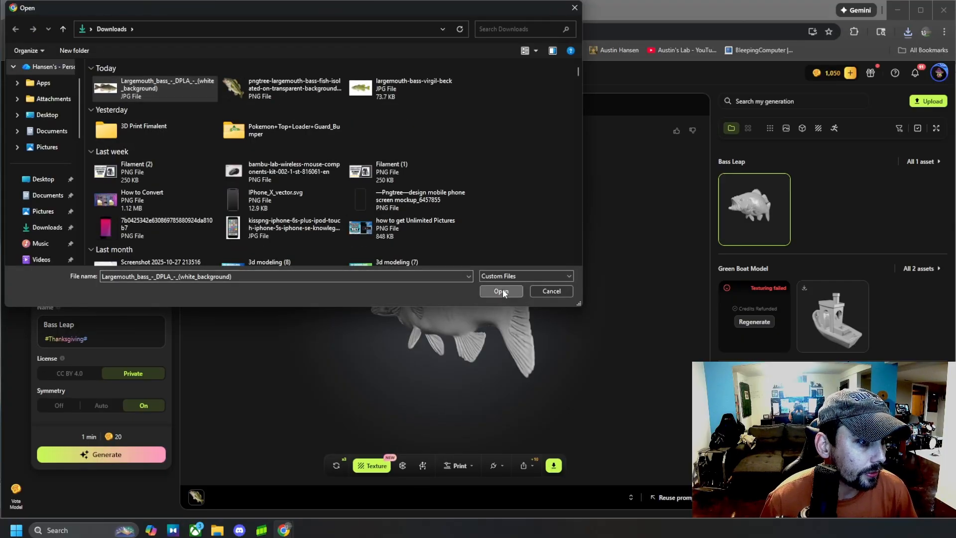
- Load the saved illustration, name it 'Bass Illustration', and start generation
{"action": "left_click", "coordinate": [500, 291]}
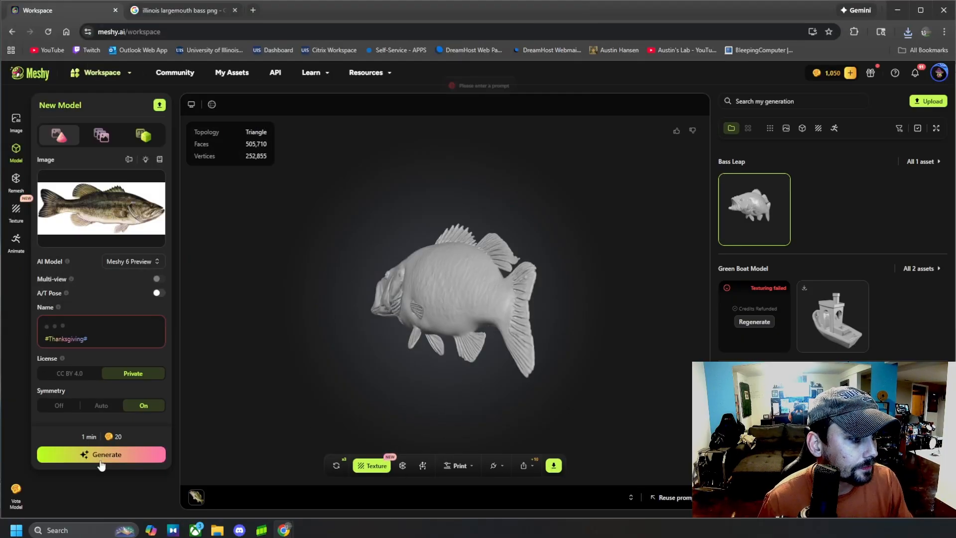
{"action": "type", "text": "Bass Illustration"}
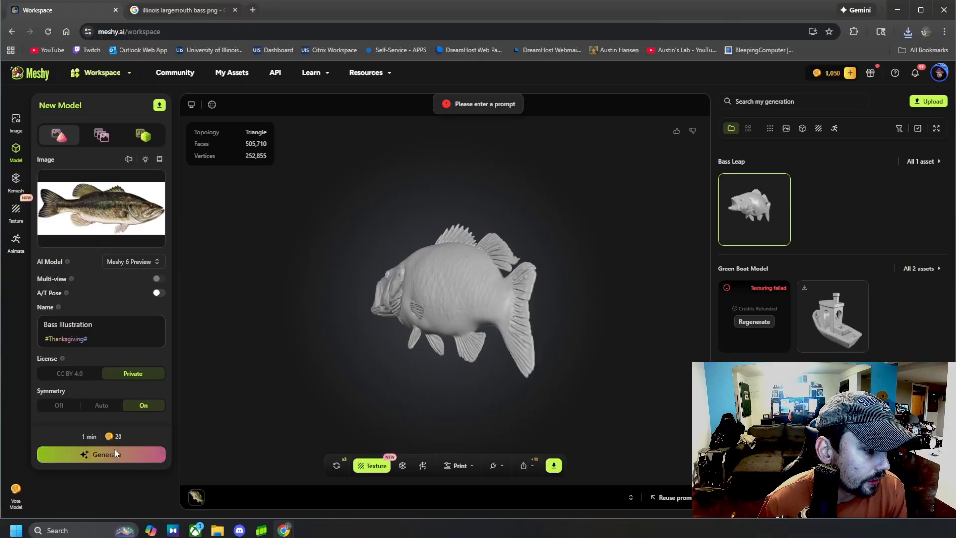
{"action": "left_click", "coordinate": [101, 454]}
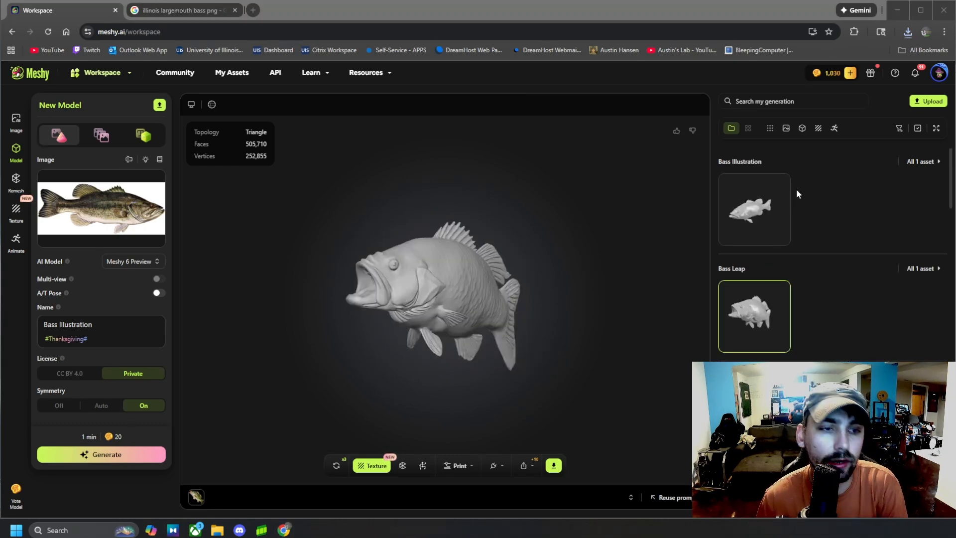
- Open the finished Bass Illustration thumbnail to view the untextured 389,116-face mesh
{"action": "left_click", "coordinate": [753, 209]}
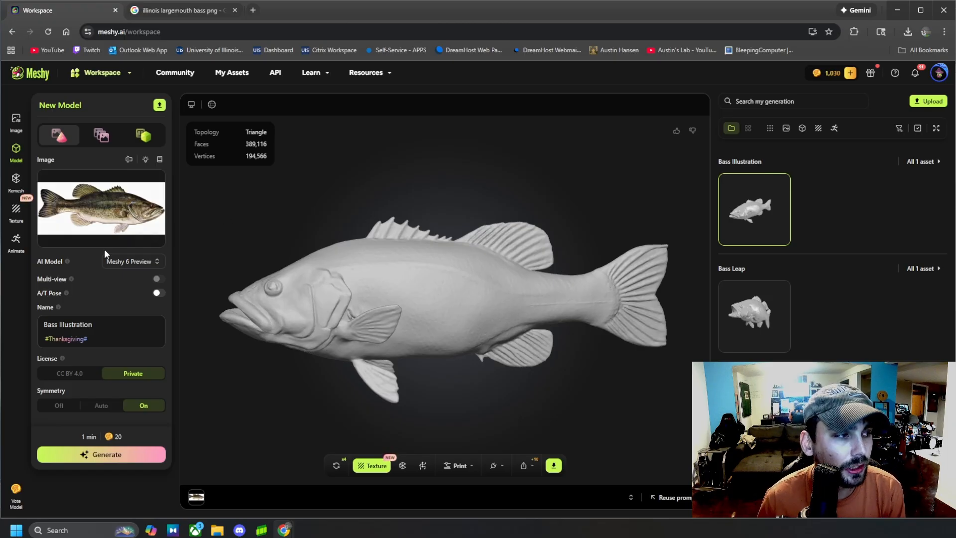
{"action": "mouse_move", "coordinate": [342, 247]}
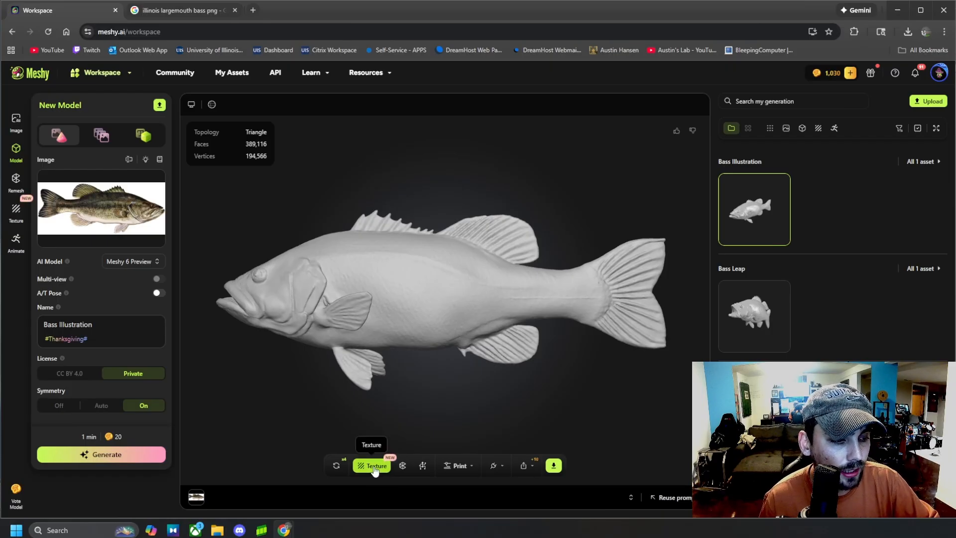
{"action": "mouse_move", "coordinate": [342, 296]}
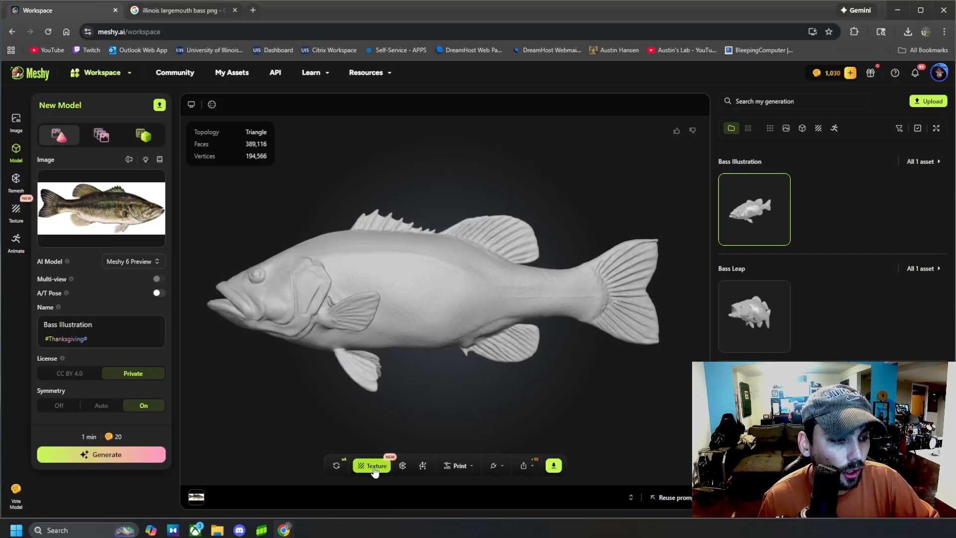
- Texture the Bass Illustration model using the bass photo as image input
{"action": "left_click", "coordinate": [371, 465]}
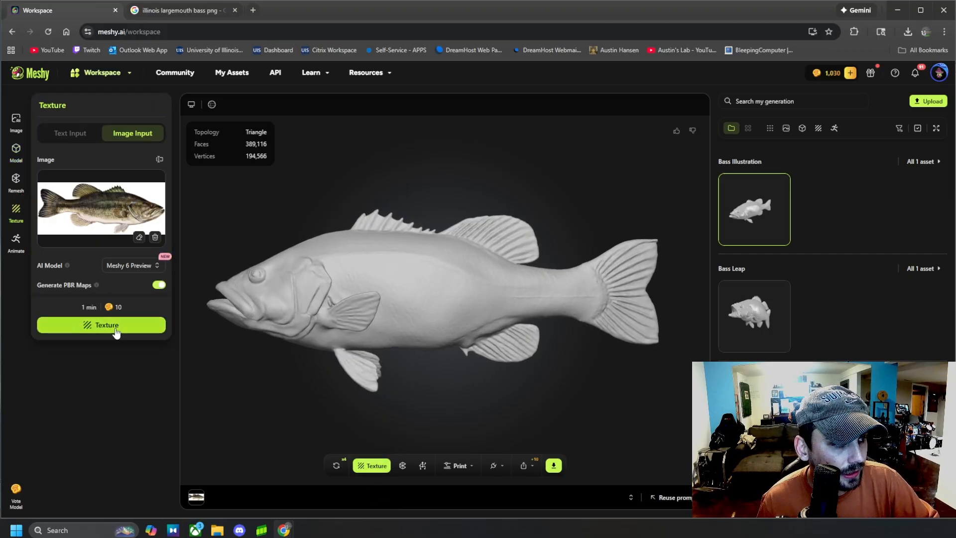
{"action": "left_click", "coordinate": [102, 324]}
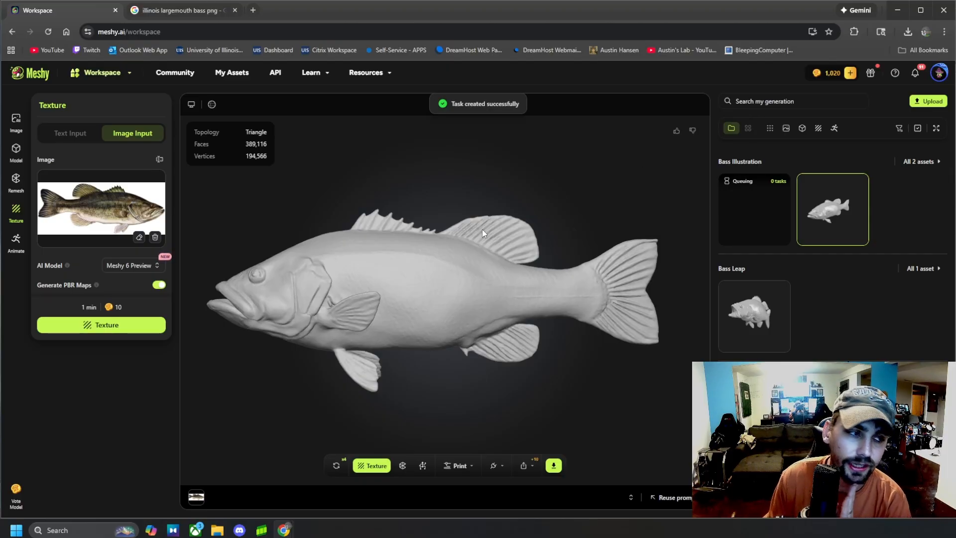
{"action": "mouse_move", "coordinate": [780, 206]}
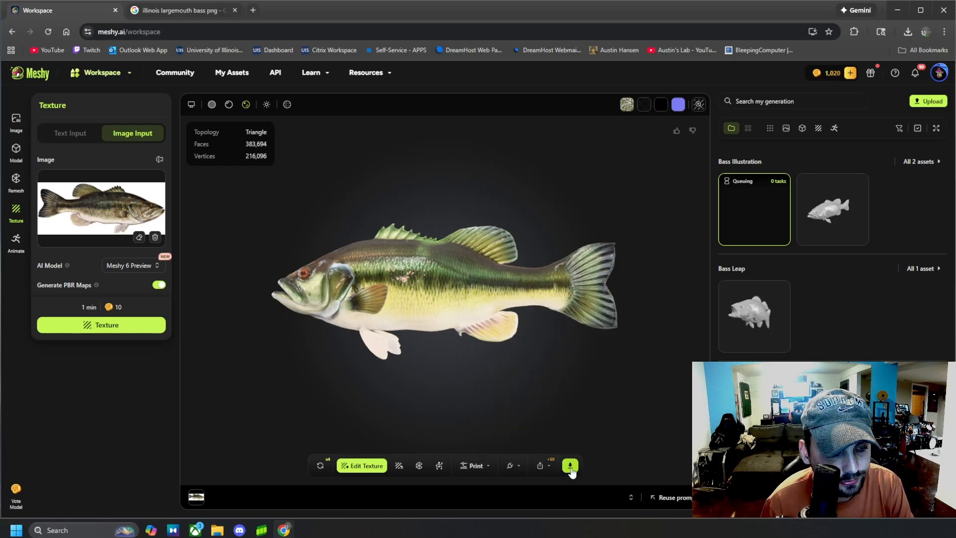
- Download the textured bass in STL format and check Chrome's downloads
{"action": "left_click", "coordinate": [570, 465]}
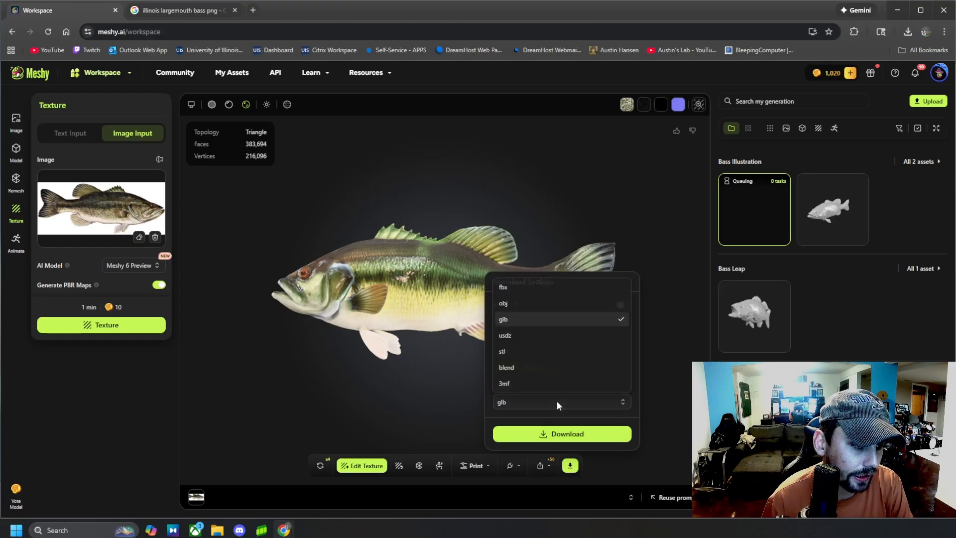
{"action": "mouse_move", "coordinate": [526, 357]}
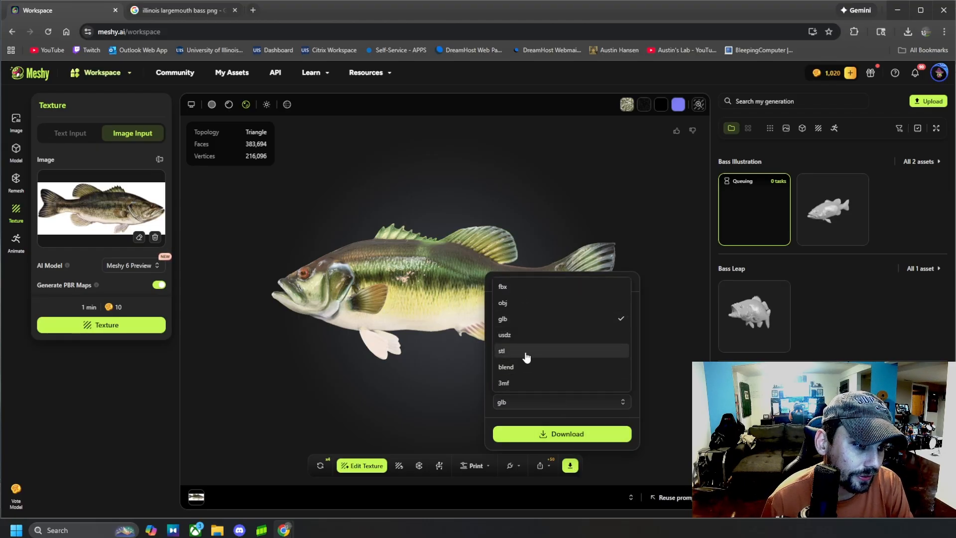
{"action": "left_click", "coordinate": [501, 350]}
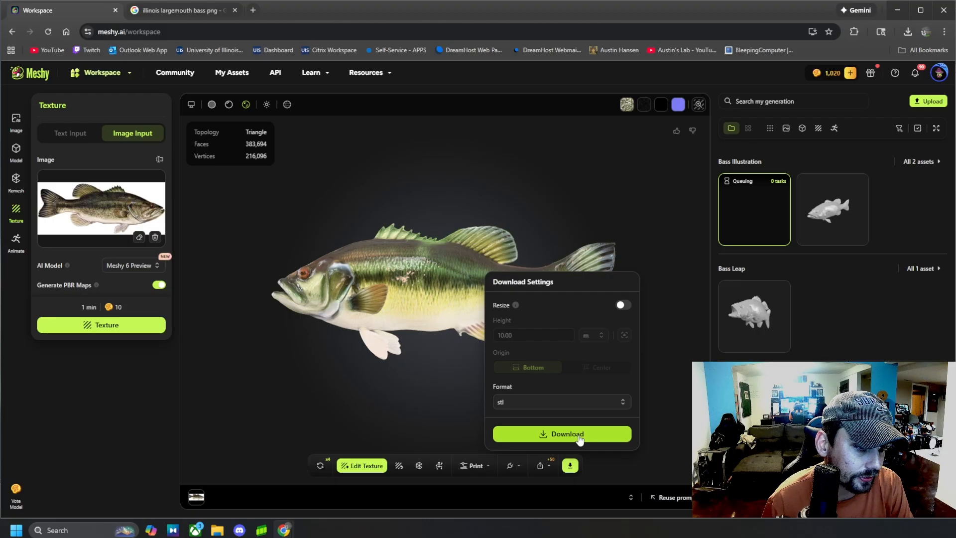
{"action": "left_click", "coordinate": [561, 434]}
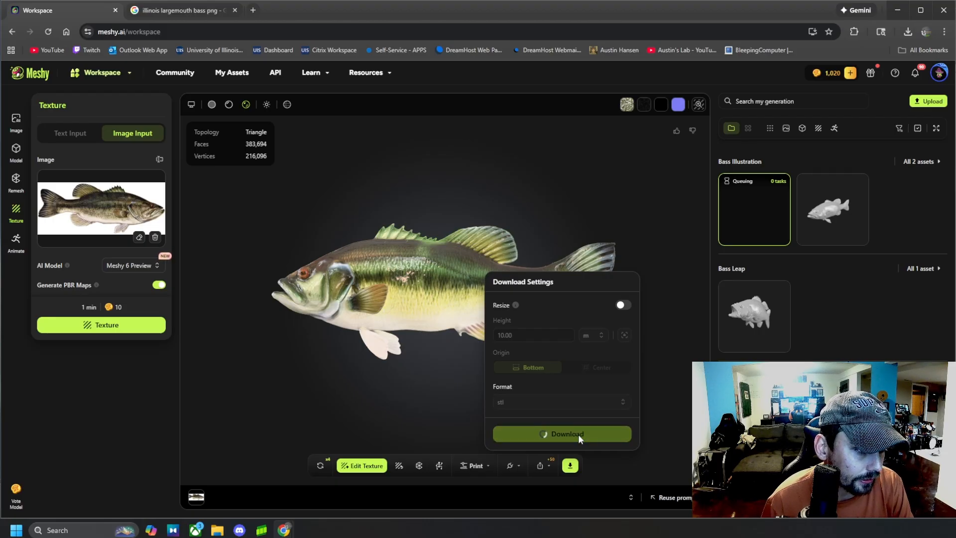
{"action": "mouse_move", "coordinate": [627, 359]}
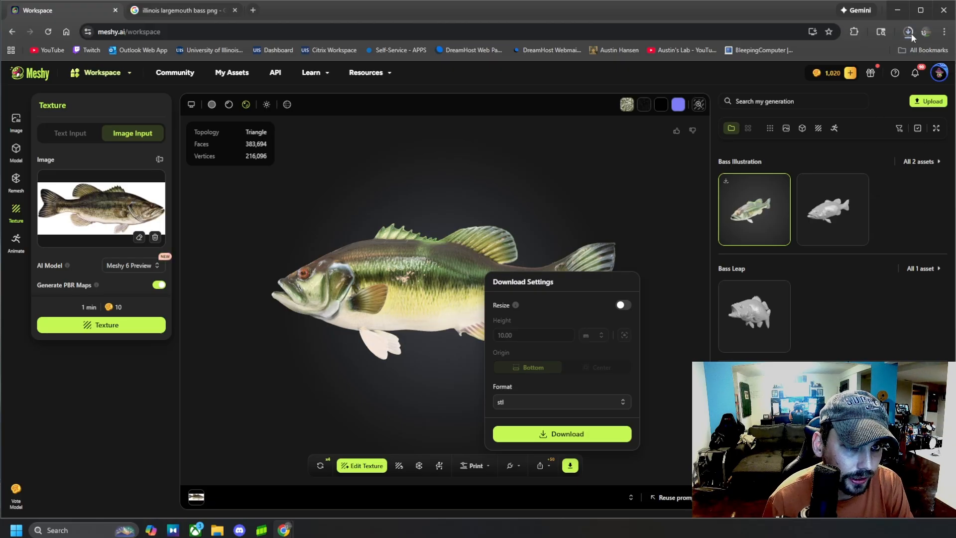
{"action": "left_click", "coordinate": [16, 152]}
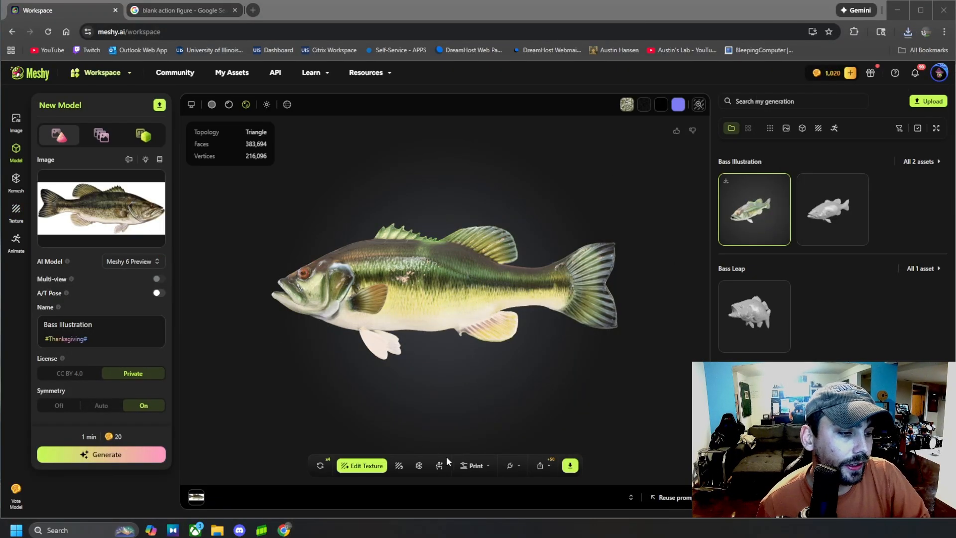
{"action": "mouse_move", "coordinate": [438, 465]}
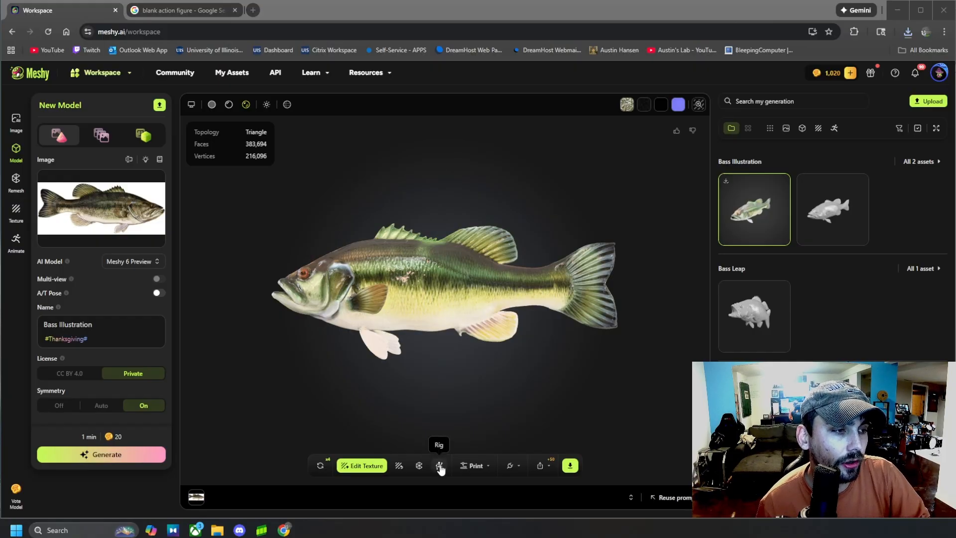
{"action": "mouse_move", "coordinate": [385, 374]}
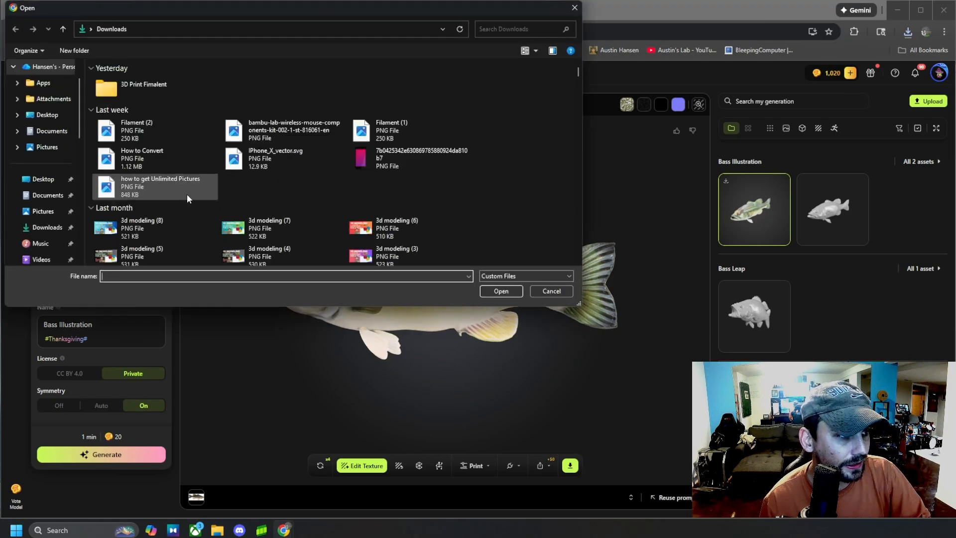
- Generate a model named 'Sculpted Warrior' from the uploaded blank action figure image
{"action": "left_click", "coordinate": [500, 291]}
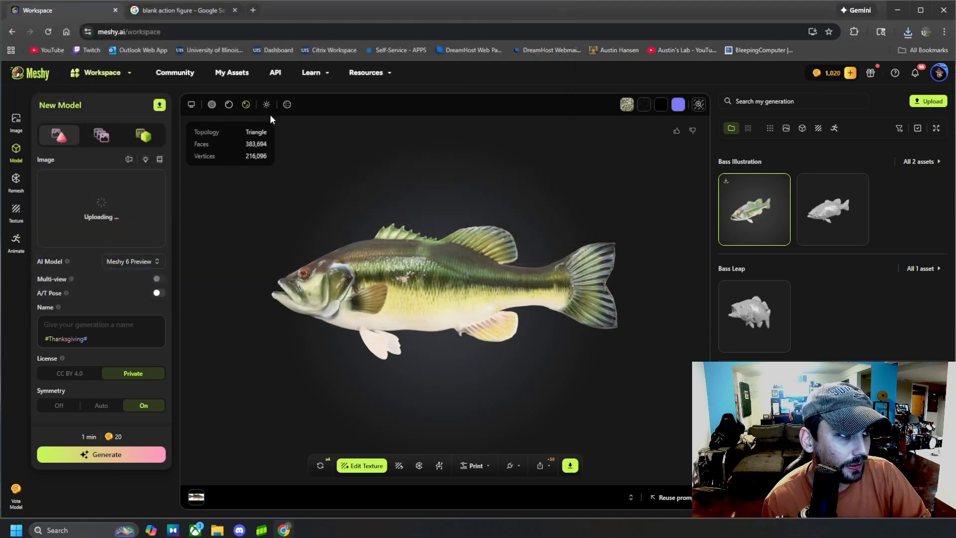
{"action": "left_click", "coordinate": [177, 11]}
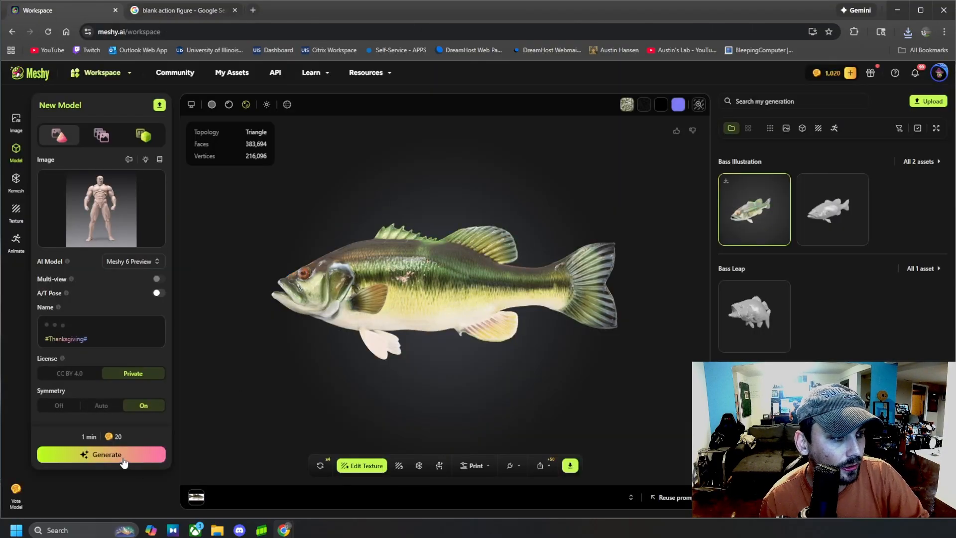
{"action": "left_click", "coordinate": [101, 454]}
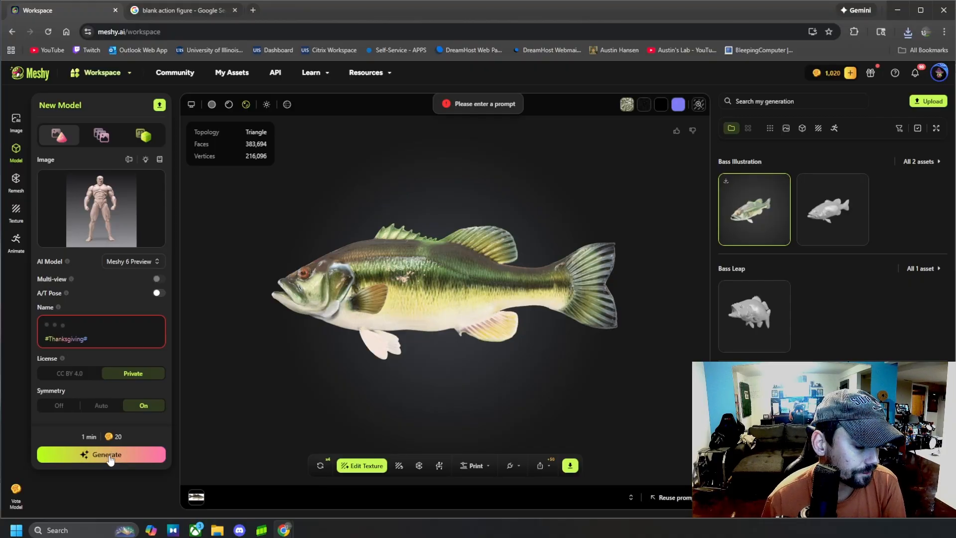
{"action": "mouse_move", "coordinate": [383, 380]}
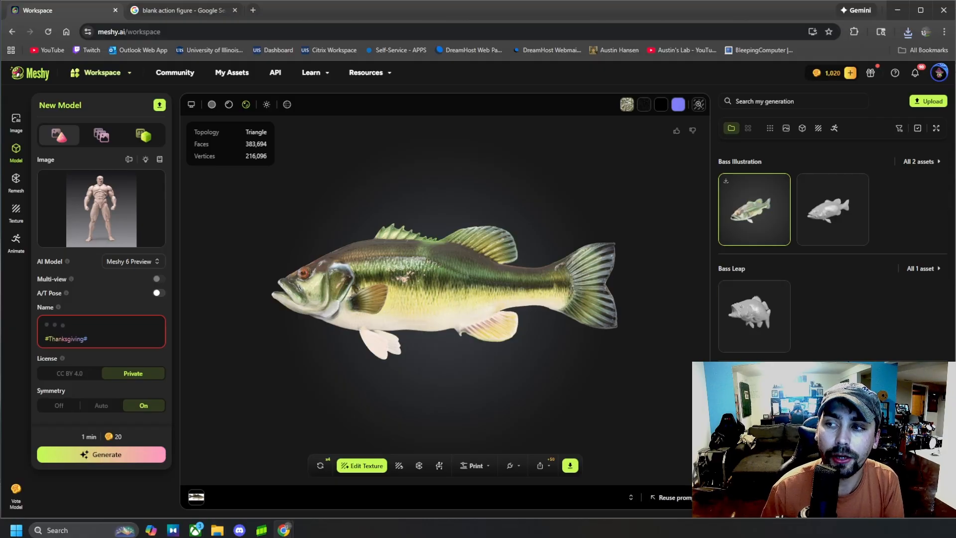
{"action": "type", "text": "Sculpted Warrior"}
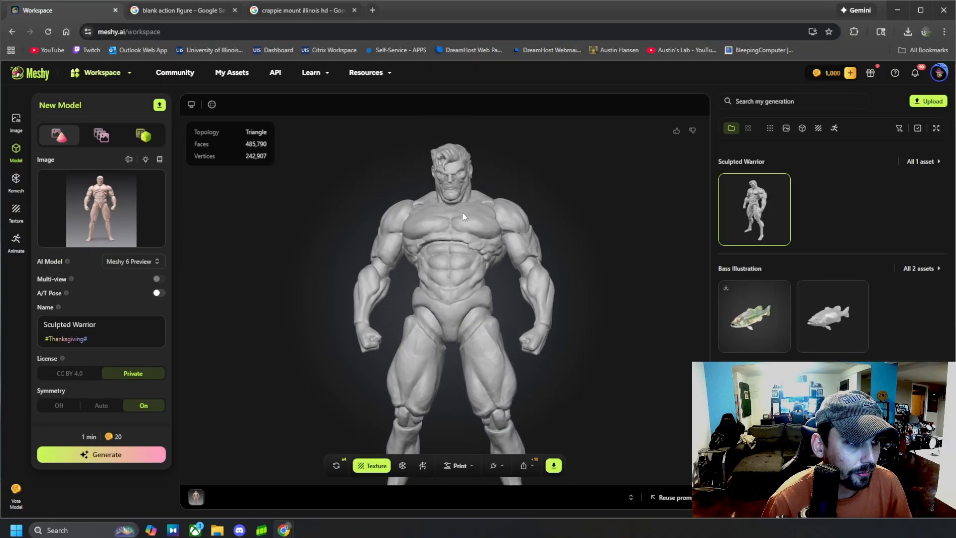
- Rig the warrior as Humanoid, keeping default orientation and auto-placed body markers
{"action": "scroll", "scroll_direction": "down", "scroll_amount": 3}
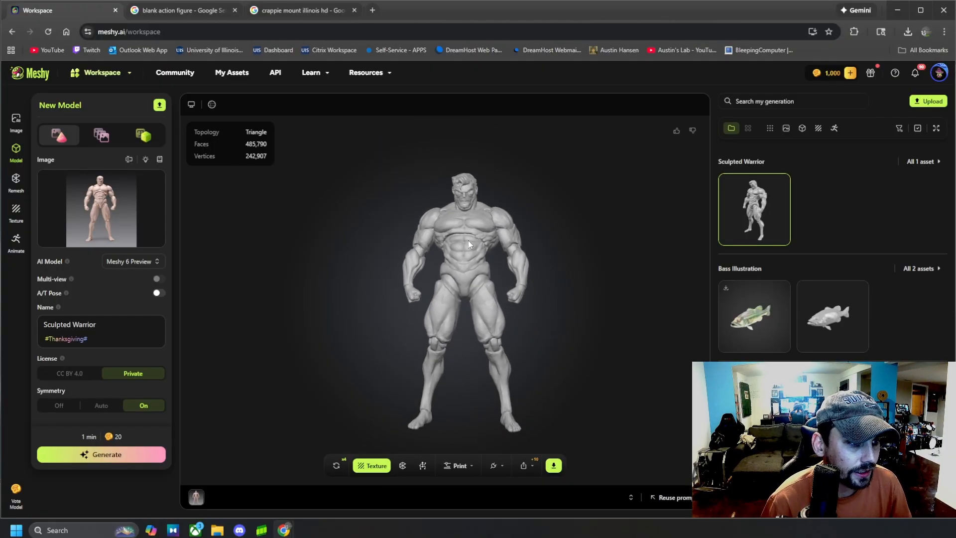
{"action": "mouse_move", "coordinate": [422, 465]}
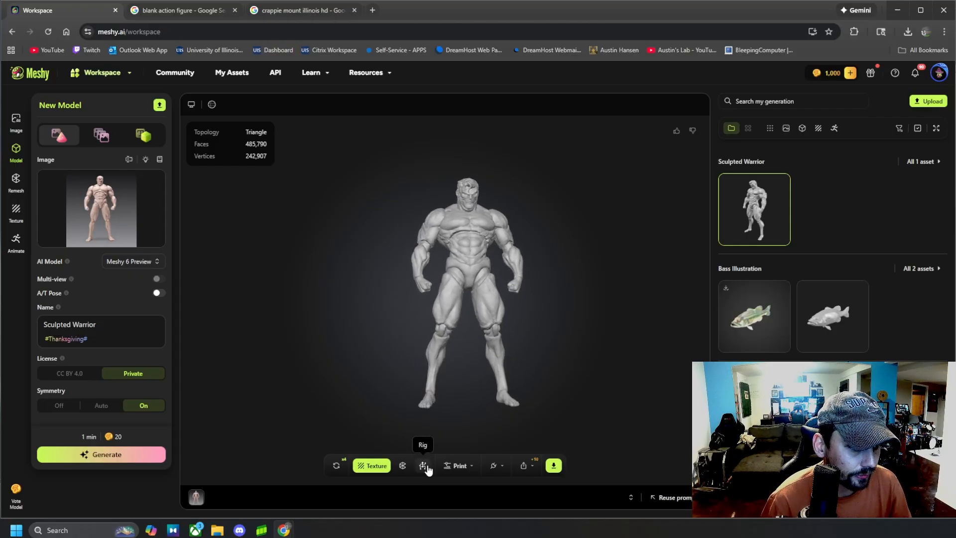
{"action": "left_click", "coordinate": [422, 465]}
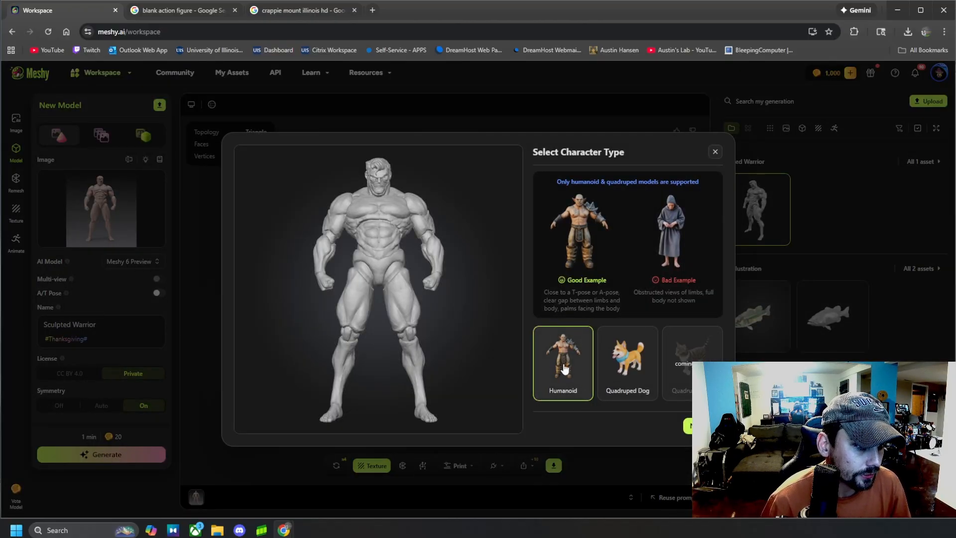
{"action": "left_click", "coordinate": [561, 363]}
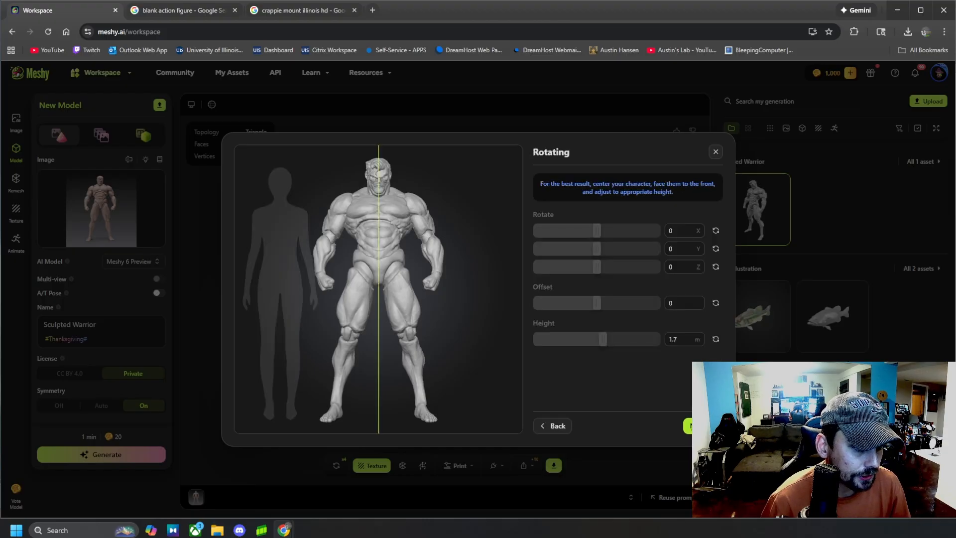
{"action": "mouse_move", "coordinate": [613, 236]}
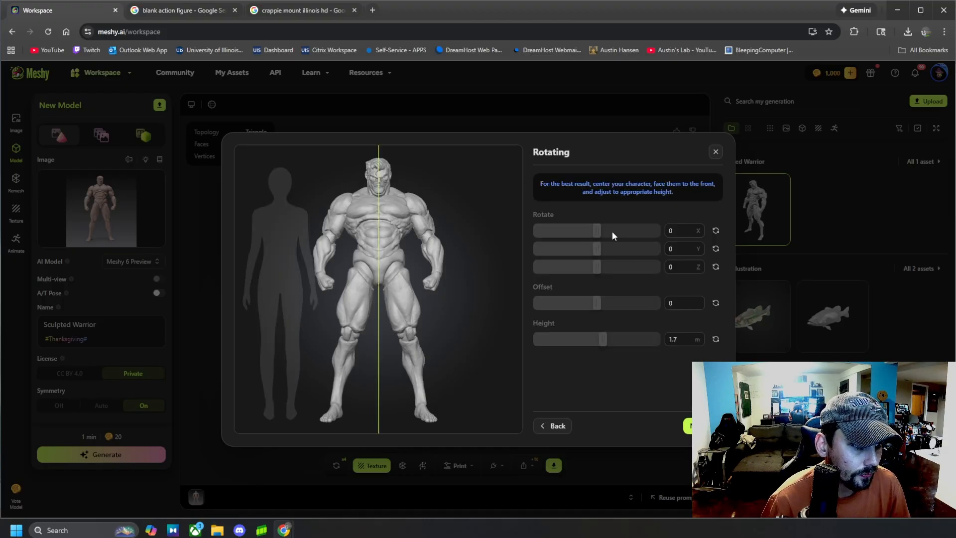
{"action": "mouse_move", "coordinate": [378, 222]}
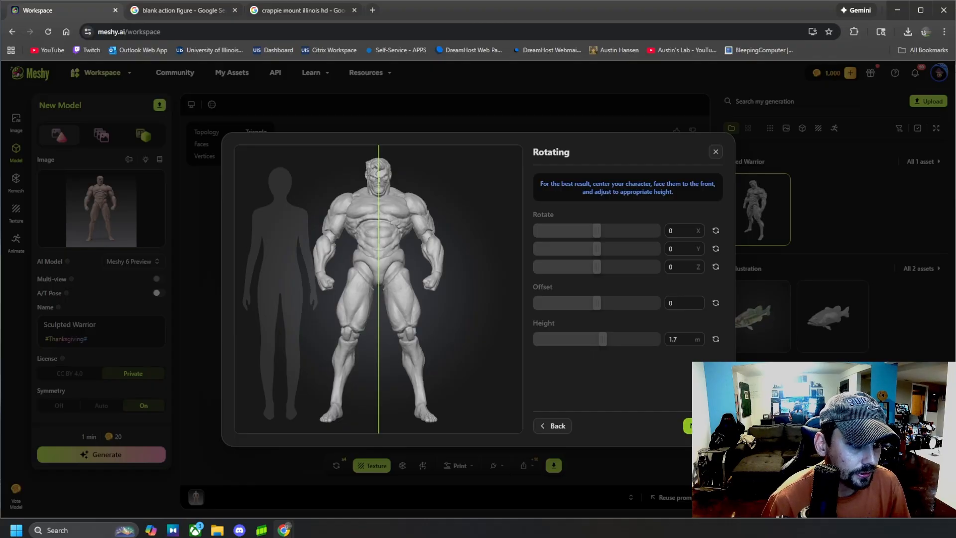
{"action": "left_click", "coordinate": [689, 425]}
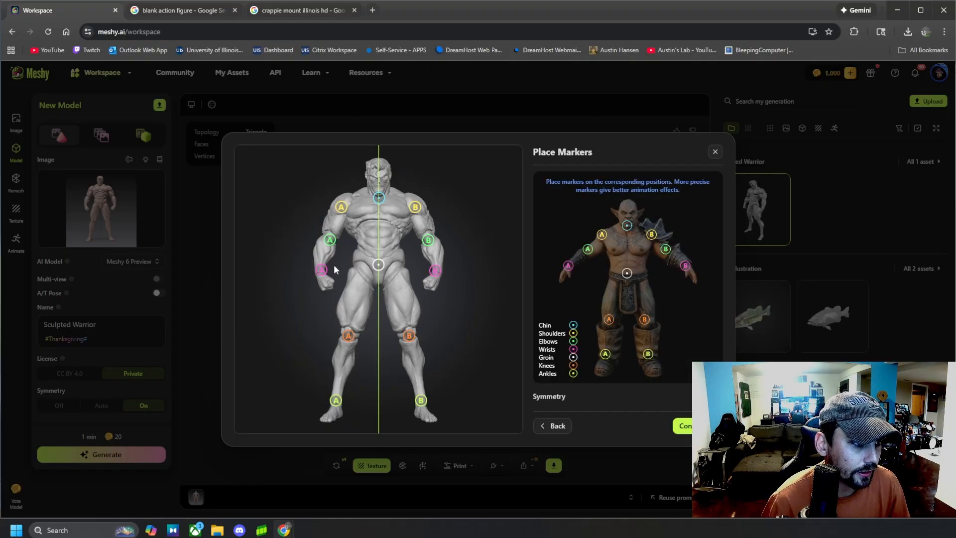
{"action": "mouse_move", "coordinate": [377, 198]}
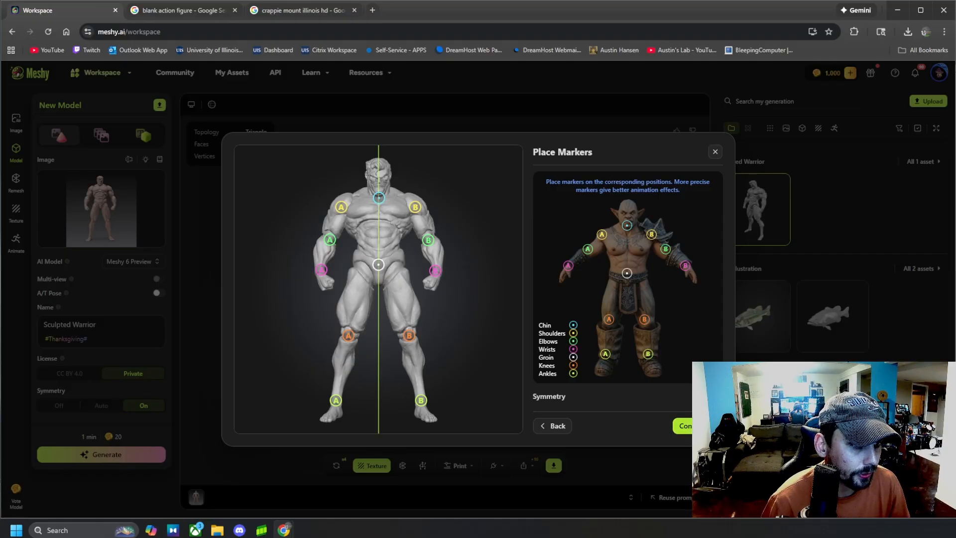
{"action": "left_click", "coordinate": [685, 426]}
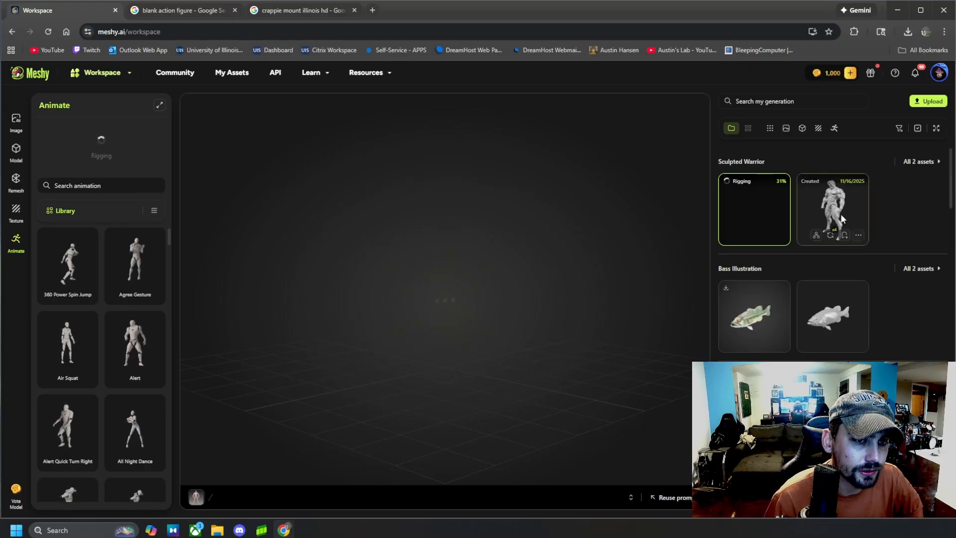
- View the original warrior while rigging runs, then return to the rigged version
{"action": "left_click", "coordinate": [832, 209]}
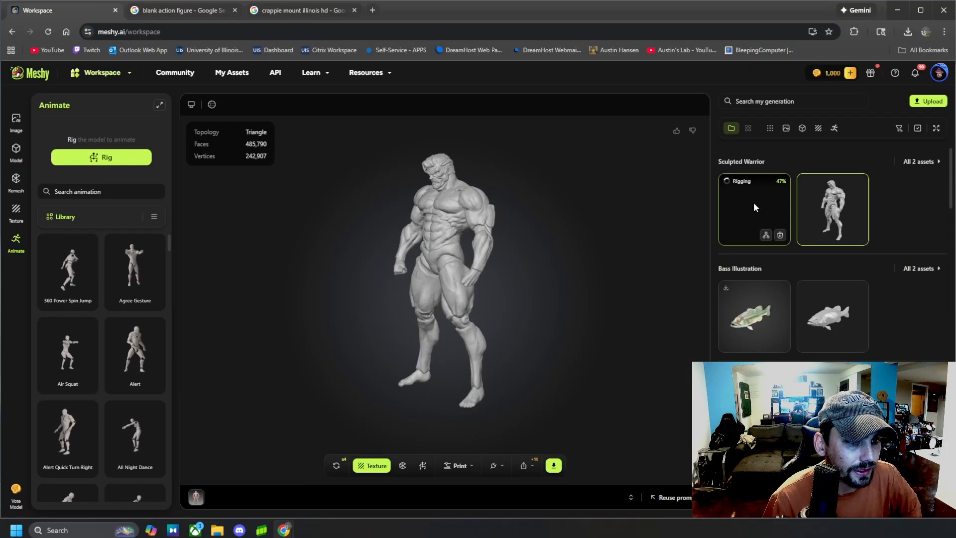
{"action": "left_click", "coordinate": [100, 157]}
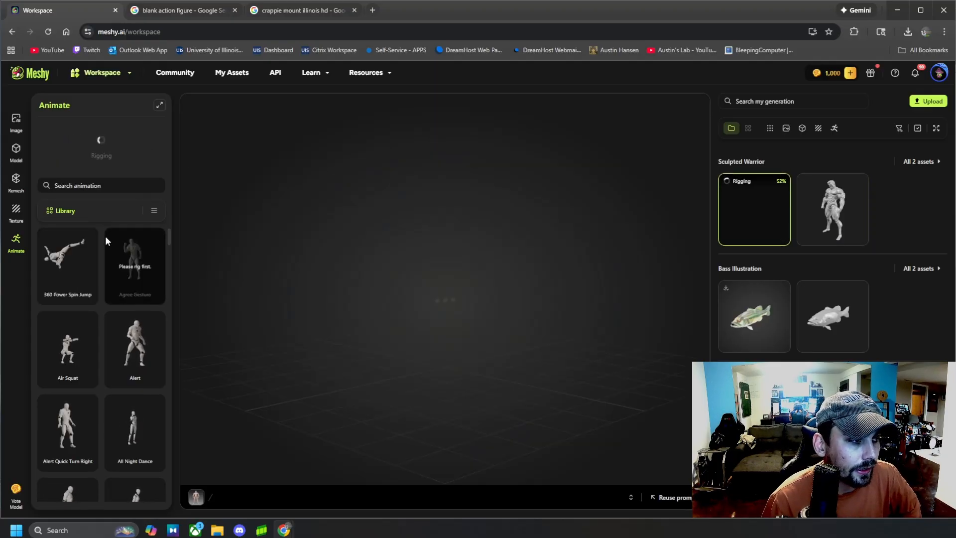
{"action": "mouse_move", "coordinate": [116, 312]}
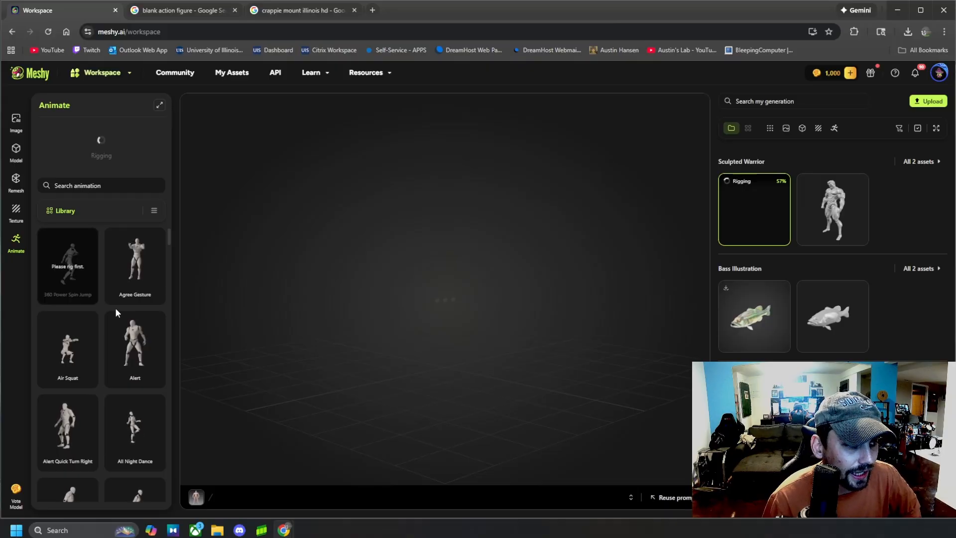
{"action": "scroll", "scroll_direction": "down", "scroll_amount": 3}
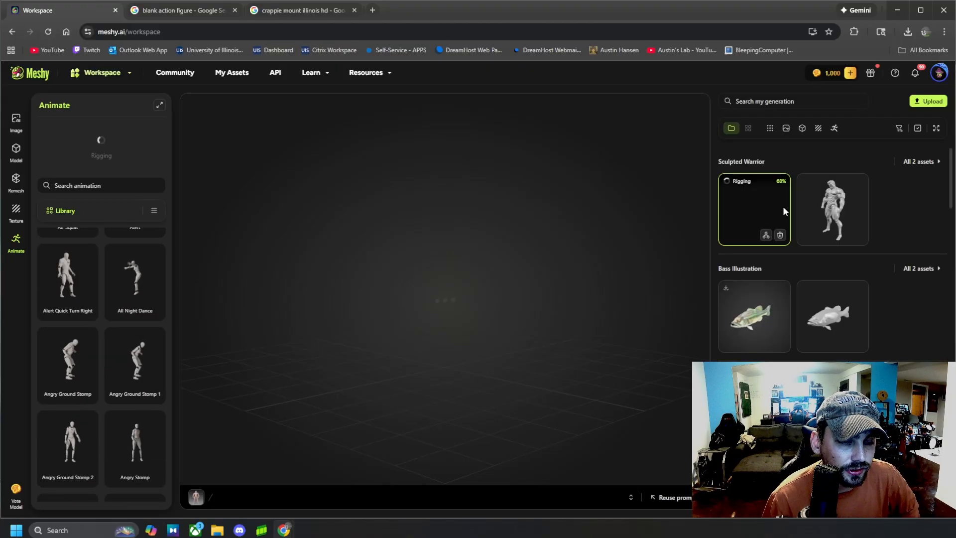
{"action": "scroll", "scroll_direction": "up", "scroll_amount": 3}
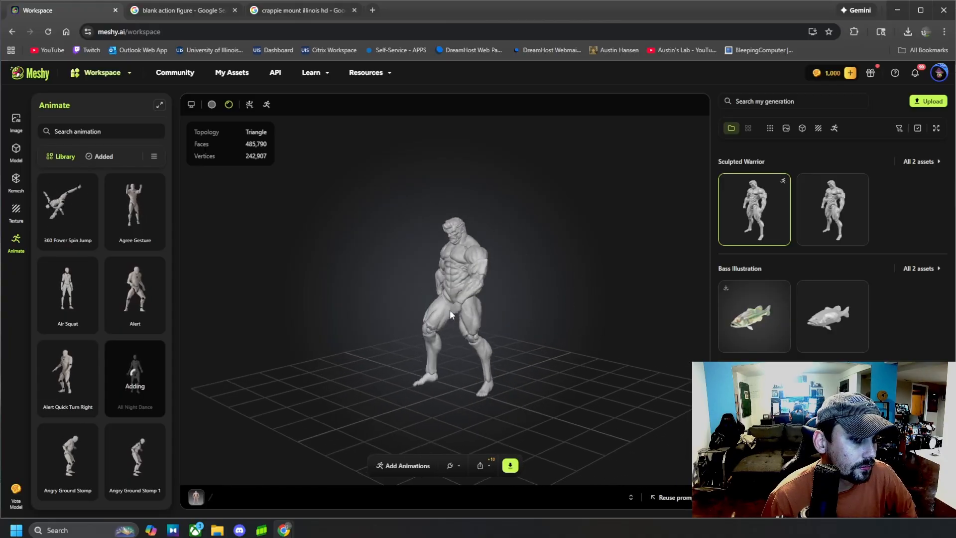
- Browse the animation library and add the Backflip animation to the warrior
{"action": "scroll", "scroll_direction": "down", "scroll_amount": 3}
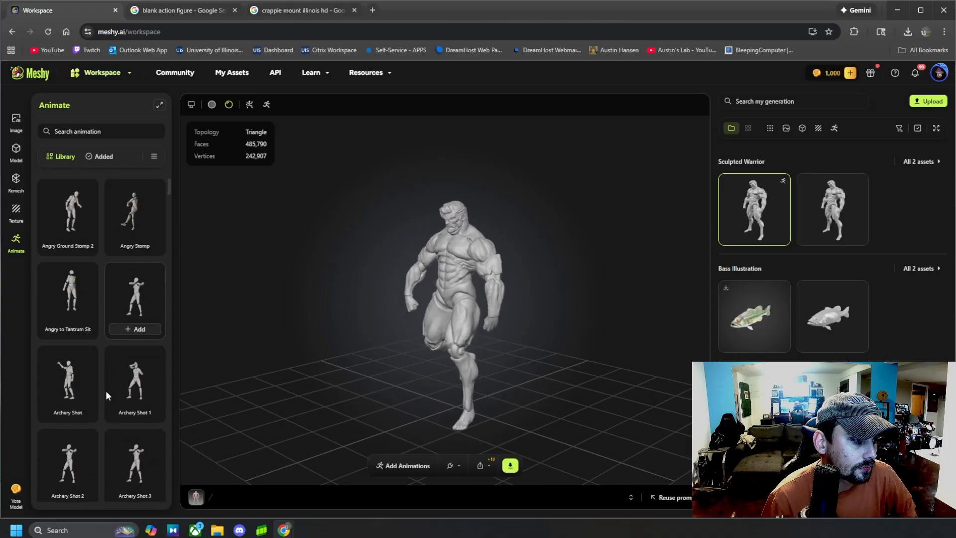
{"action": "scroll", "scroll_direction": "down", "scroll_amount": 3}
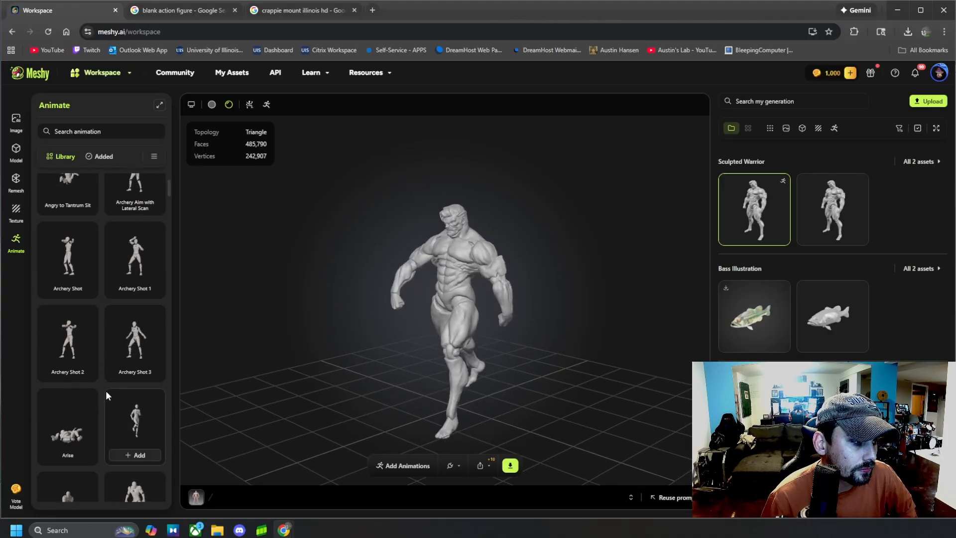
{"action": "scroll", "scroll_direction": "down", "scroll_amount": 3}
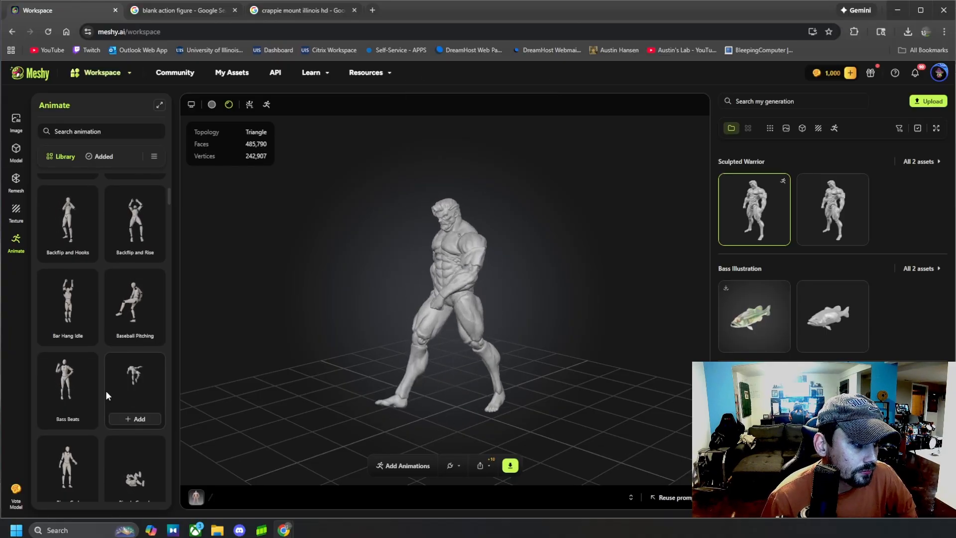
{"action": "scroll", "scroll_direction": "up", "scroll_amount": 3}
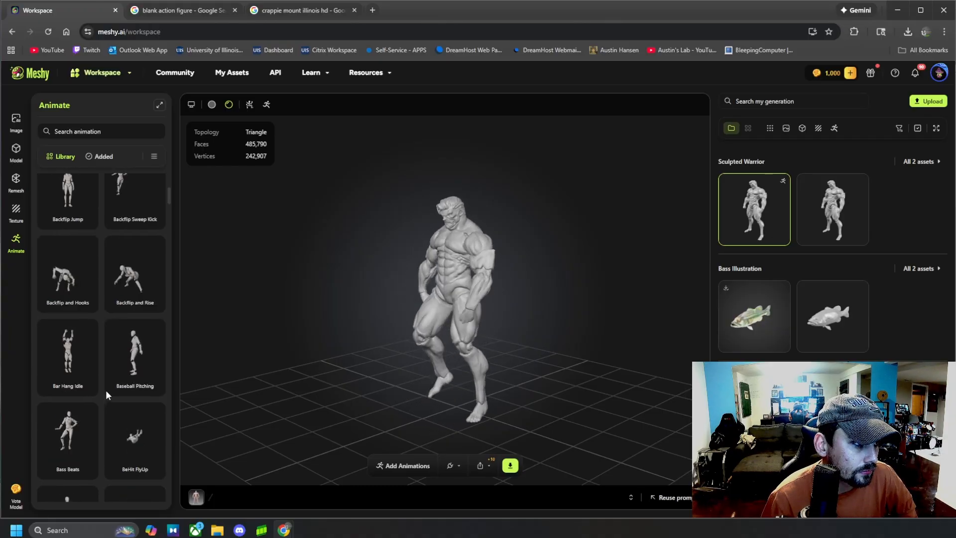
{"action": "scroll", "scroll_direction": "up", "scroll_amount": 3}
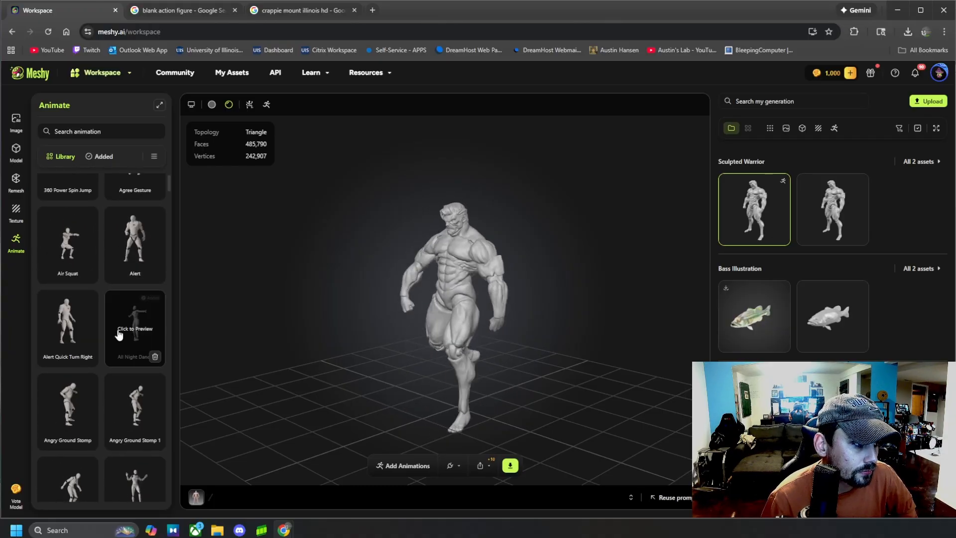
{"action": "scroll", "scroll_direction": "down", "scroll_amount": 3}
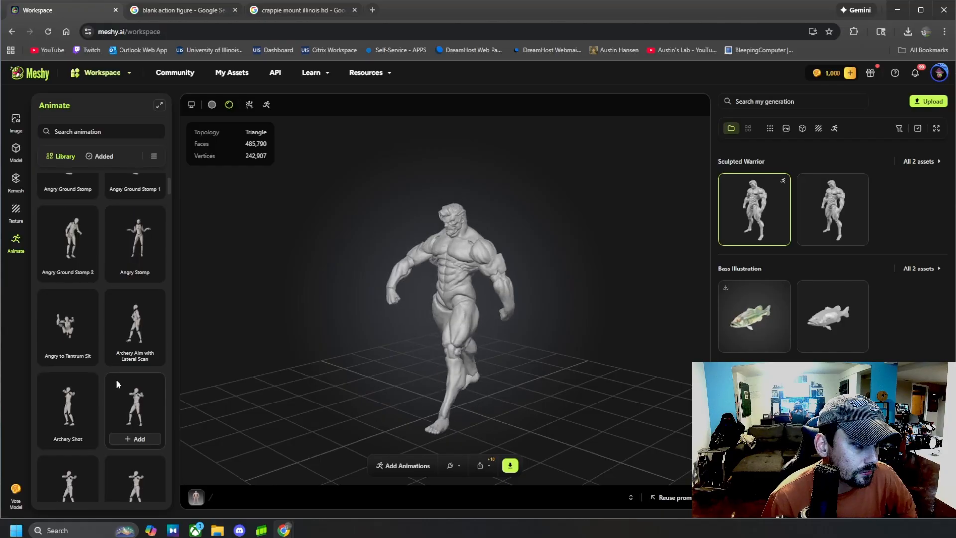
{"action": "scroll", "scroll_direction": "down", "scroll_amount": 3}
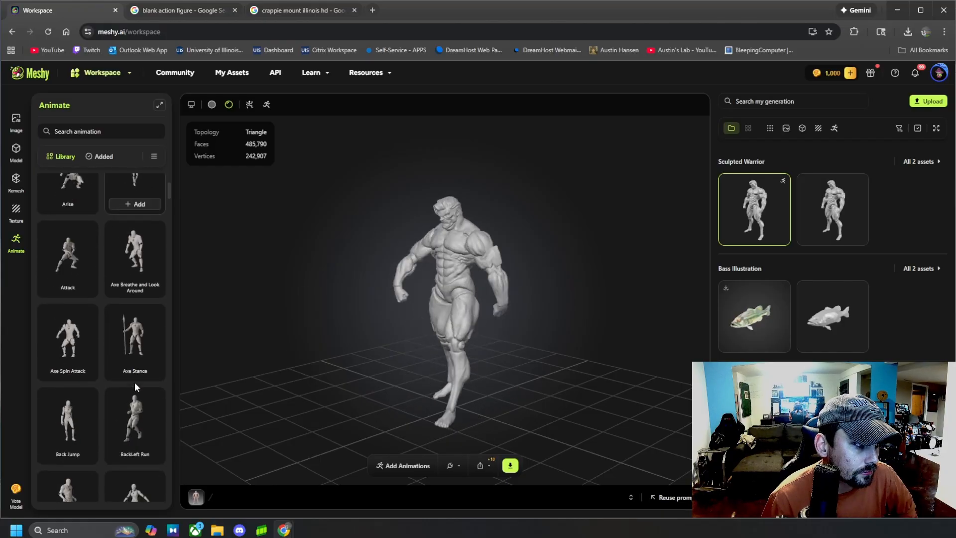
{"action": "scroll", "scroll_direction": "down", "scroll_amount": 3}
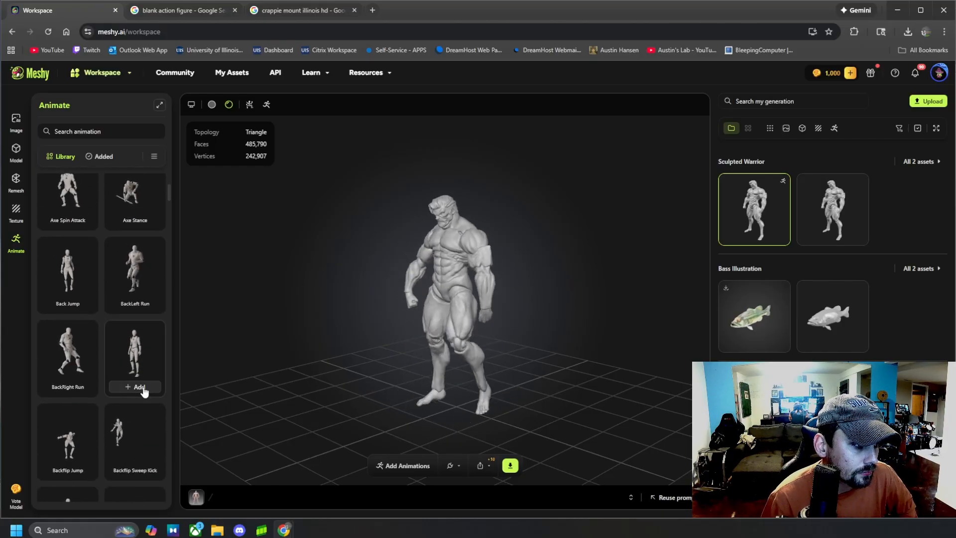
{"action": "left_click", "coordinate": [135, 386]}
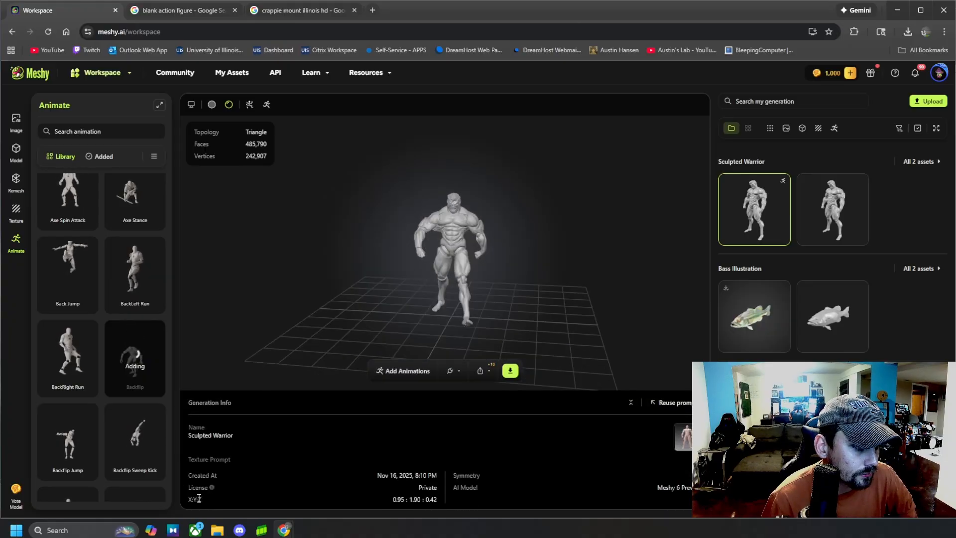
- Preview the warrior's source image, then collapse the Generation Info panel
{"action": "left_click", "coordinate": [684, 436]}
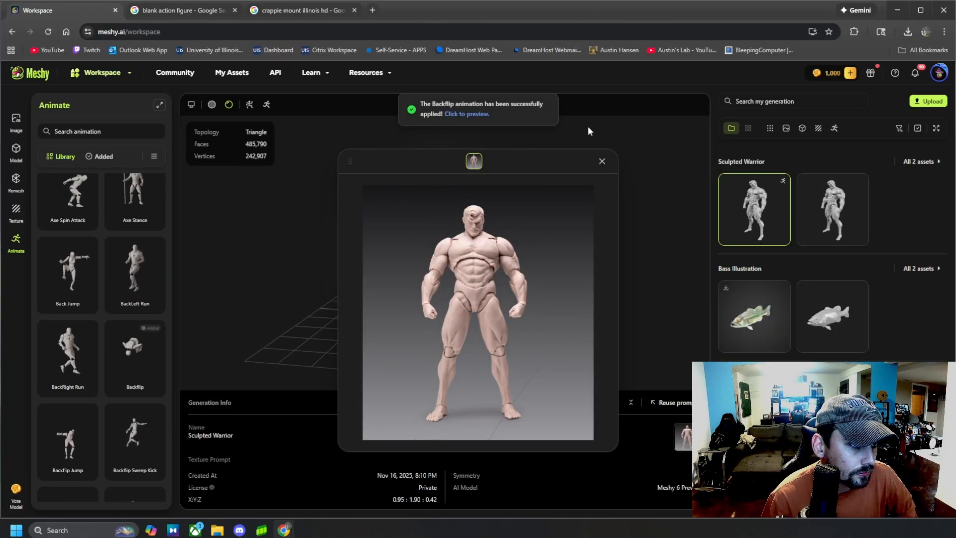
{"action": "left_click", "coordinate": [601, 160]}
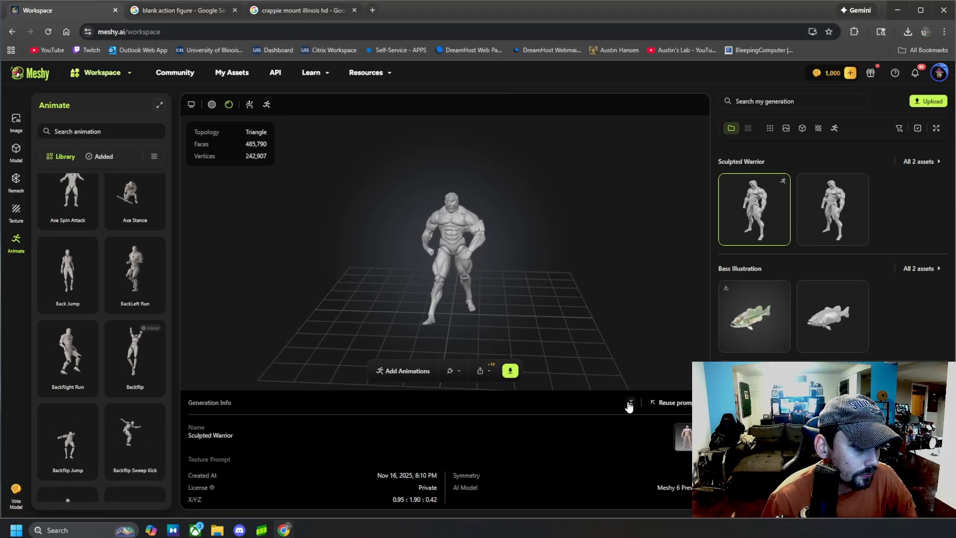
{"action": "left_click", "coordinate": [630, 402]}
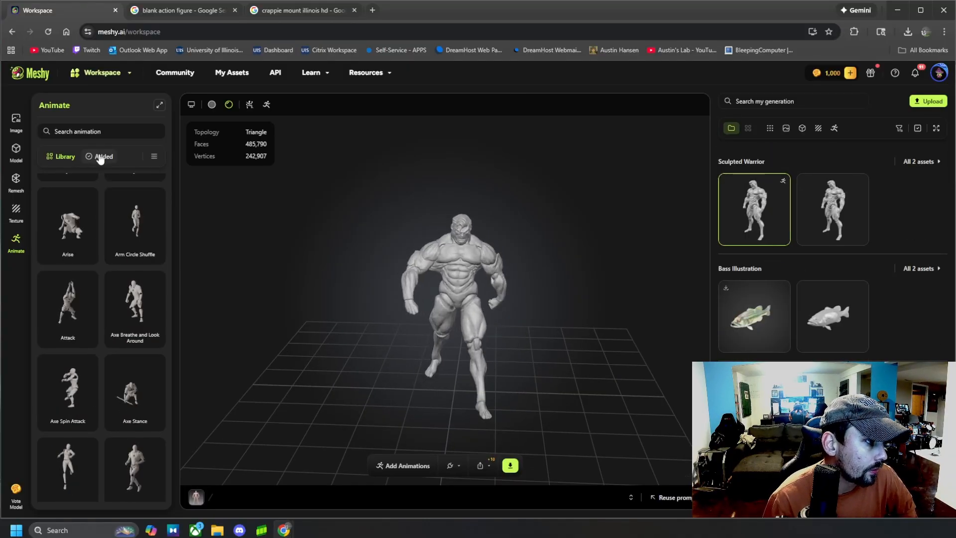
- Preview the added Backflip and All Night Dance animations, then open the other warrior version
{"action": "left_click", "coordinate": [103, 156]}
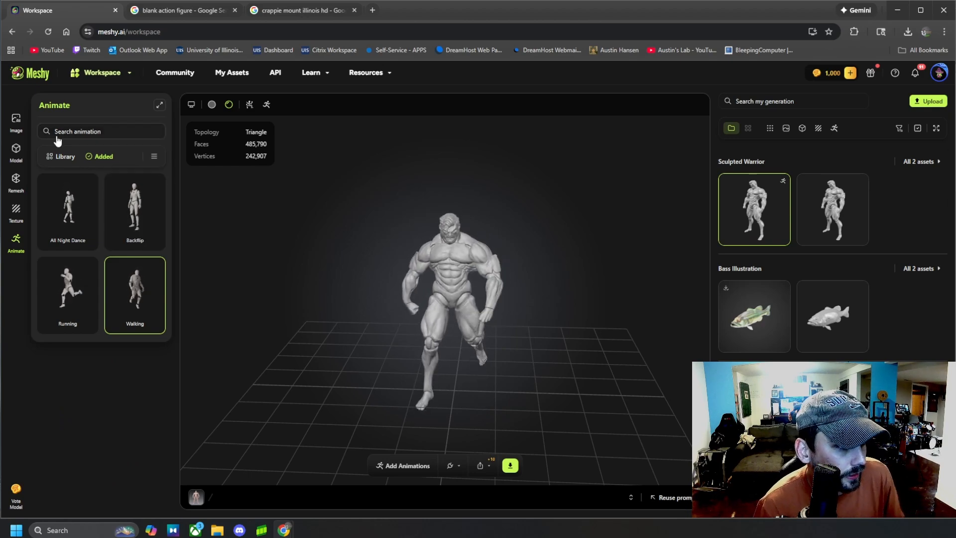
{"action": "left_click", "coordinate": [135, 208]}
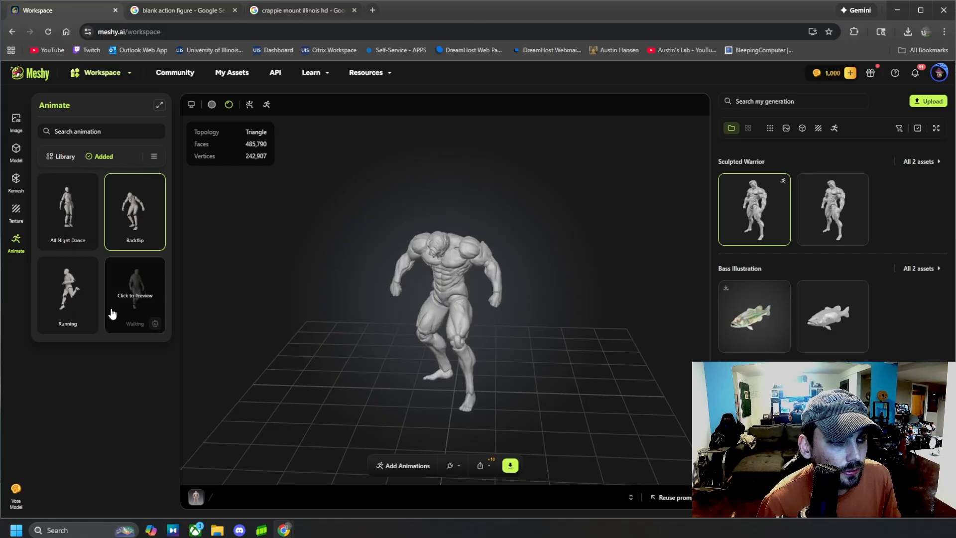
{"action": "mouse_move", "coordinate": [67, 207]}
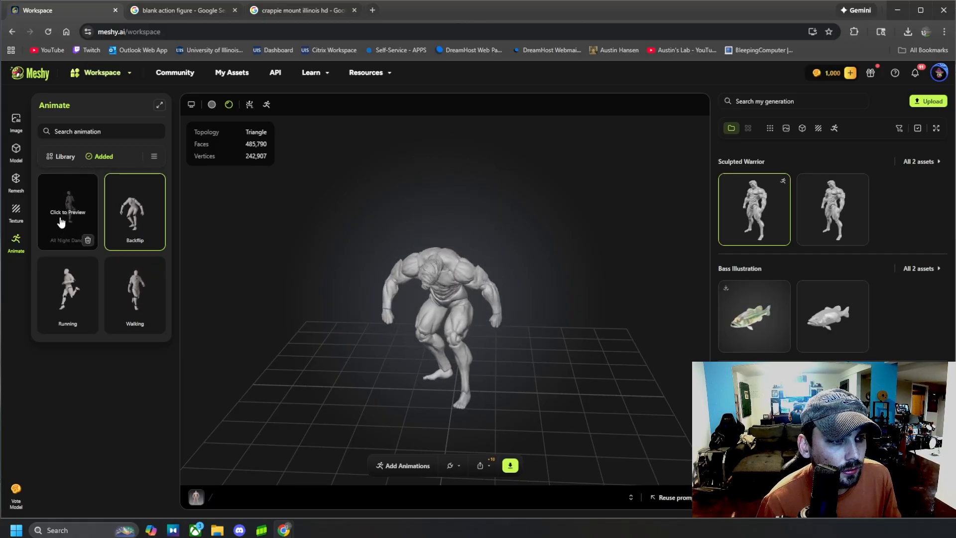
{"action": "left_click", "coordinate": [67, 210]}
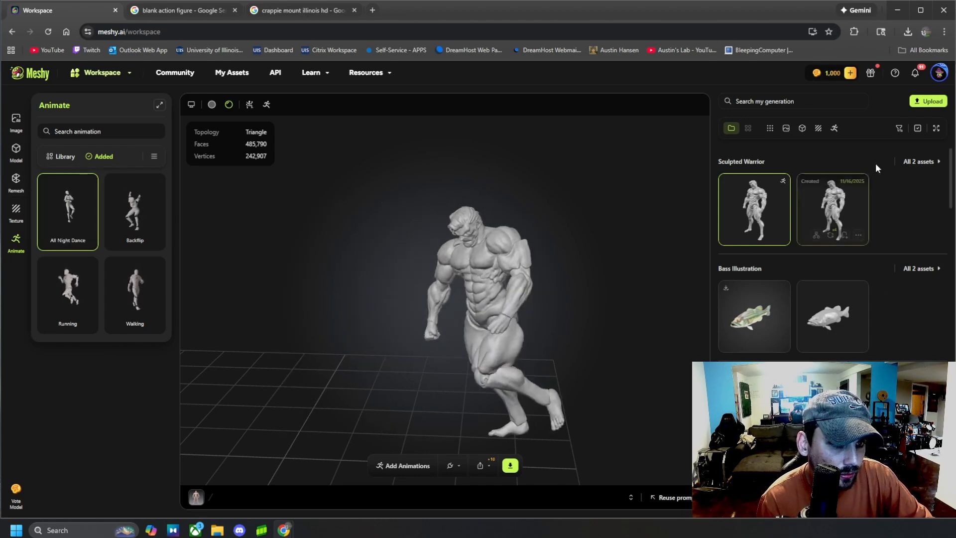
{"action": "left_click", "coordinate": [832, 209]}
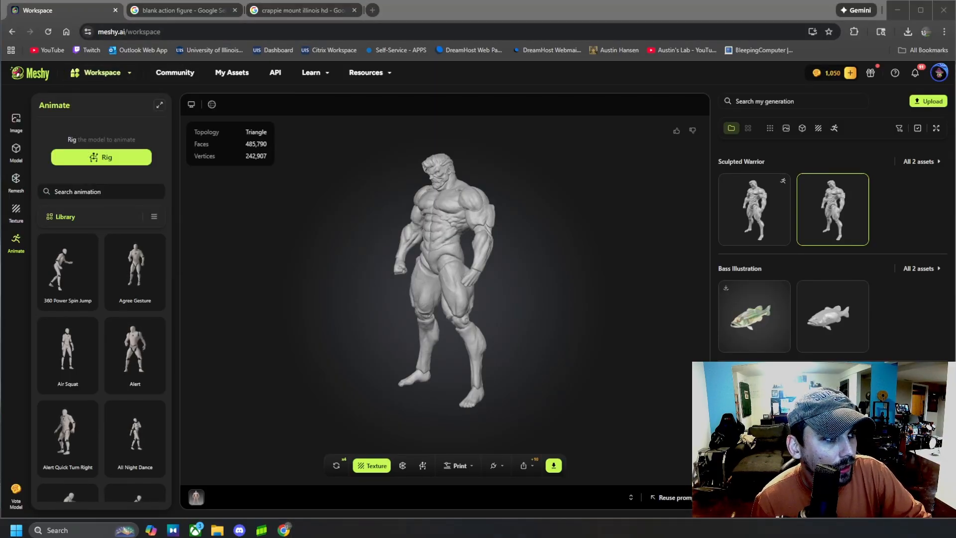
- Browse the Community gallery, then start a new text-prompt 3D model
{"action": "left_click", "coordinate": [30, 73]}
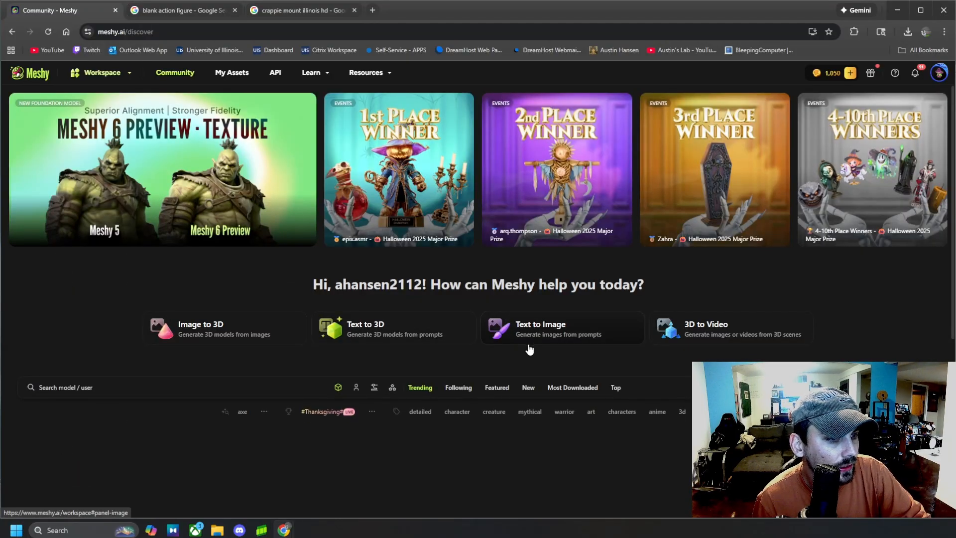
{"action": "scroll", "scroll_direction": "down", "scroll_amount": 3}
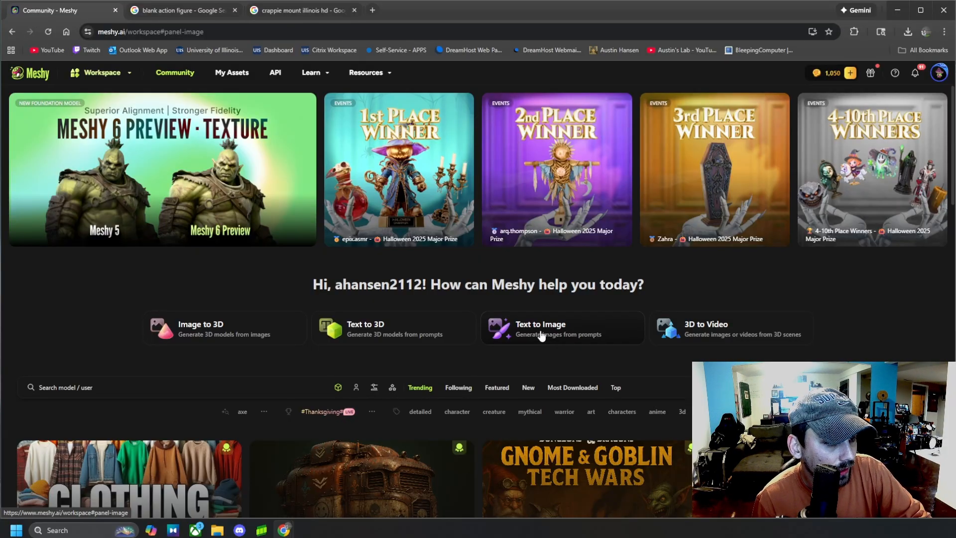
{"action": "left_click", "coordinate": [540, 329]}
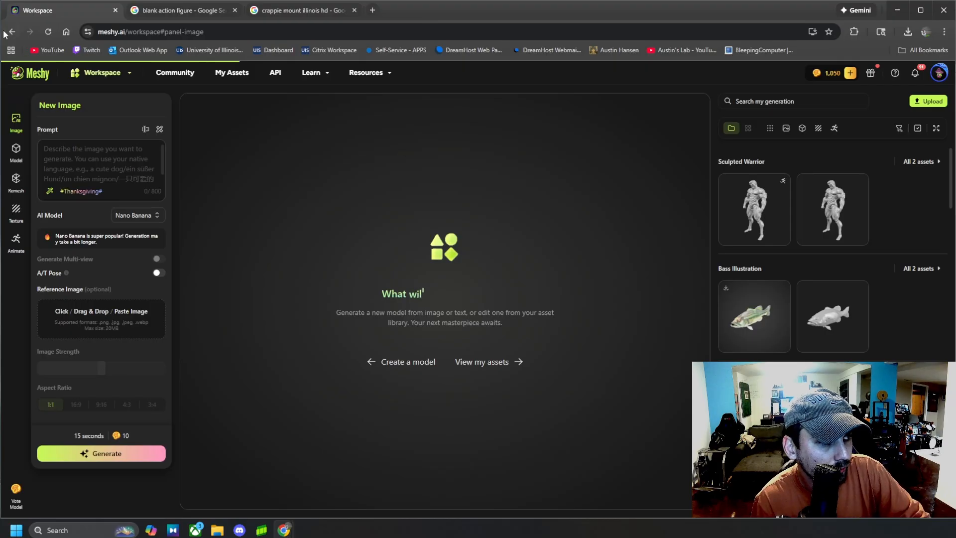
{"action": "left_click", "coordinate": [174, 73]}
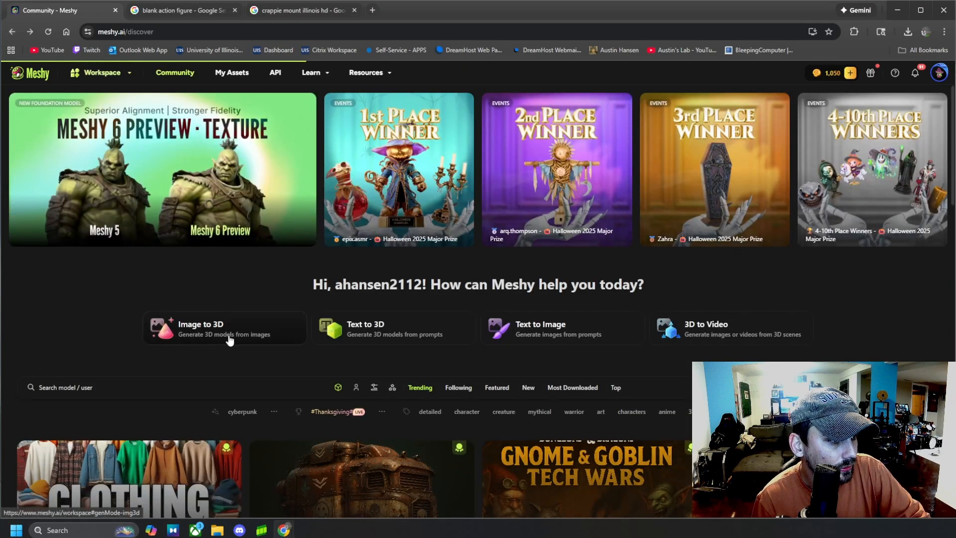
{"action": "left_click", "coordinate": [393, 329]}
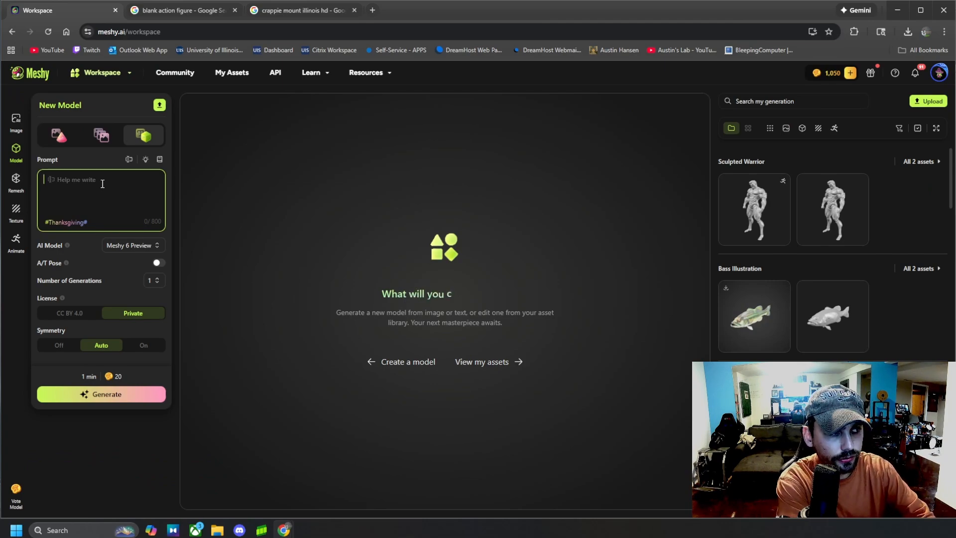
- Enter the prompt 'give me a 3d model of a scary zombie creature'
{"action": "type", "text": "give m"}
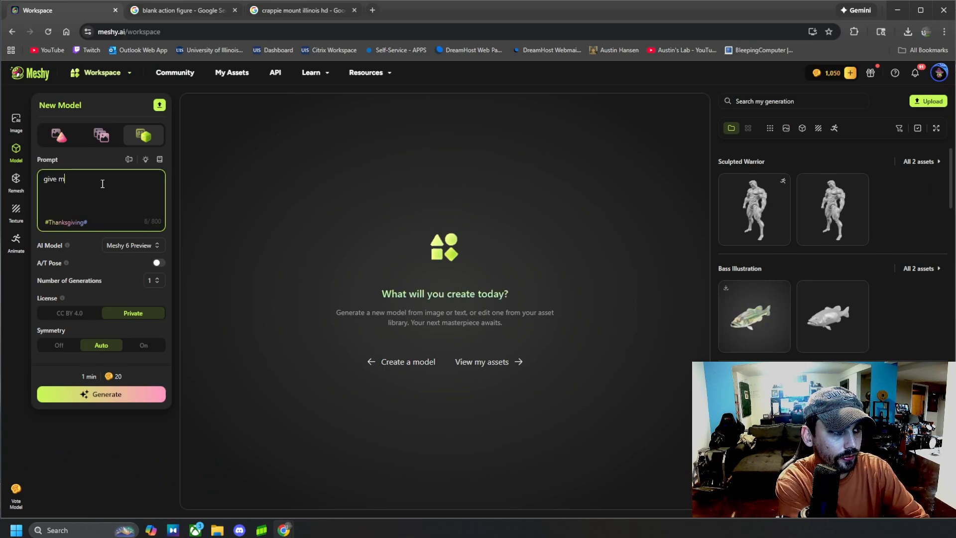
{"action": "type", "text": "e a 3"}
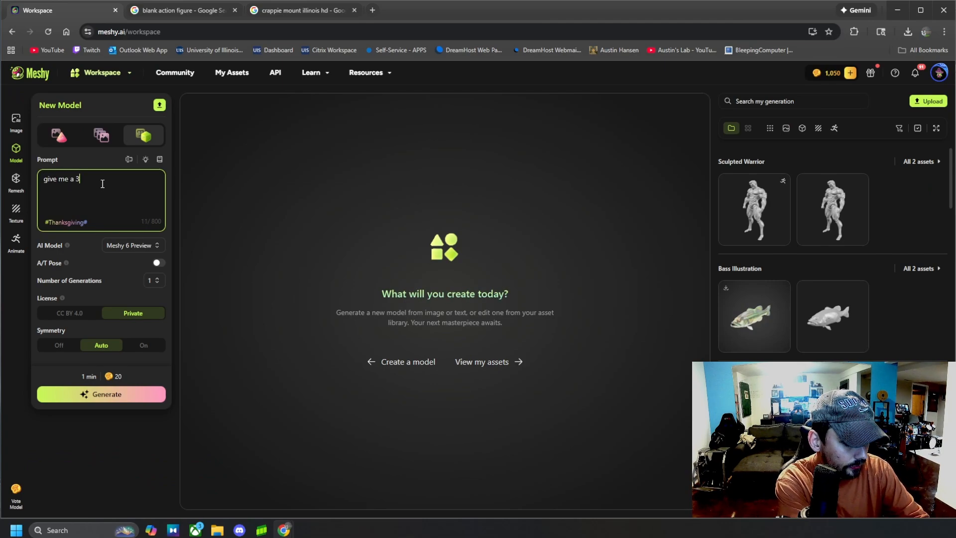
{"action": "type", "text": "d model"}
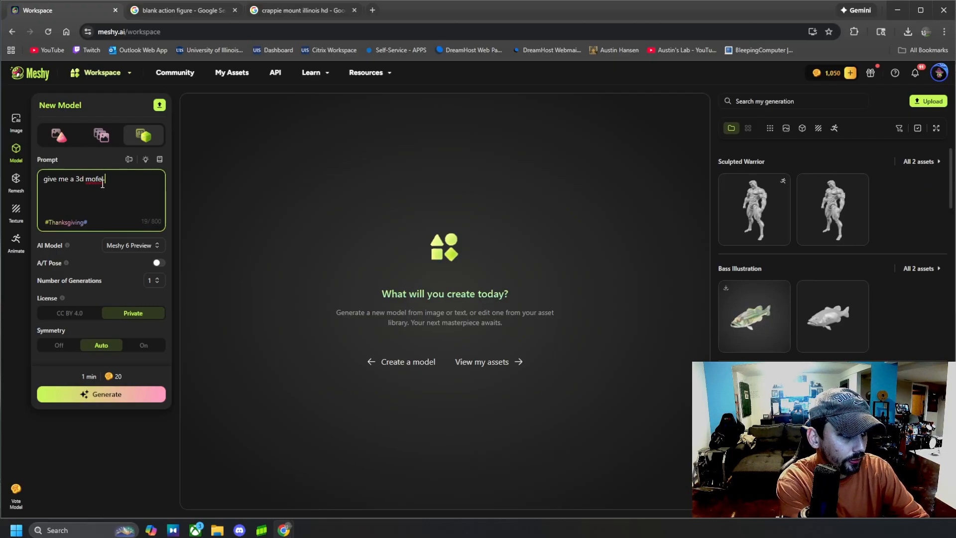
{"action": "key", "text": "Backspace"}
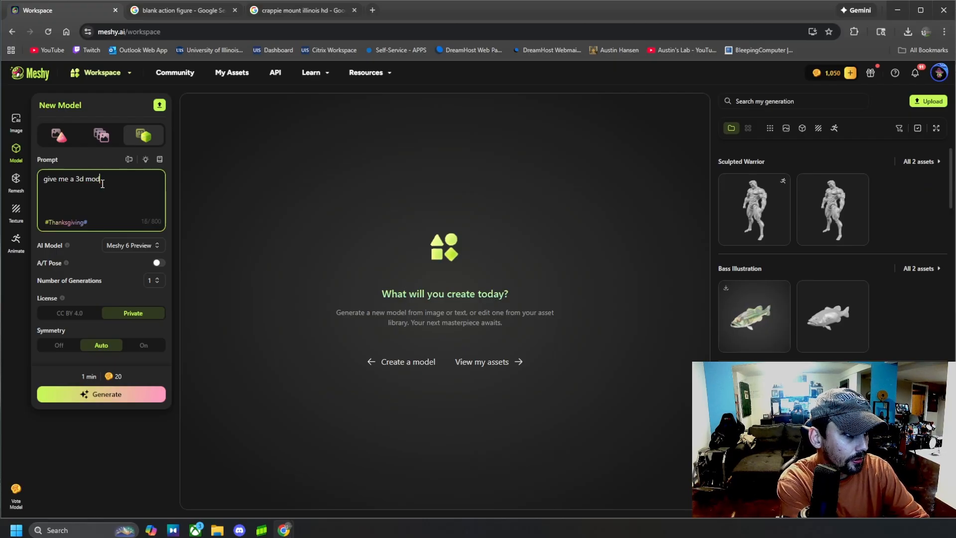
{"action": "type", "text": "el of a scary"}
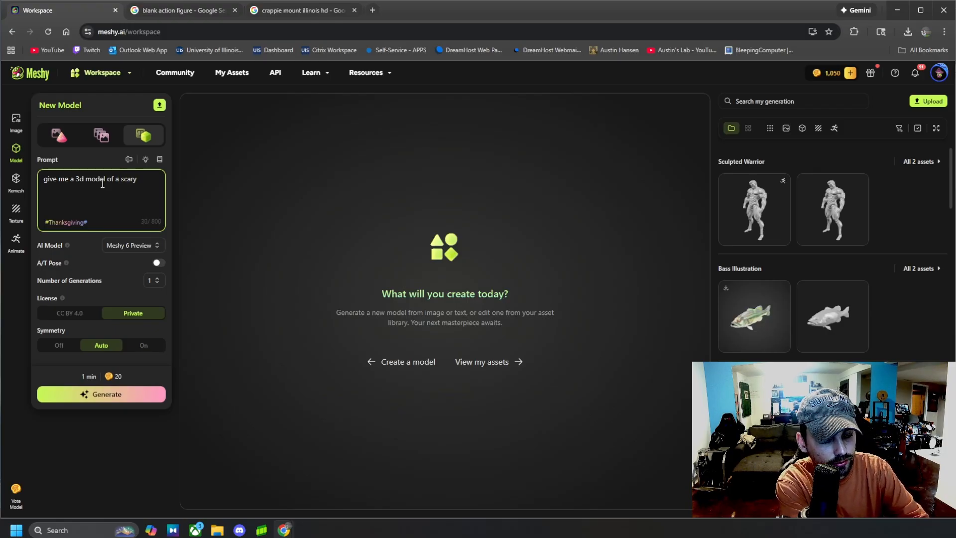
{"action": "type", "text": "zomvb"}
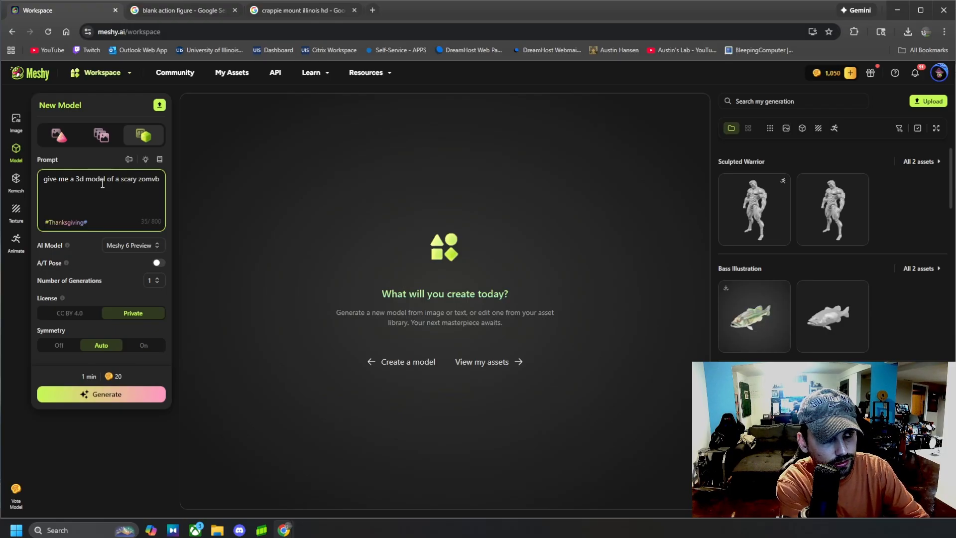
{"action": "type", "text": "zombie c"}
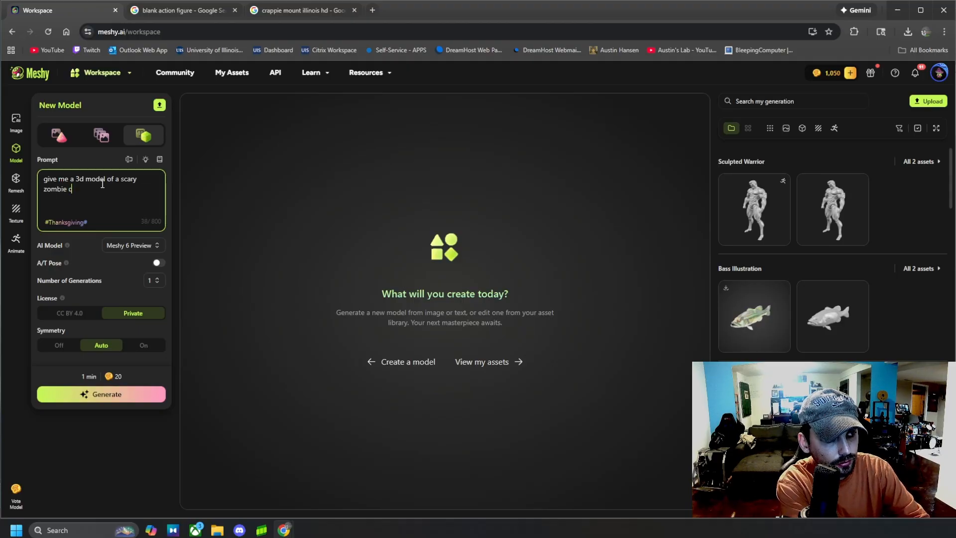
{"action": "type", "text": "reature"}
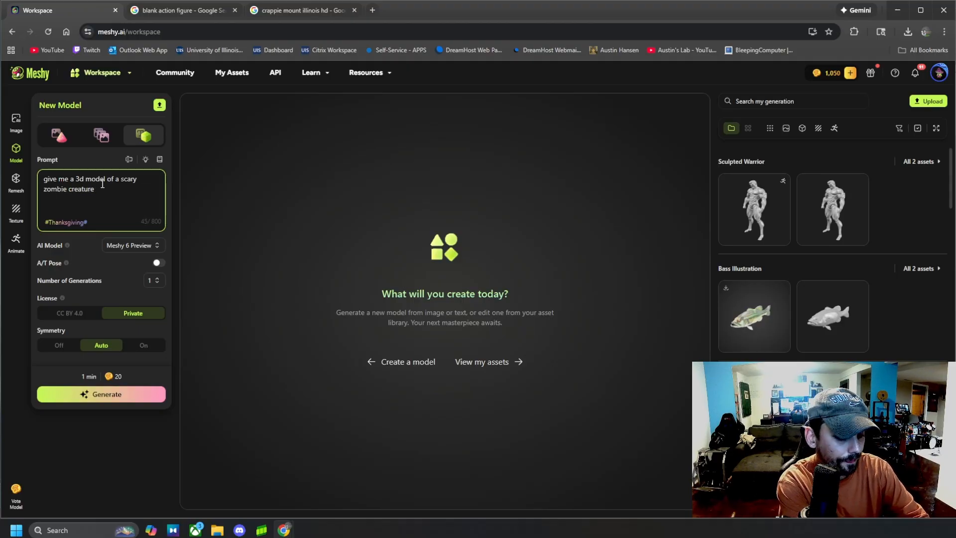
- Generate two zombie models from the prompt and view each one
{"action": "left_click", "coordinate": [100, 394]}
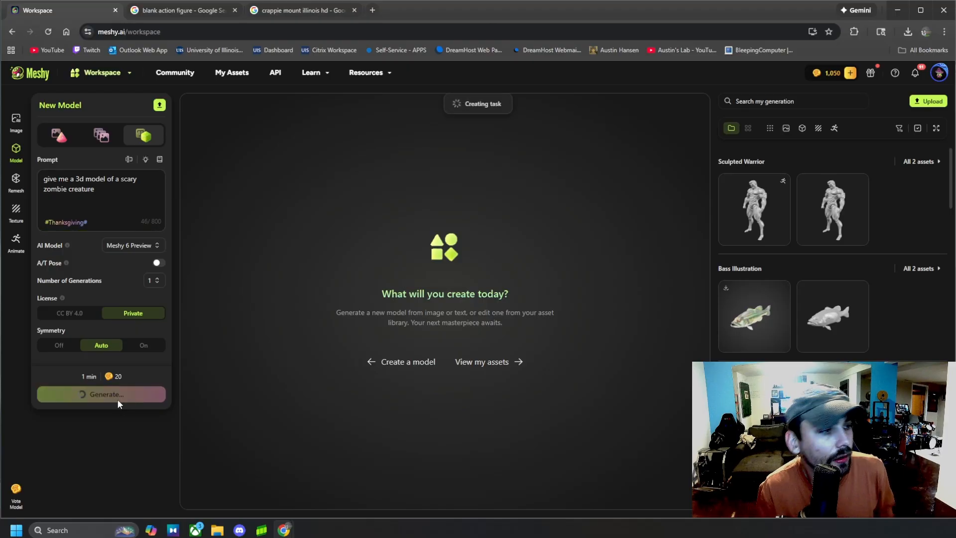
{"action": "left_click", "coordinate": [101, 393]}
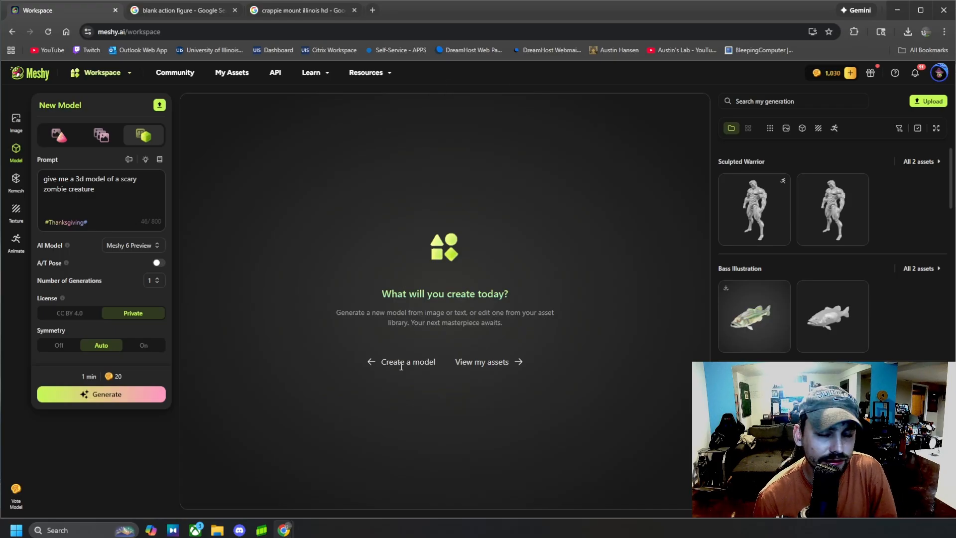
{"action": "mouse_move", "coordinate": [832, 315]}
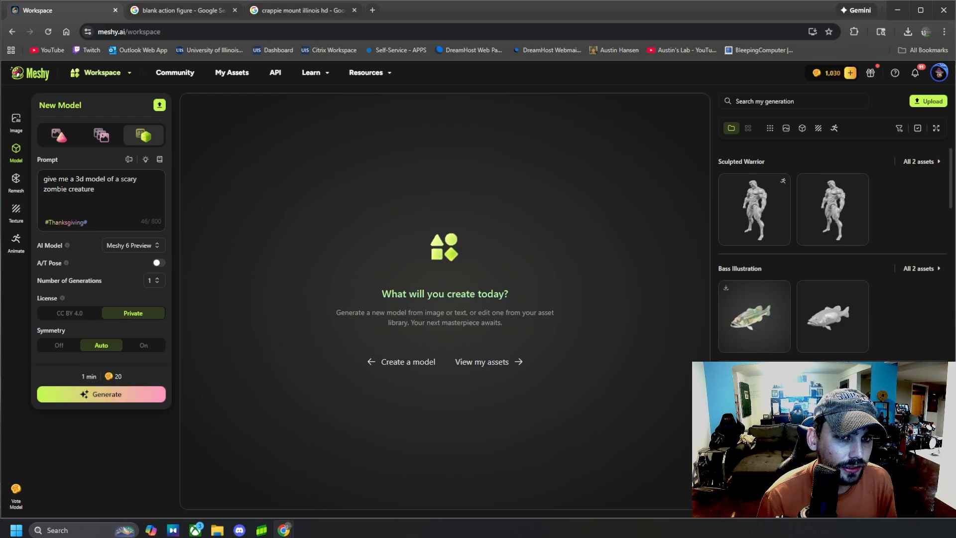
{"action": "left_click", "coordinate": [100, 394]}
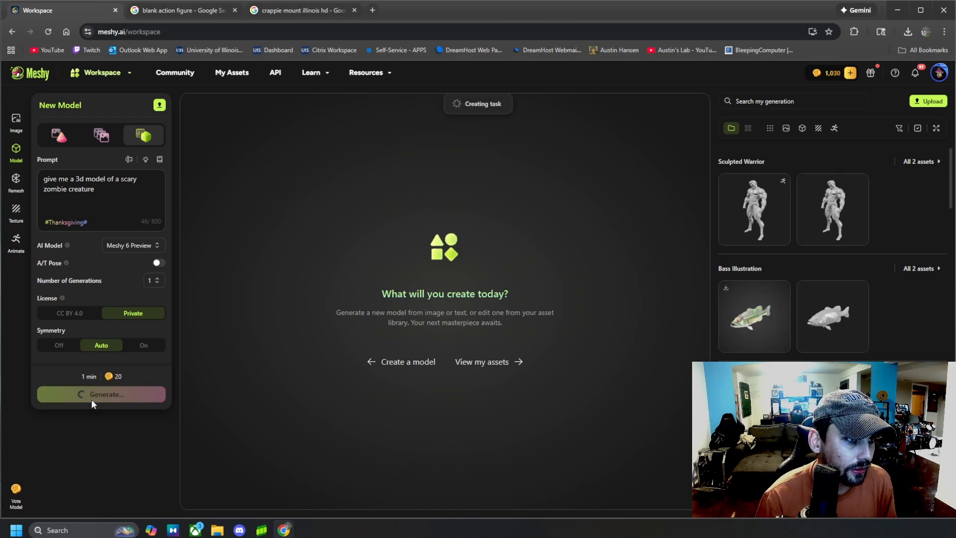
{"action": "left_click", "coordinate": [101, 393]}
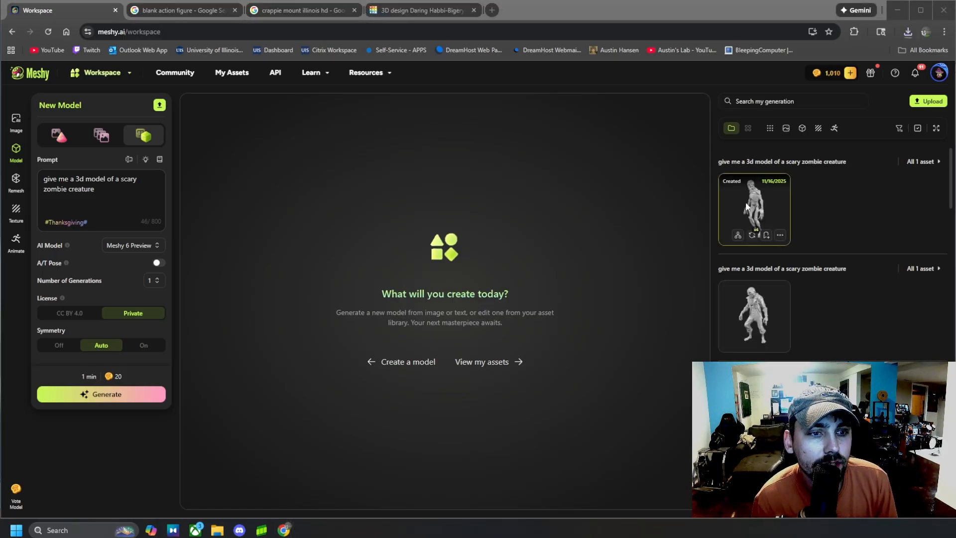
{"action": "left_click", "coordinate": [753, 207]}
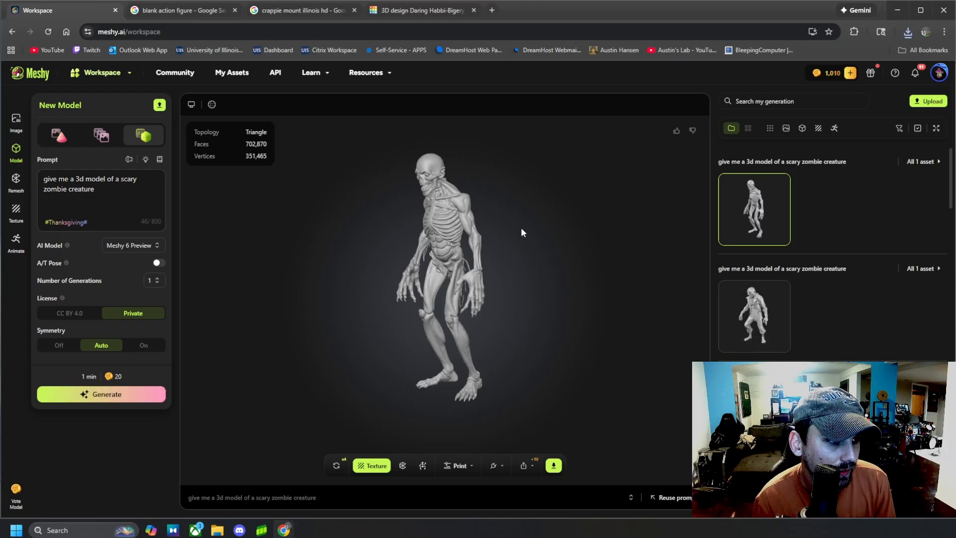
{"action": "left_click", "coordinate": [754, 315]}
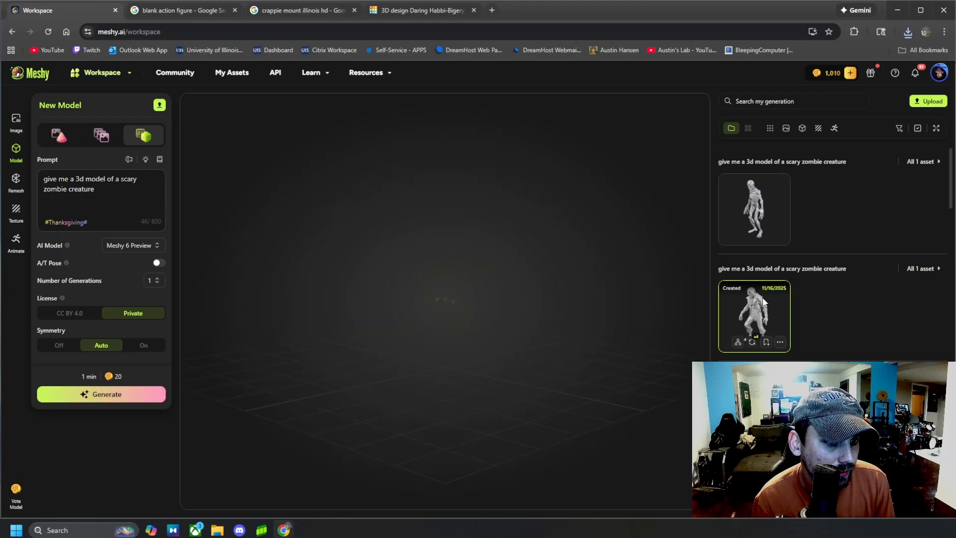
{"action": "left_click", "coordinate": [755, 314]}
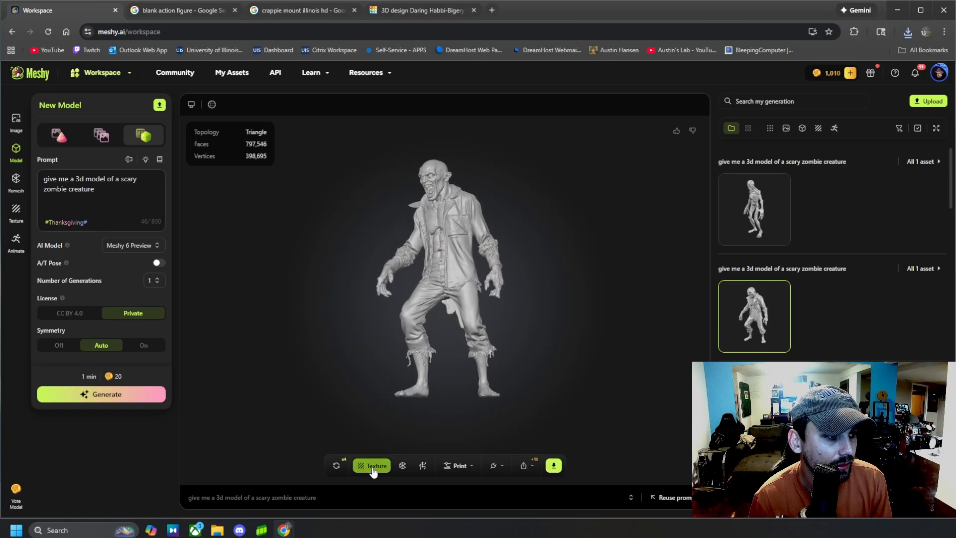
- Generate the prompt texture for the clothed zombie: beige coat, torn blue jeans, pale bloodied skin
{"action": "left_click", "coordinate": [371, 465]}
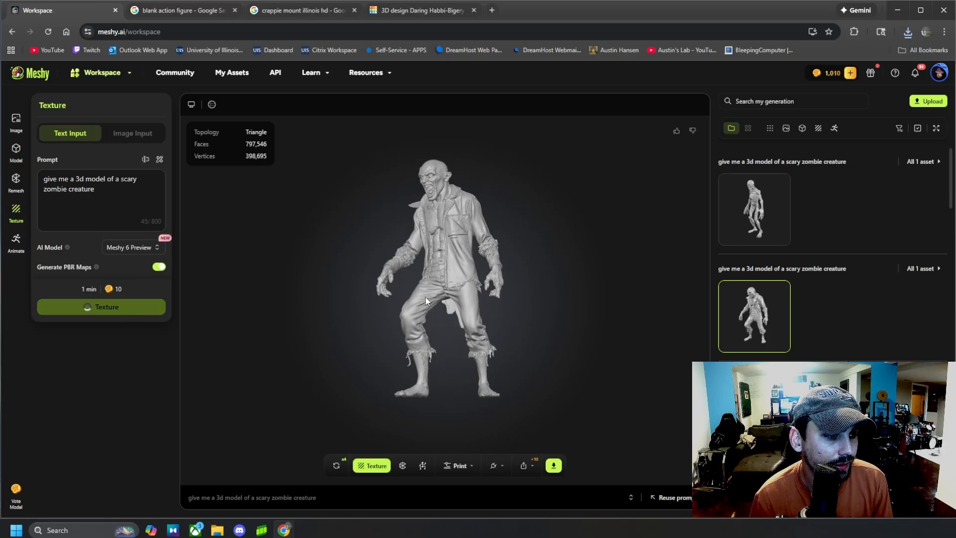
{"action": "left_click", "coordinate": [101, 307]}
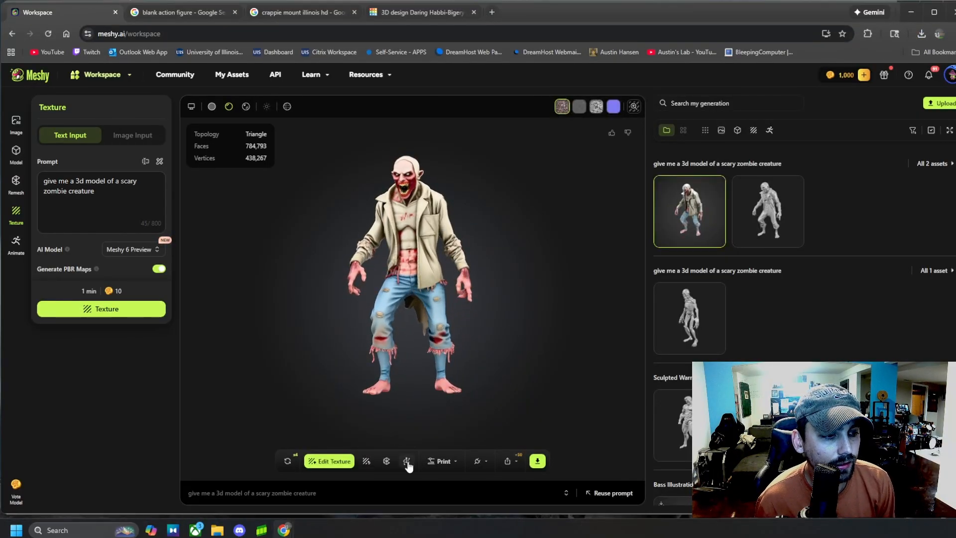
- Rig the textured zombie by confirming its body marker placement
{"action": "left_click", "coordinate": [406, 461]}
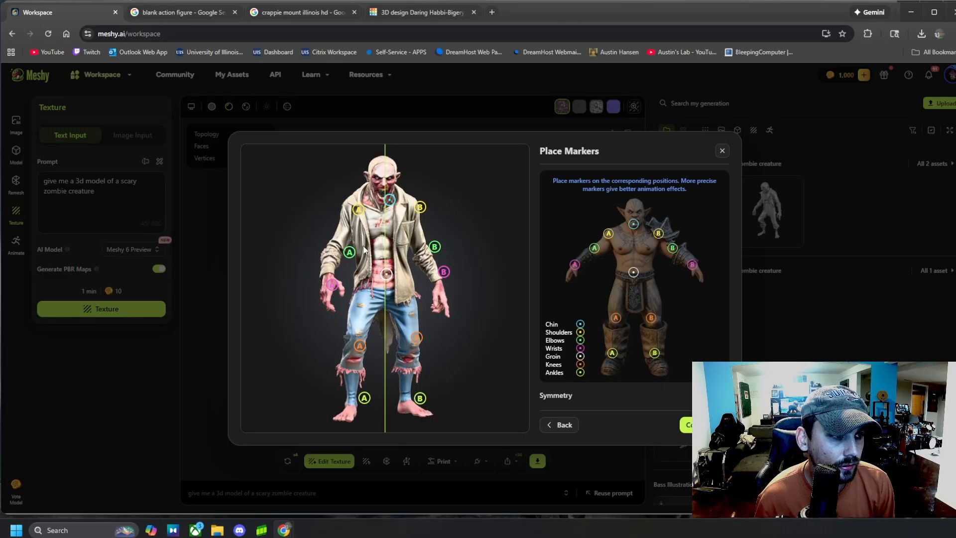
{"action": "mouse_move", "coordinate": [422, 246]}
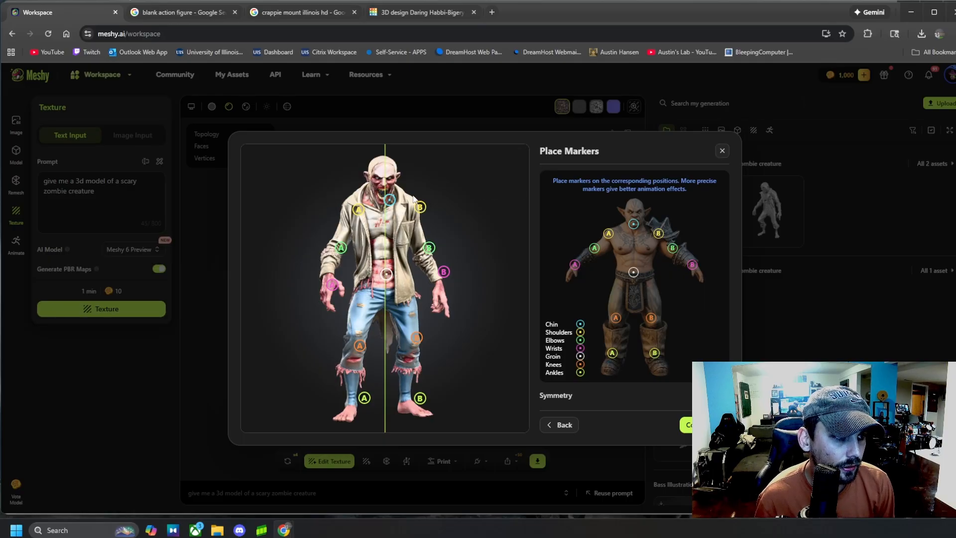
{"action": "mouse_move", "coordinate": [407, 398]}
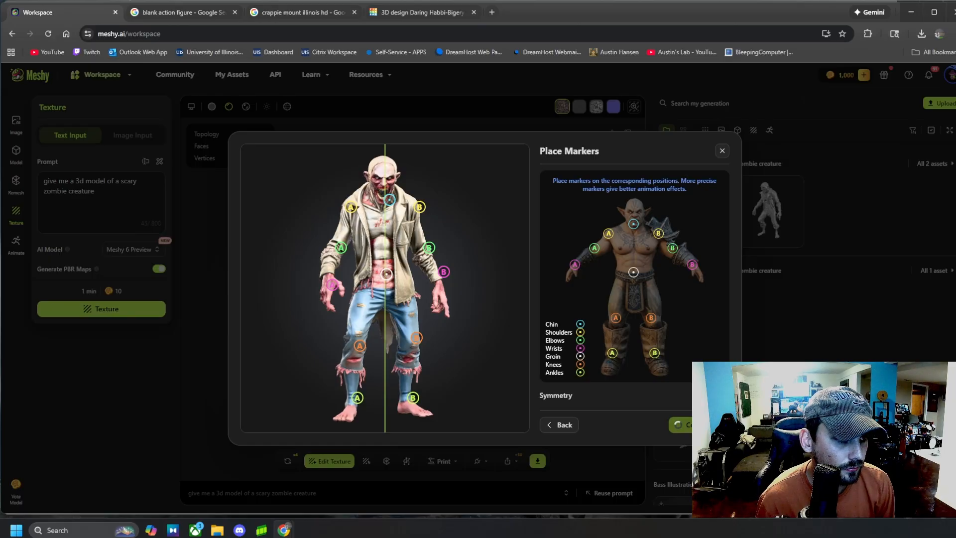
{"action": "left_click", "coordinate": [686, 424]}
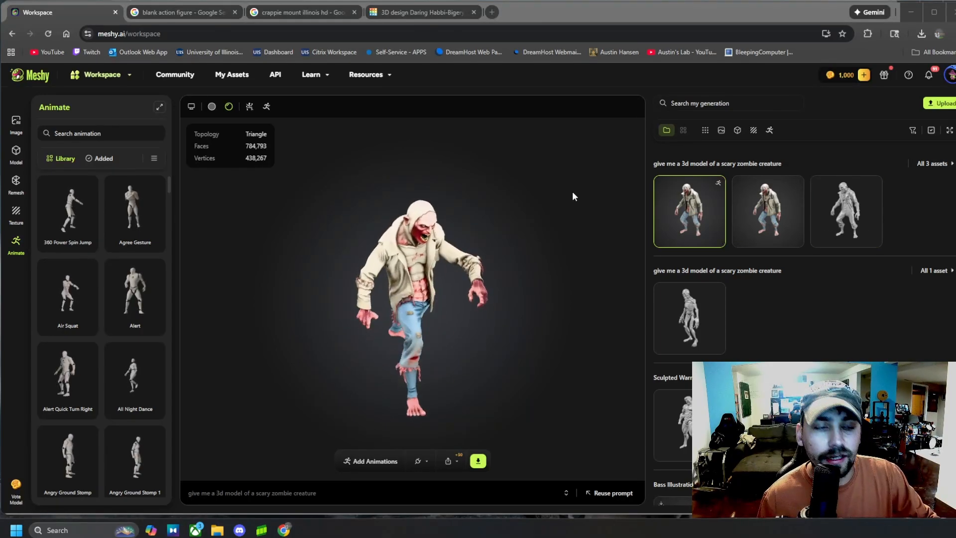
- Check the available STL download formats for the untextured zombie model
{"action": "left_click", "coordinate": [477, 460]}
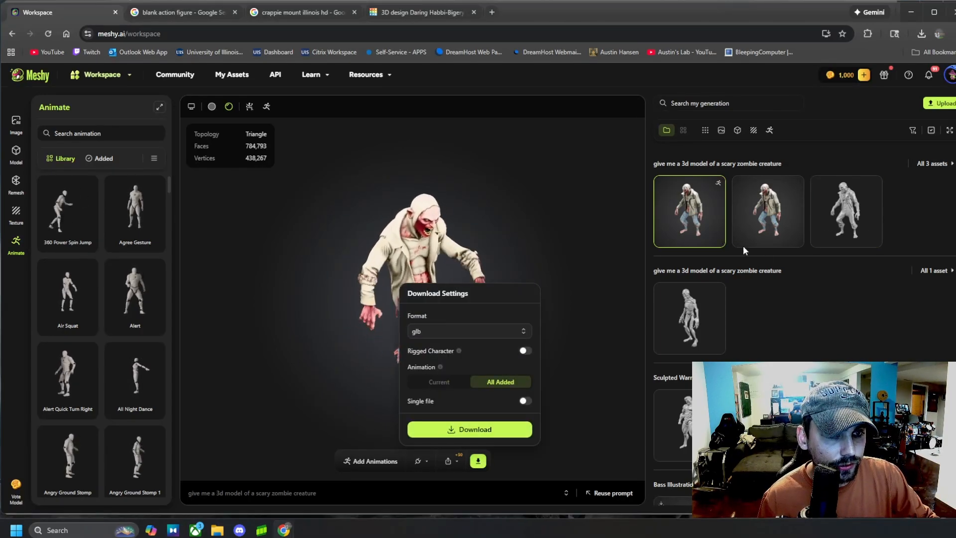
{"action": "left_click", "coordinate": [846, 211]}
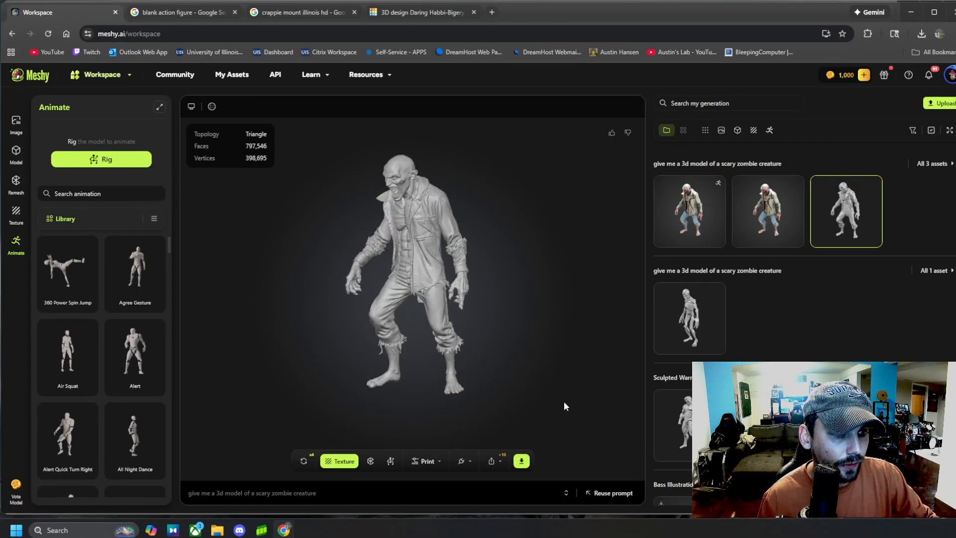
{"action": "left_click", "coordinate": [520, 460]}
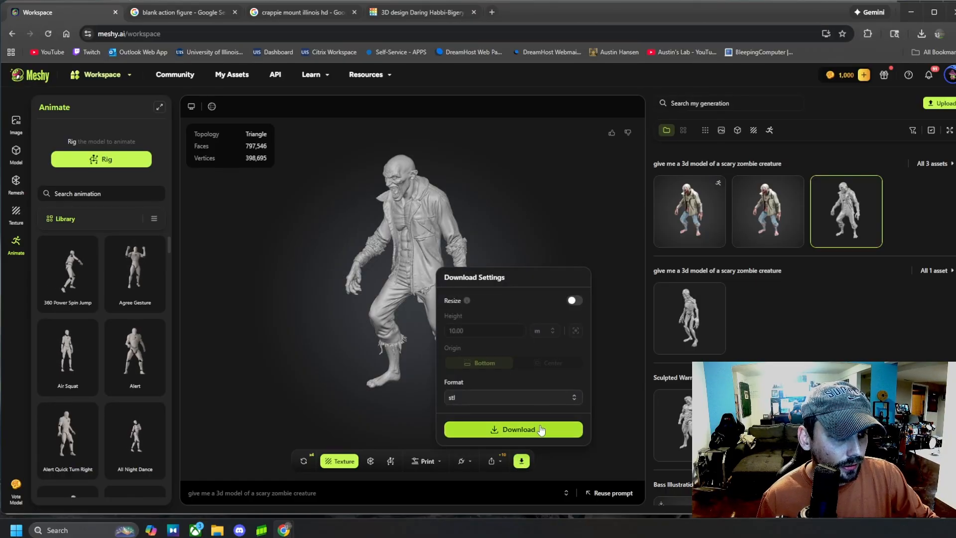
{"action": "left_click", "coordinate": [511, 397]}
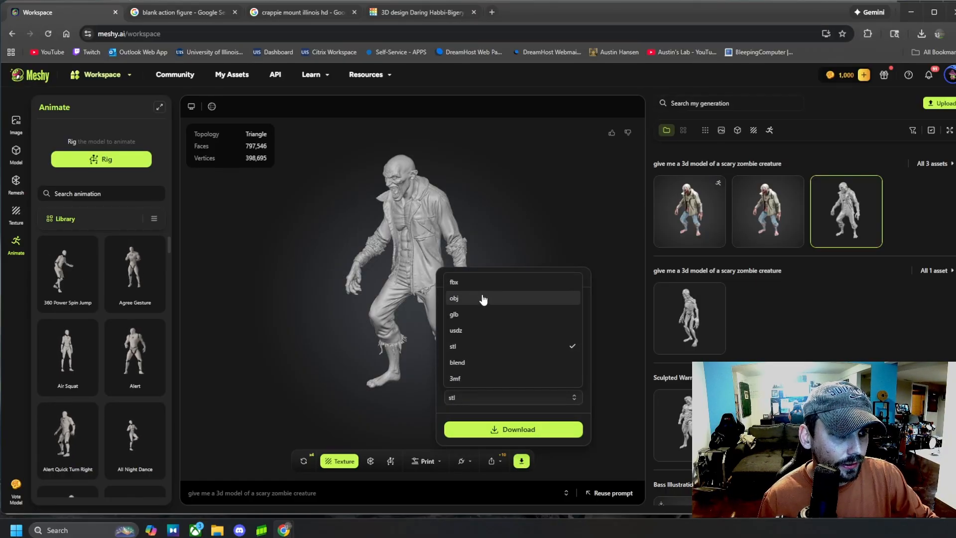
{"action": "mouse_move", "coordinate": [528, 407]}
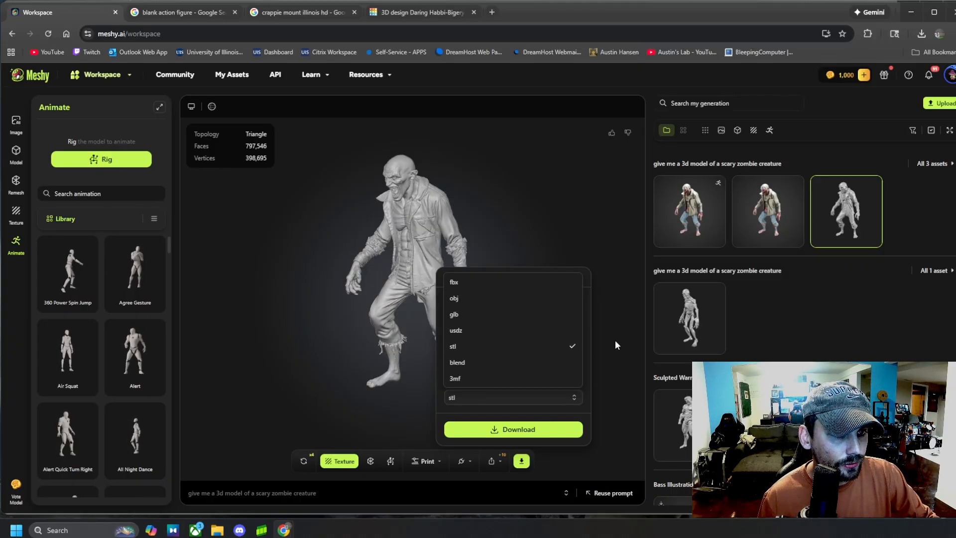
- Reselect the rigged textured zombie so it plays its animation again
{"action": "left_click", "coordinate": [689, 210]}
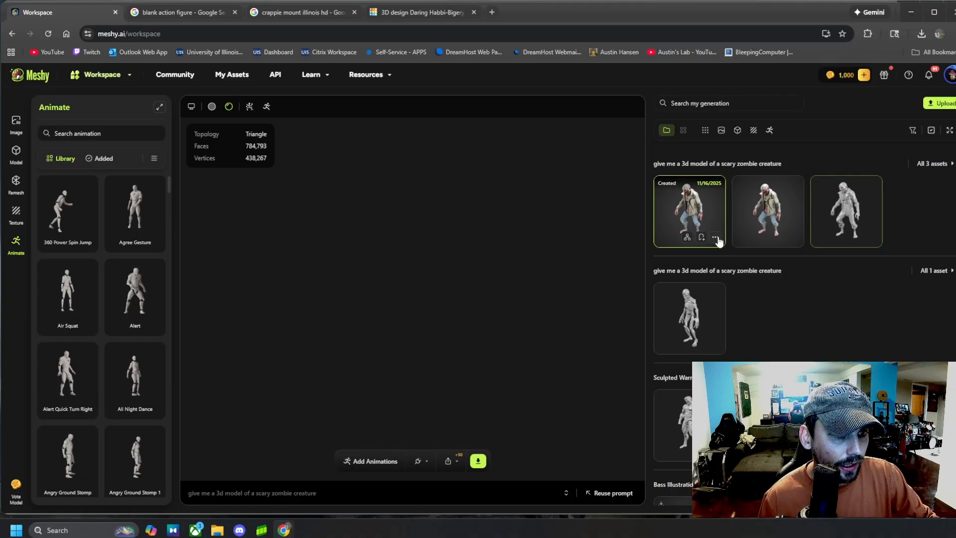
{"action": "left_click", "coordinate": [689, 210]}
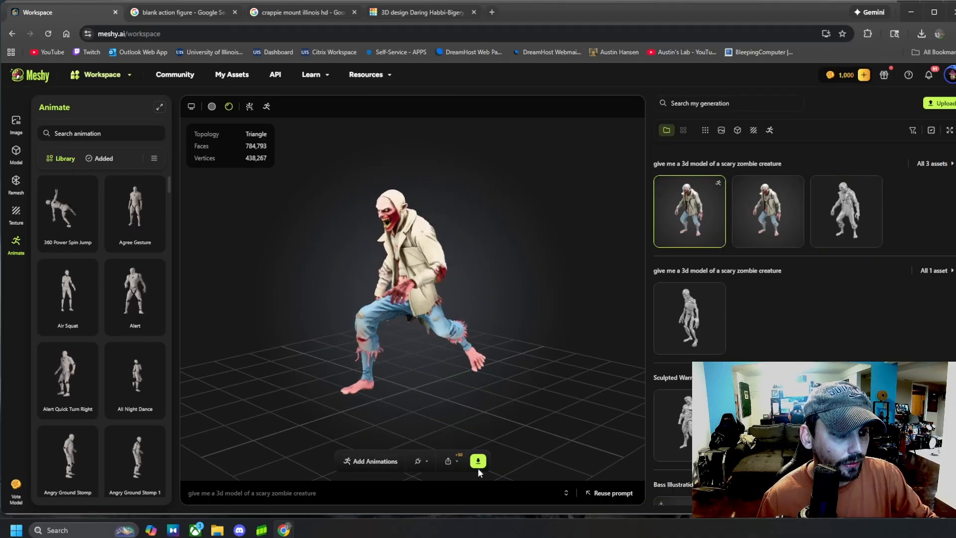
{"action": "left_click", "coordinate": [478, 460]}
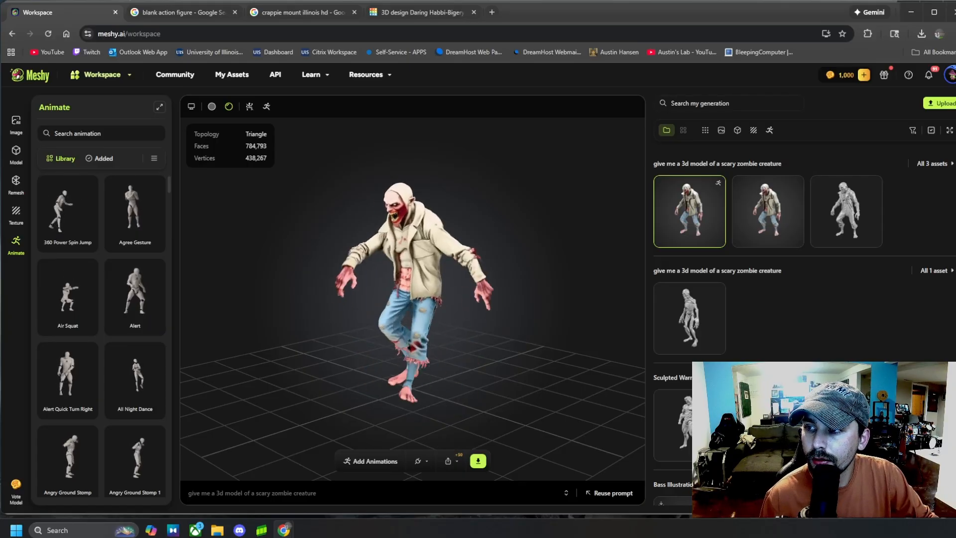
- Open the Community gallery and scroll briefly through the trending models
{"action": "left_click", "coordinate": [175, 75]}
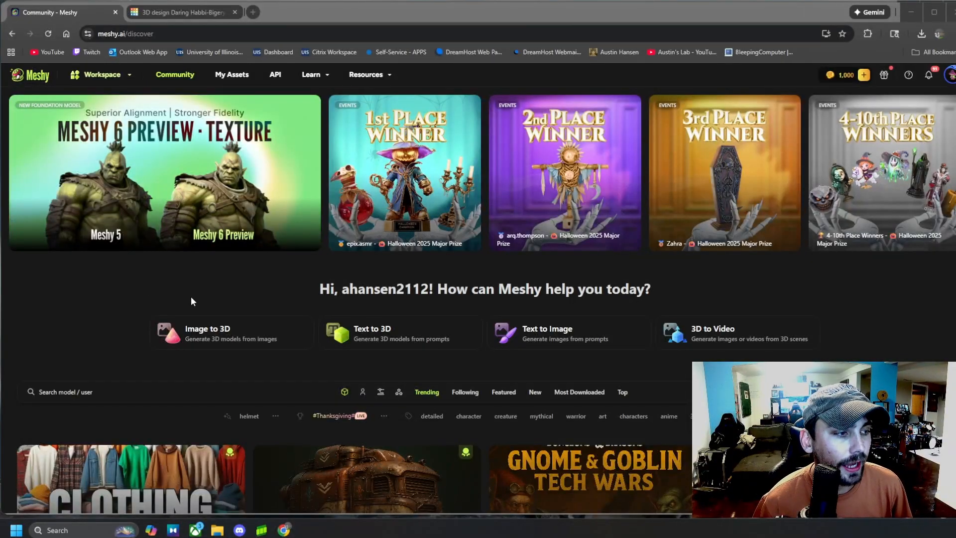
{"action": "scroll", "scroll_direction": "down", "scroll_amount": 3}
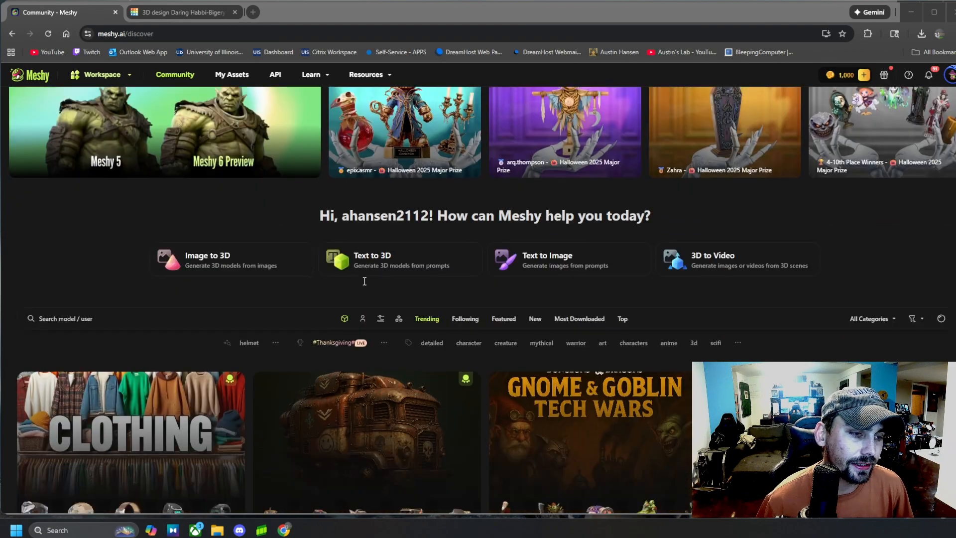
{"action": "scroll", "scroll_direction": "up", "scroll_amount": 3}
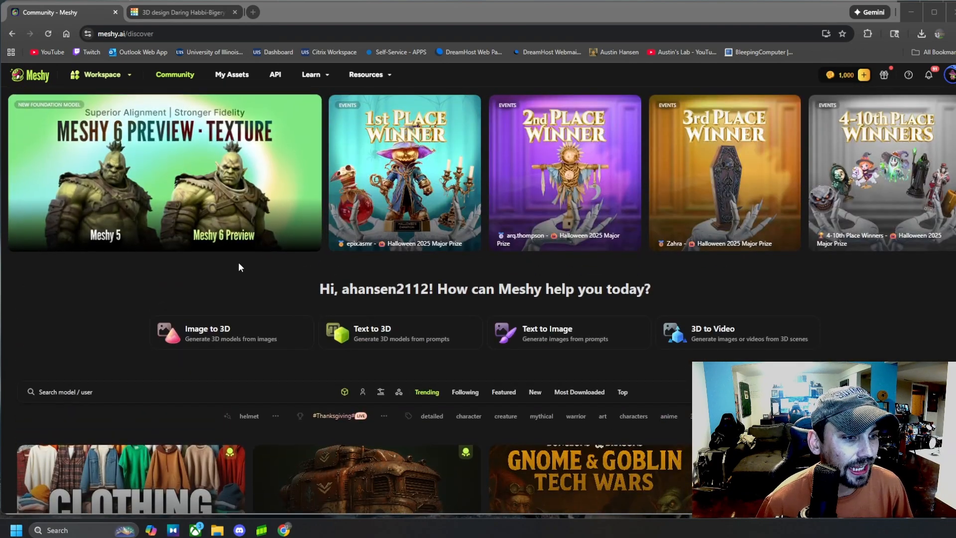
{"action": "mouse_move", "coordinate": [802, 299]}
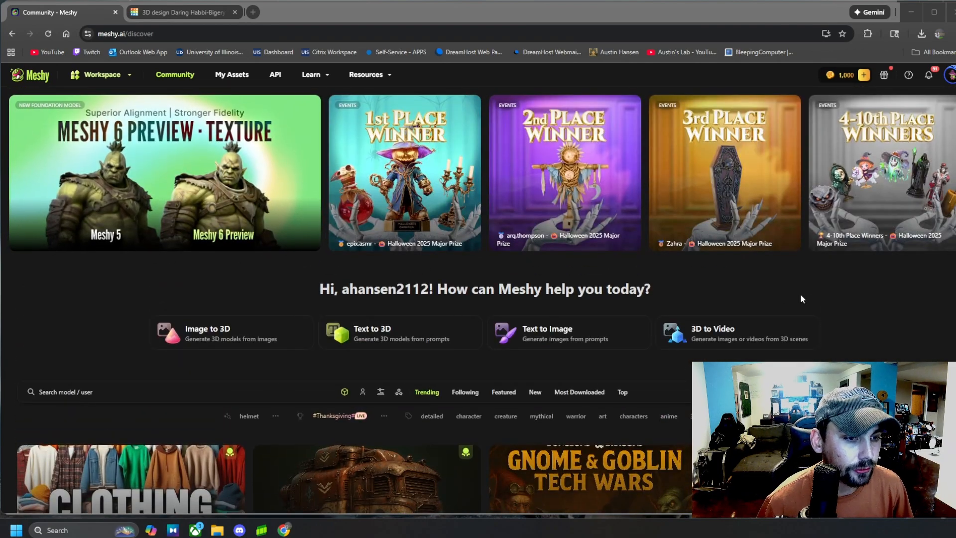
{"action": "mouse_move", "coordinate": [756, 352]}
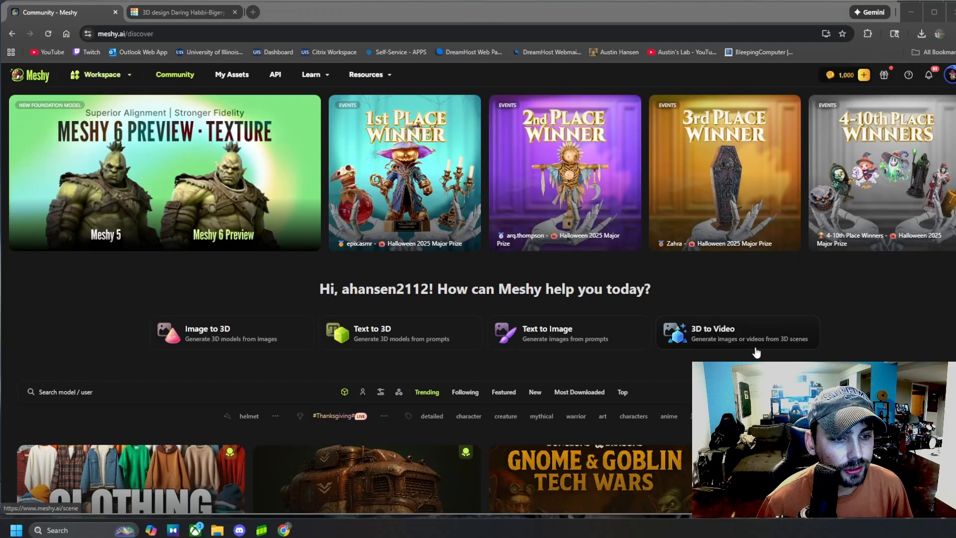
{"action": "mouse_move", "coordinate": [772, 347]}
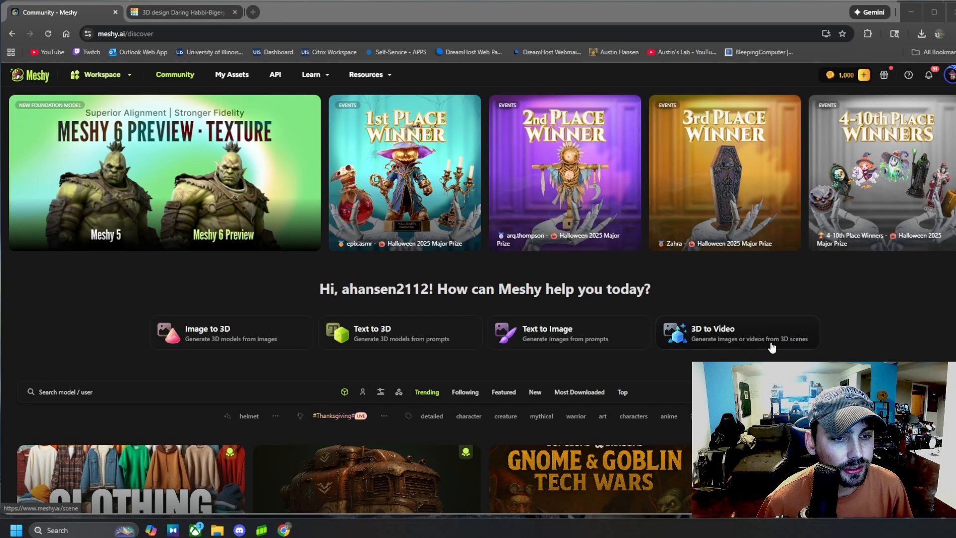
{"action": "mouse_move", "coordinate": [782, 348]}
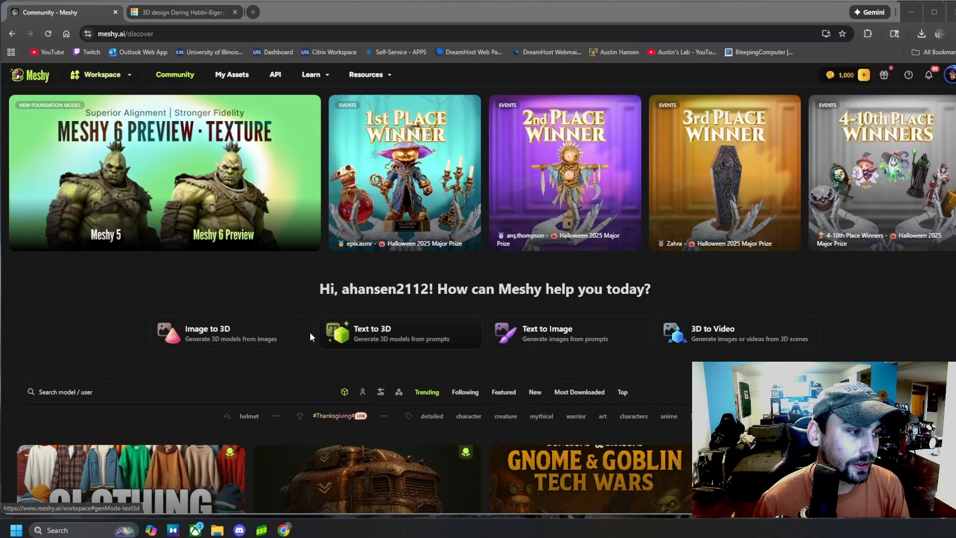
{"action": "mouse_move", "coordinate": [65, 288]}
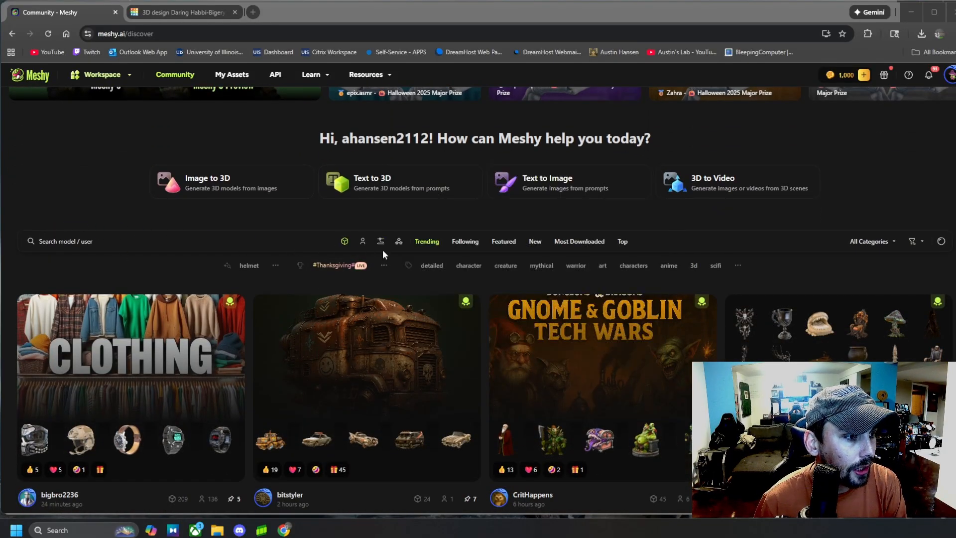
{"action": "scroll", "scroll_direction": "down", "scroll_amount": 3}
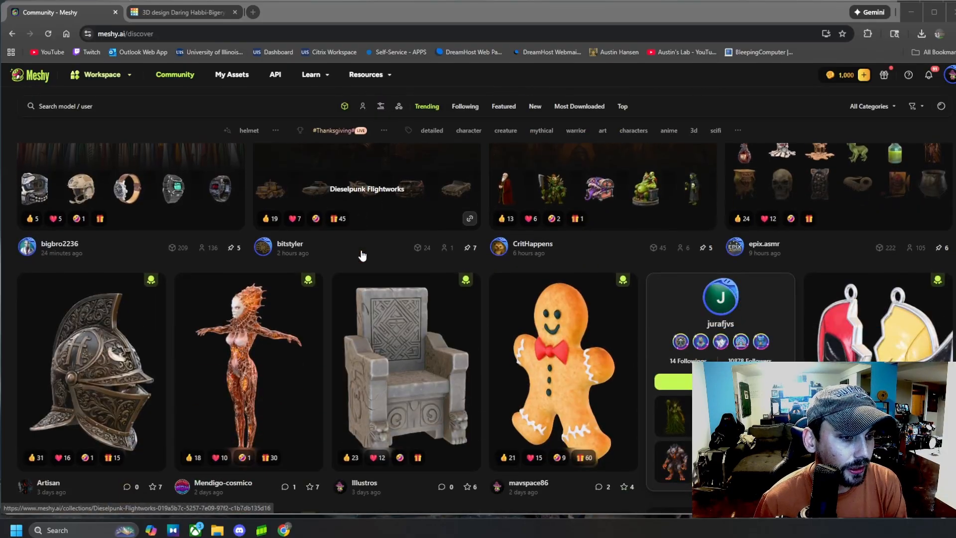
{"action": "scroll", "scroll_direction": "down", "scroll_amount": 3}
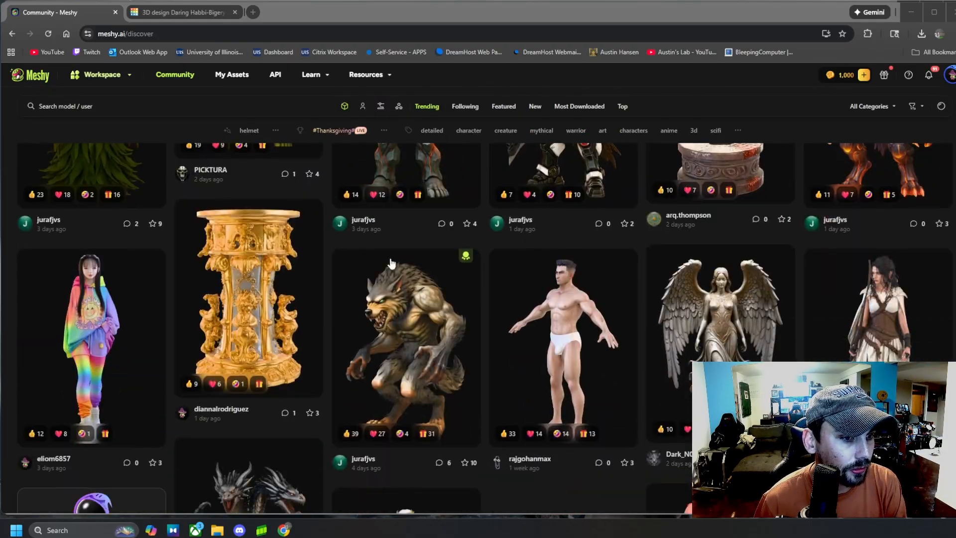
{"action": "scroll", "scroll_direction": "down", "scroll_amount": 3}
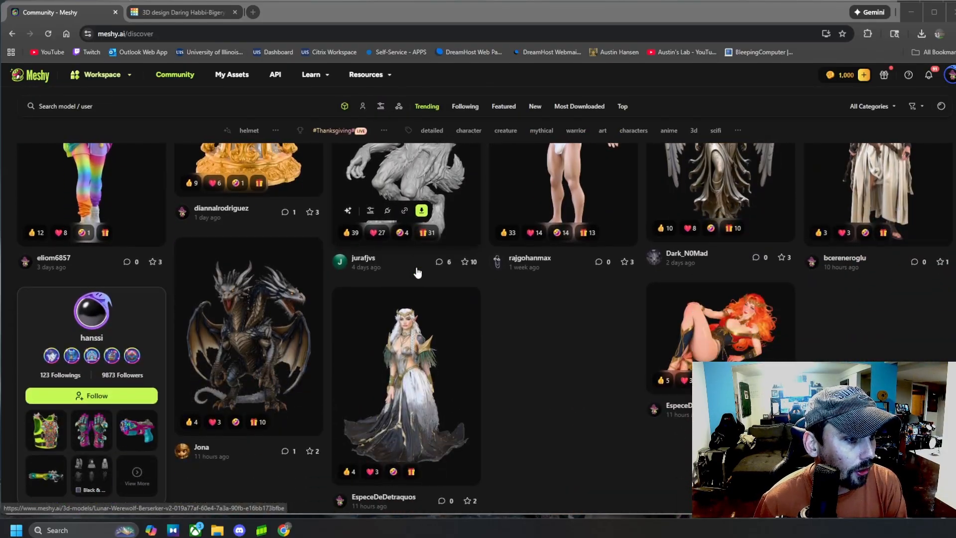
{"action": "scroll", "scroll_direction": "down", "scroll_amount": 3}
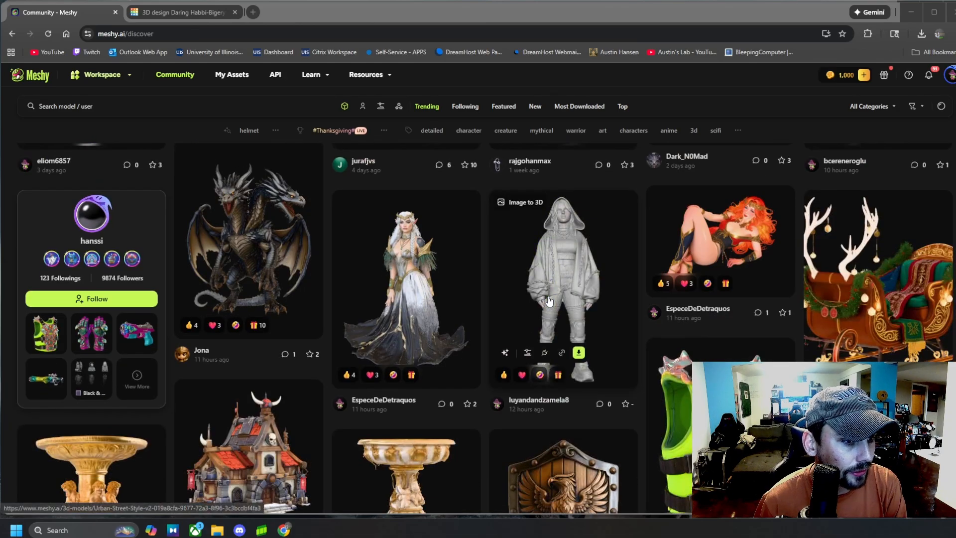
{"action": "scroll", "scroll_direction": "down", "scroll_amount": 3}
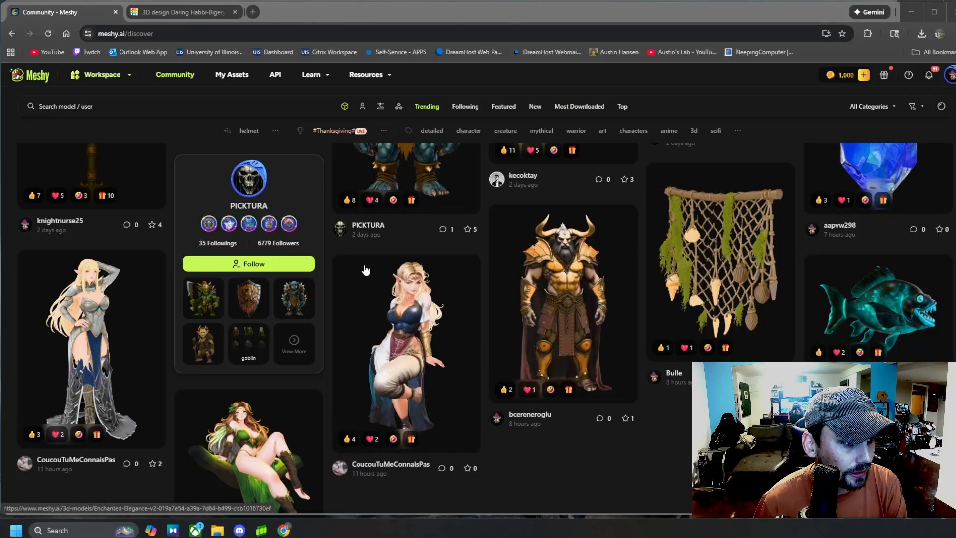
{"action": "scroll", "scroll_direction": "down", "scroll_amount": 3}
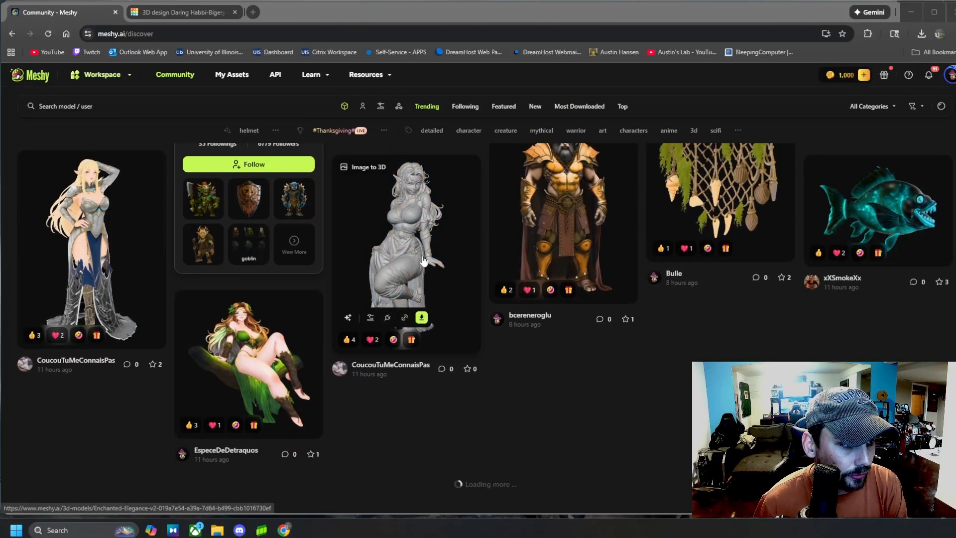
{"action": "scroll", "scroll_direction": "down", "scroll_amount": 3}
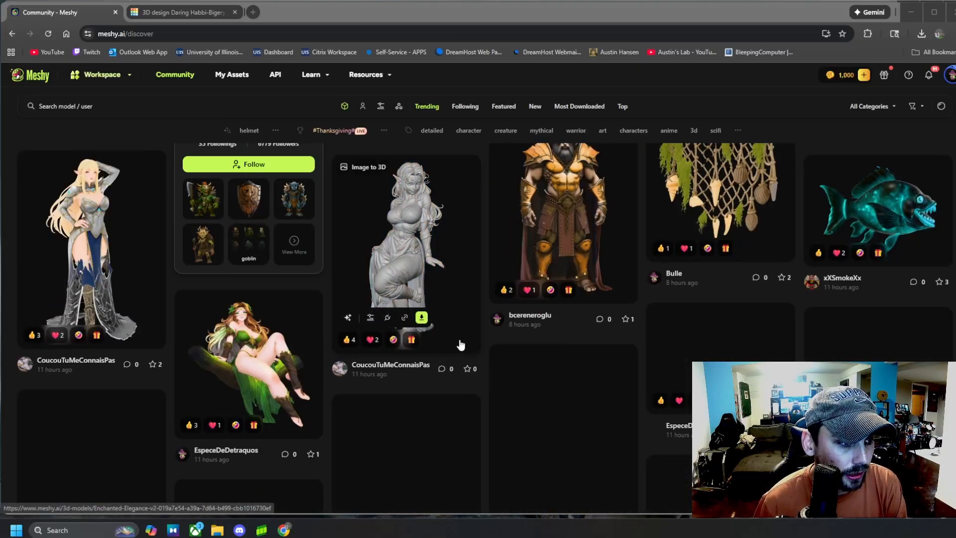
{"action": "scroll", "scroll_direction": "down", "scroll_amount": 3}
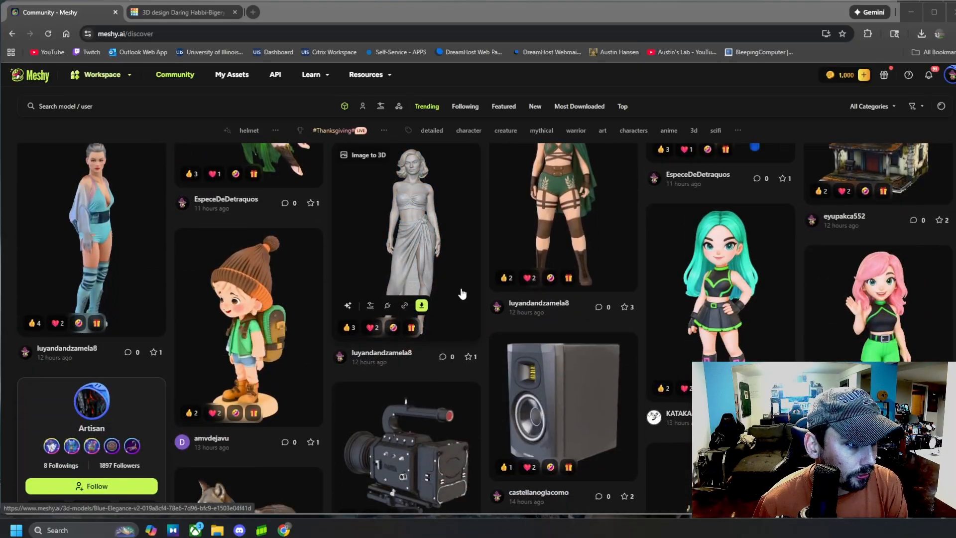
{"action": "scroll", "scroll_direction": "down", "scroll_amount": 3}
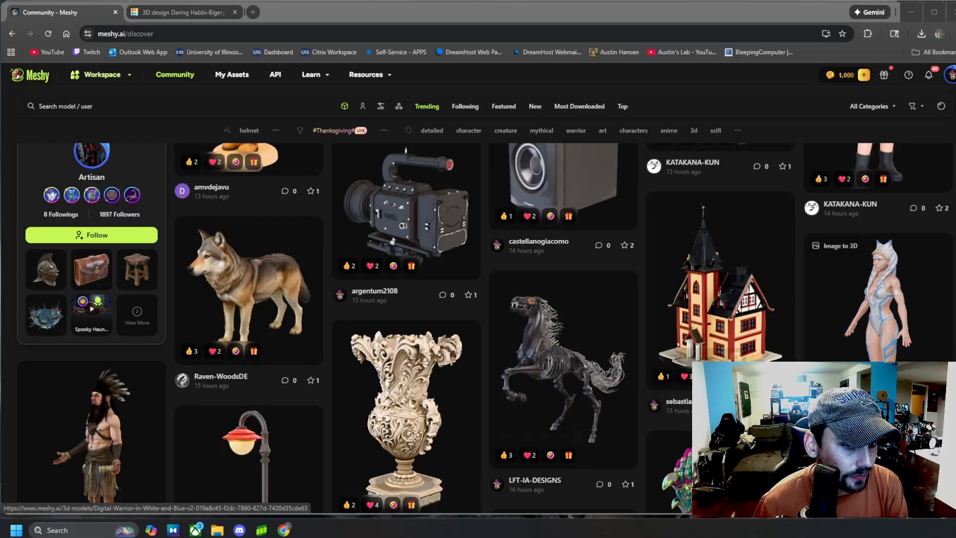
{"action": "scroll", "scroll_direction": "down", "scroll_amount": 3}
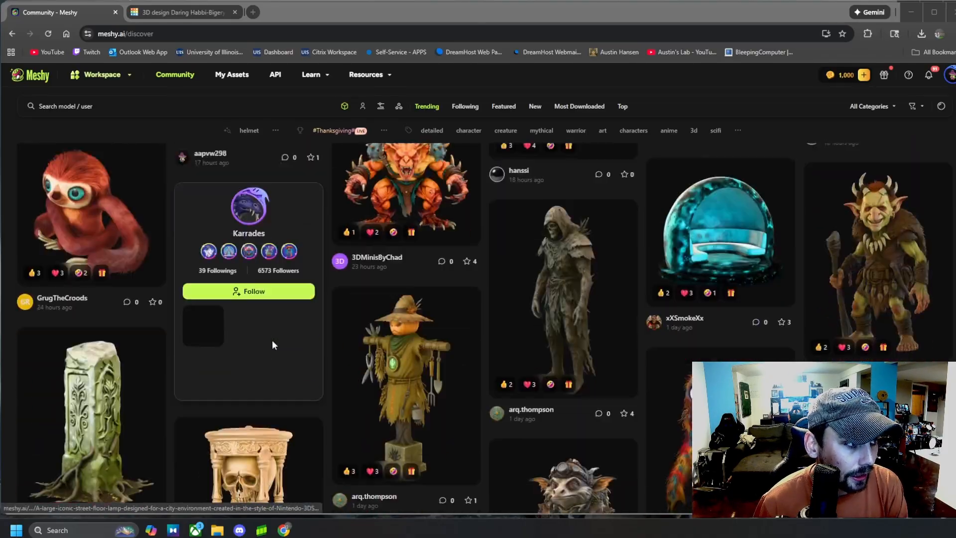
{"action": "scroll", "scroll_direction": "down", "scroll_amount": 3}
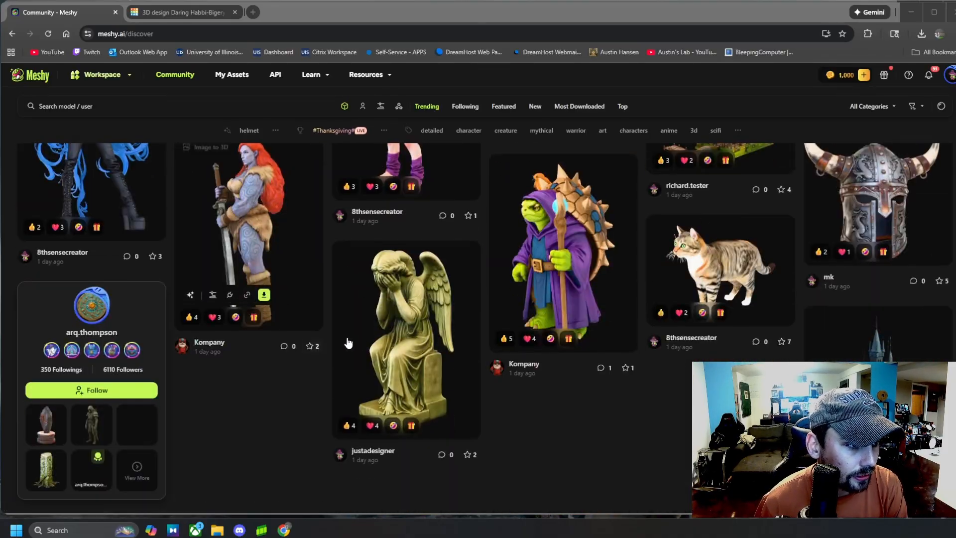
{"action": "scroll", "scroll_direction": "down", "scroll_amount": 3}
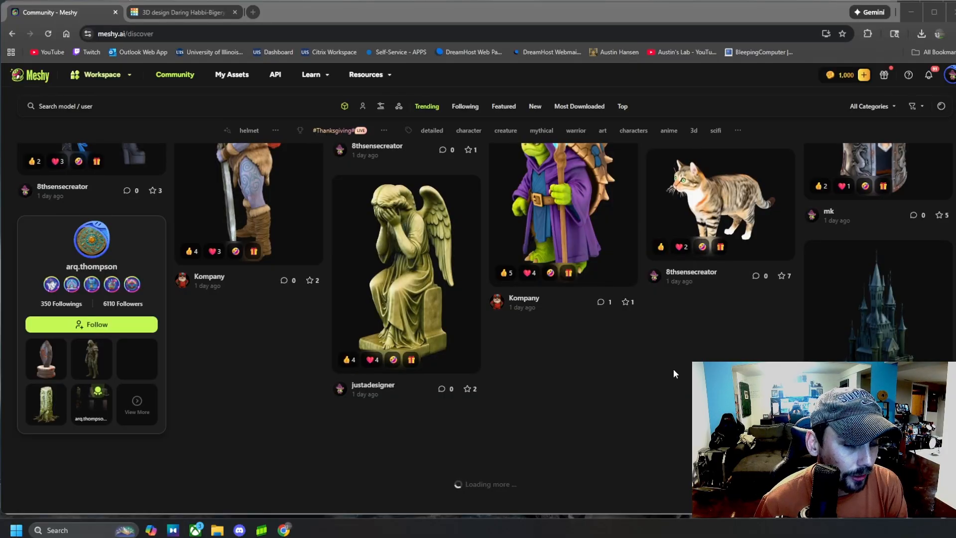